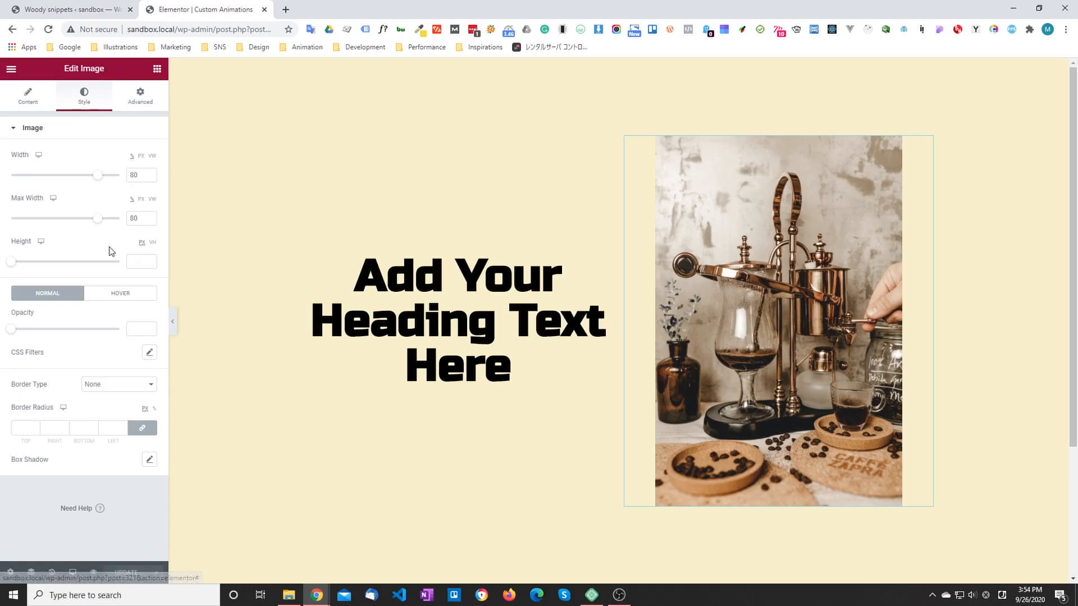
# Show the image's hover style settings, then bring up the custom hover animations article.
pyautogui.click(120, 293)
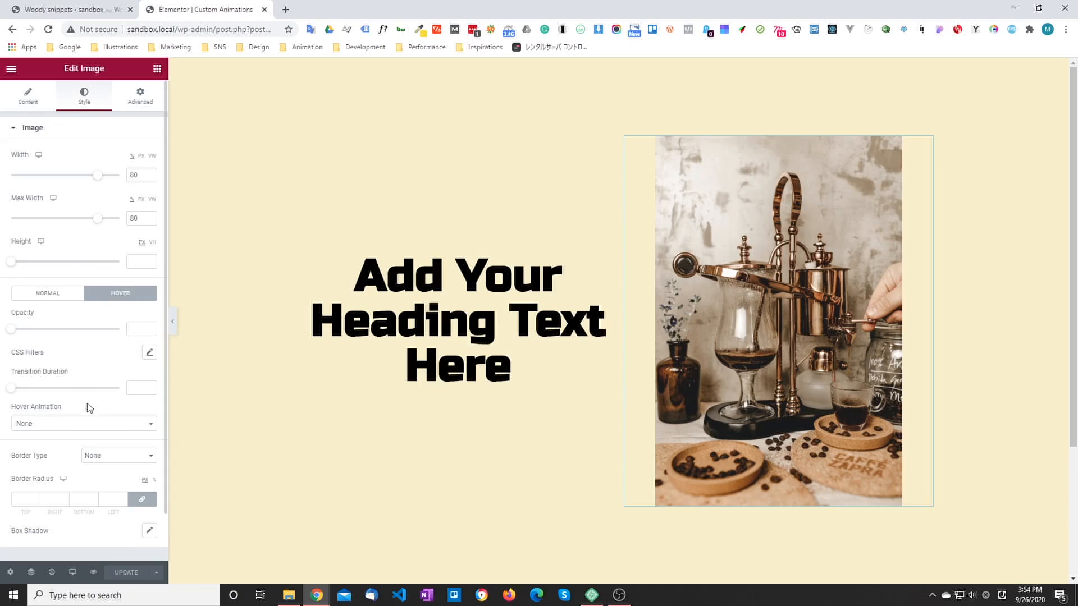
pyautogui.moveTo(94, 428)
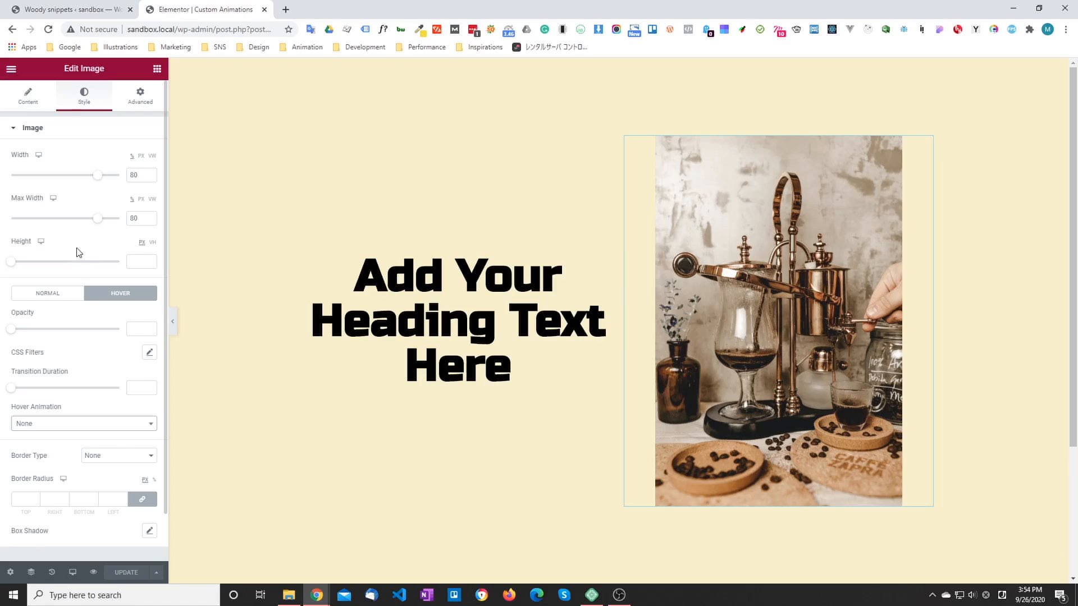
pyautogui.click(383, 205)
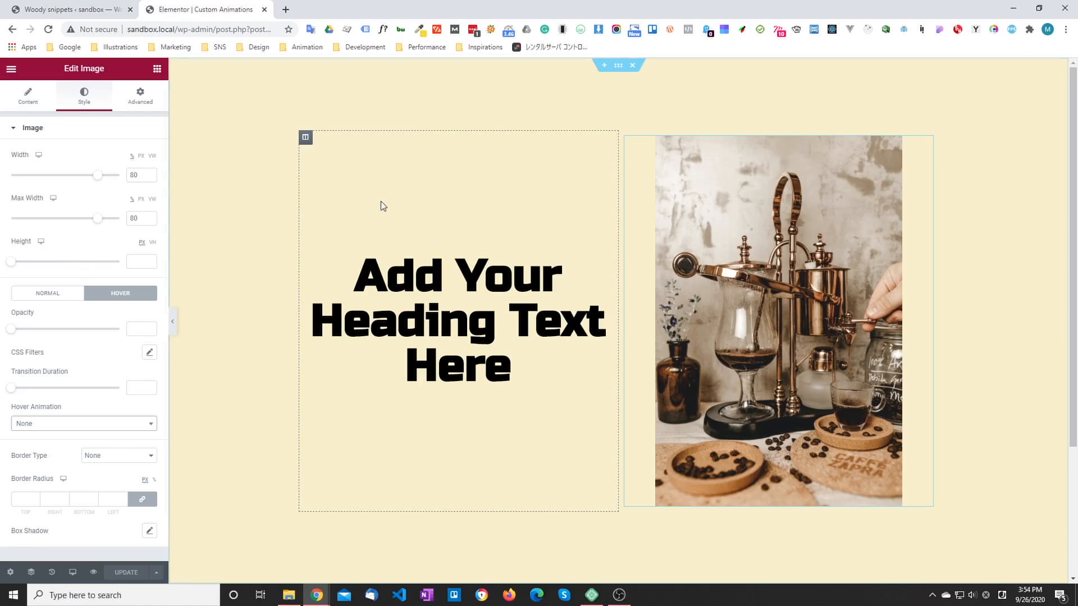
pyautogui.click(457, 320)
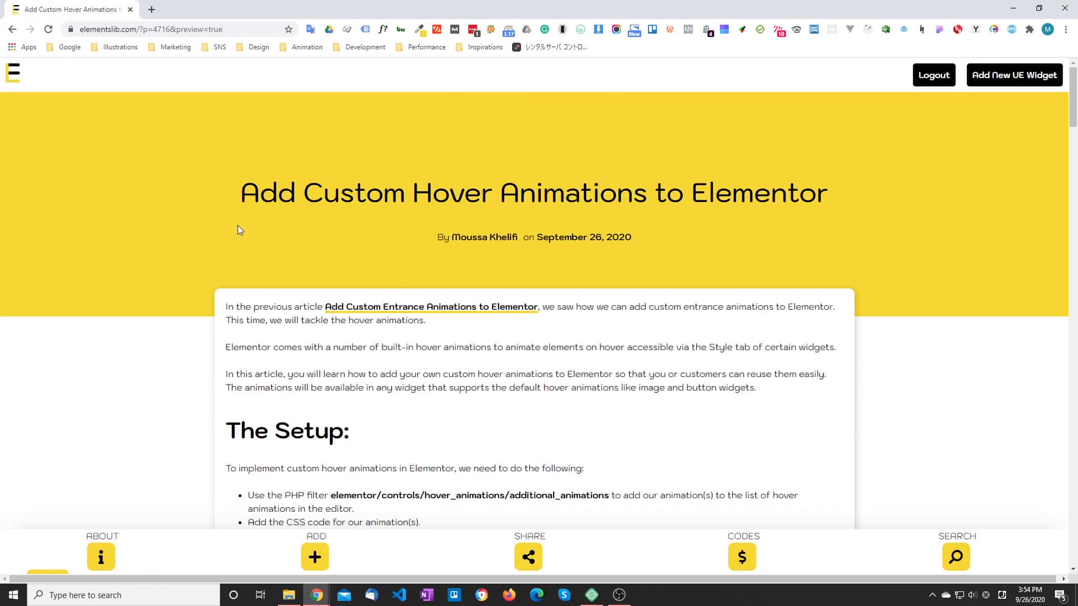
# Read the article's PHP filter steps and copy its example PHP hover animations code.
pyautogui.scroll(-3)
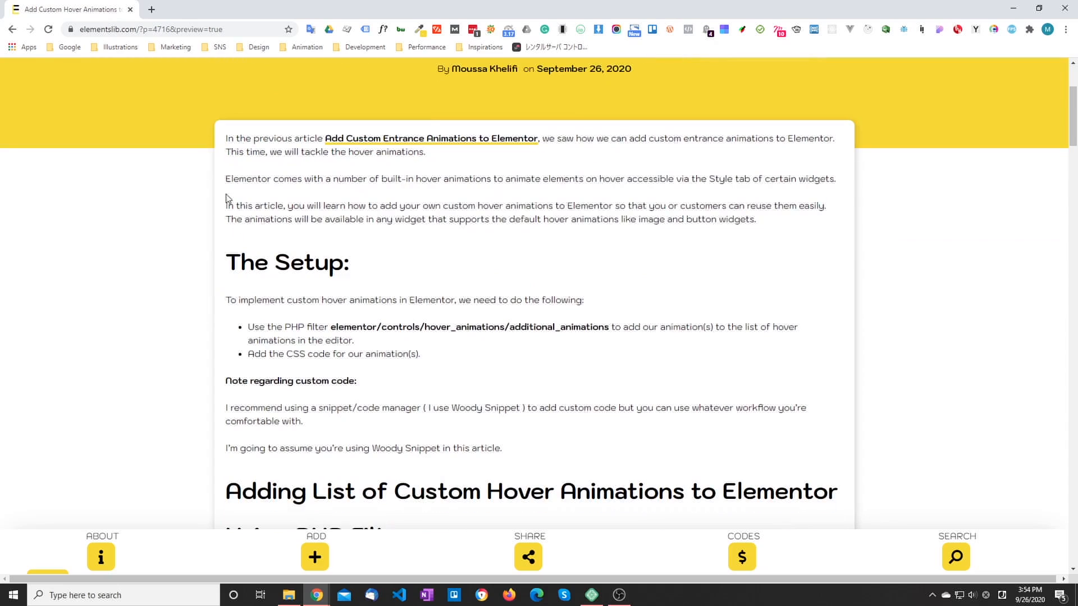
pyautogui.moveTo(354, 290)
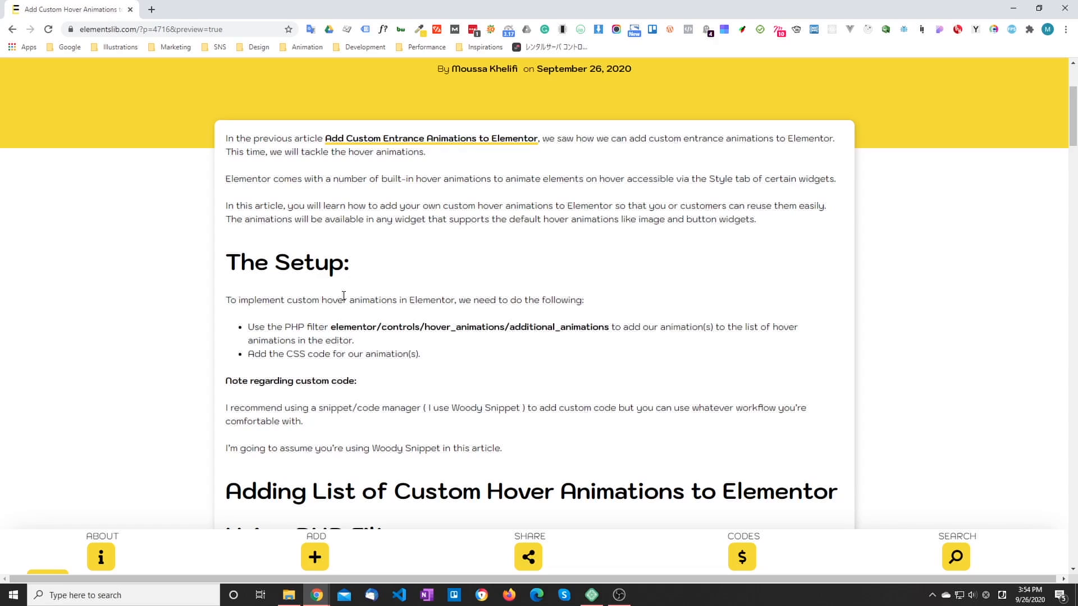
pyautogui.moveTo(343, 295)
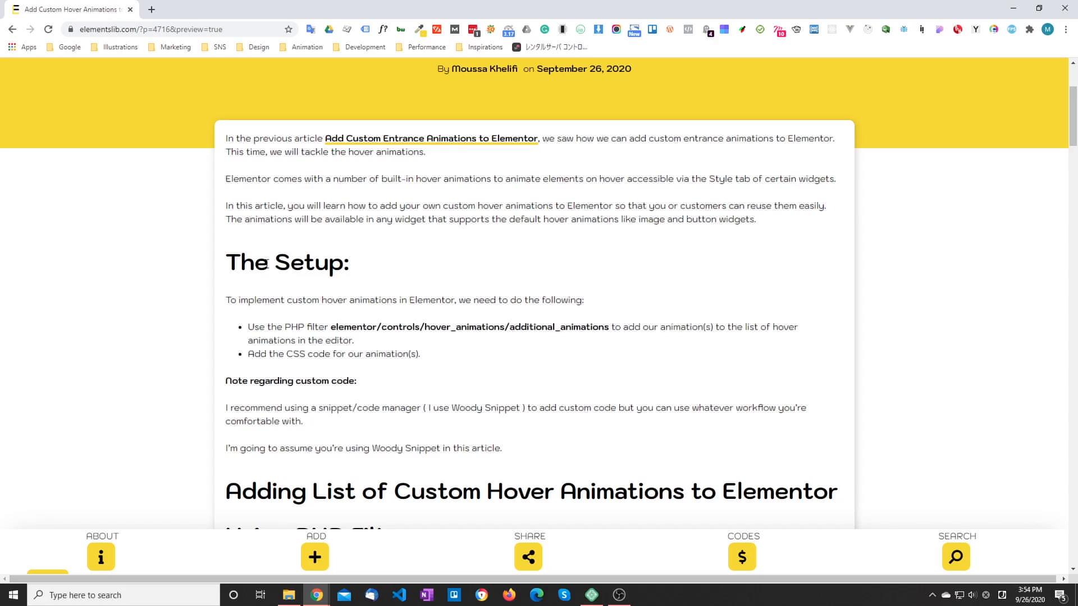
pyautogui.moveTo(357, 245)
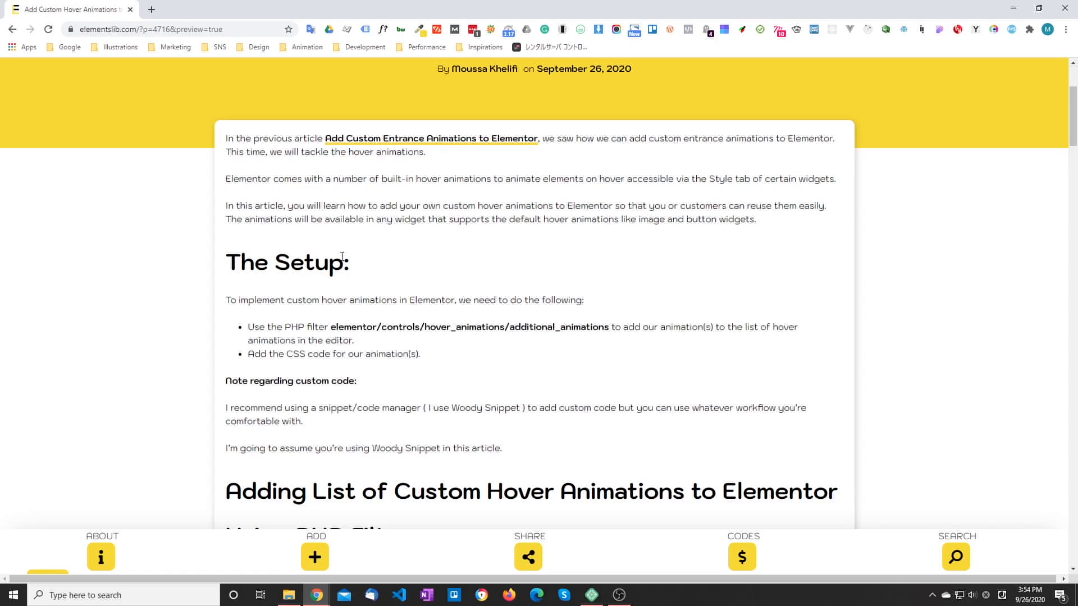
pyautogui.moveTo(347, 238)
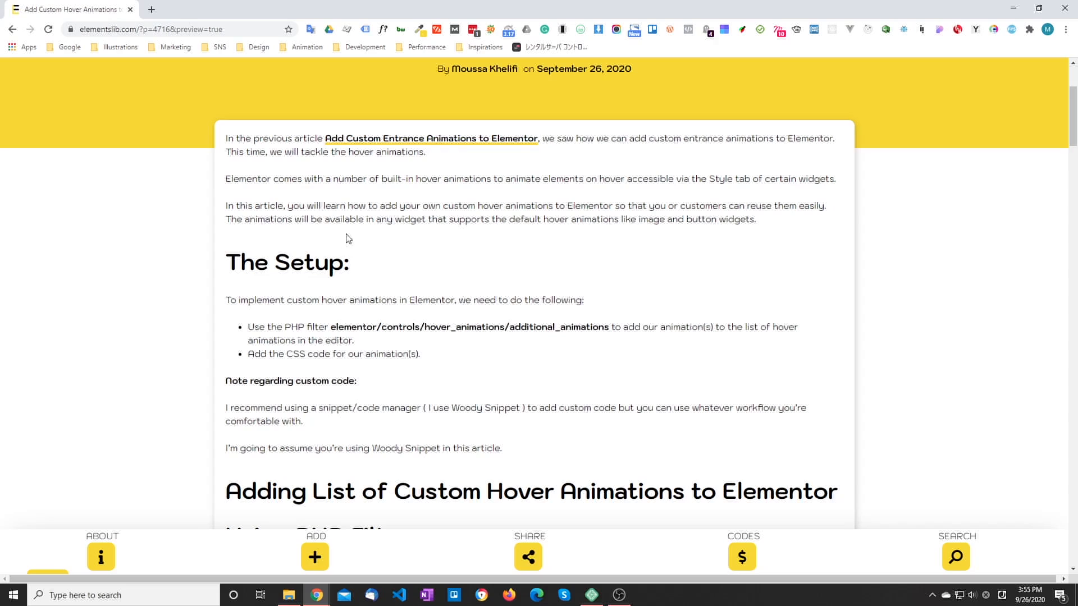
pyautogui.moveTo(376, 271)
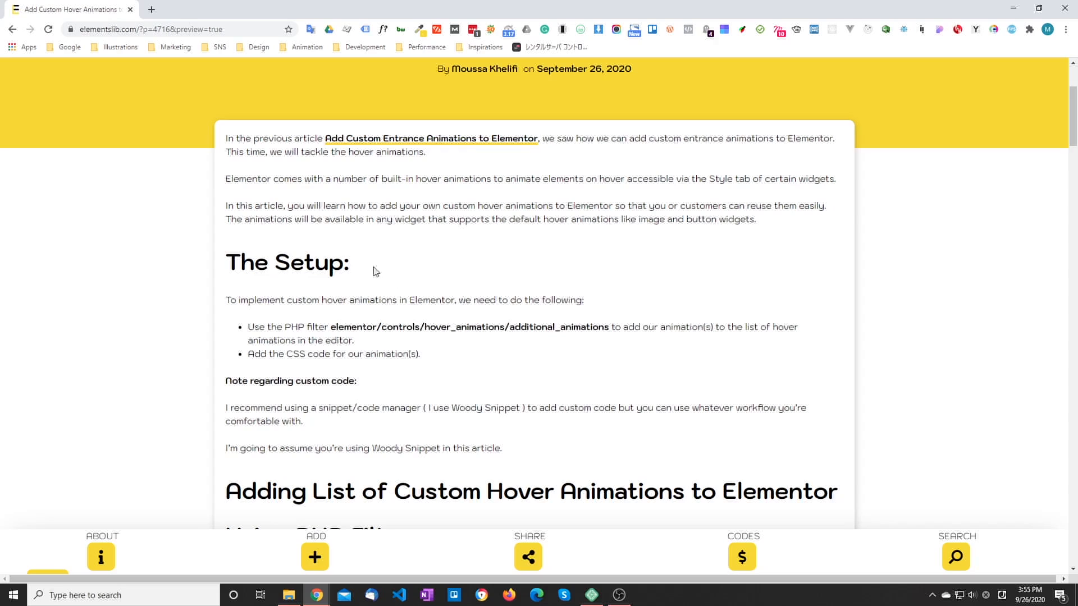
pyautogui.moveTo(330, 329)
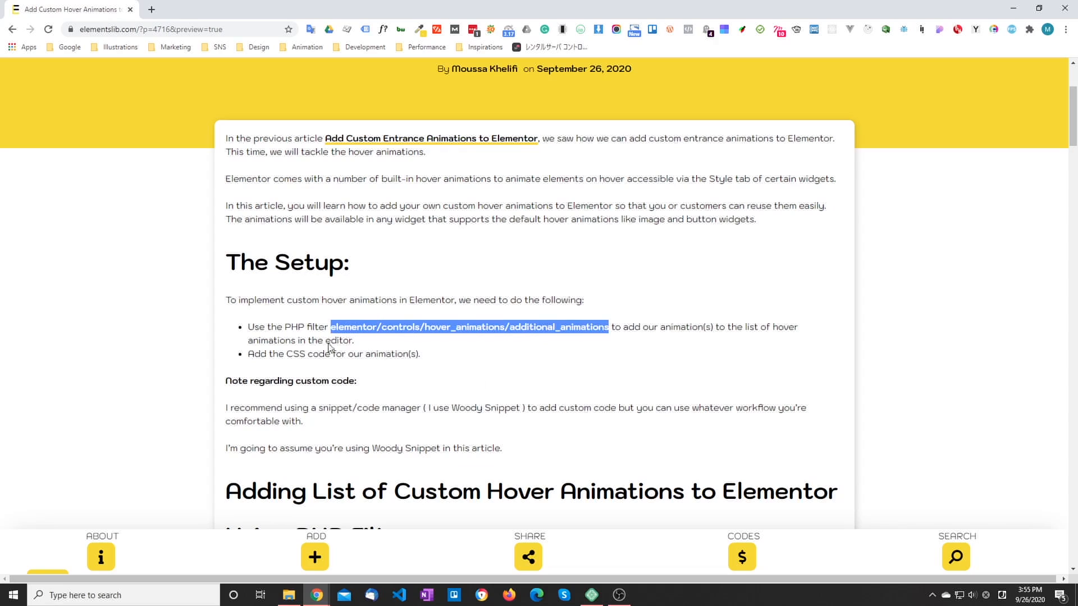
pyautogui.moveTo(295, 356)
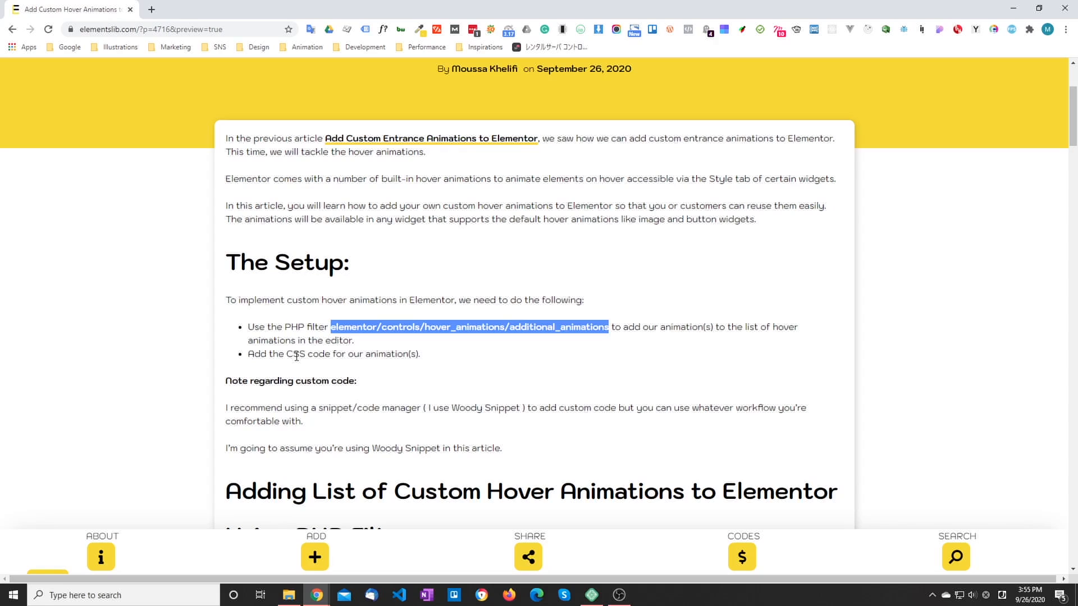
pyautogui.click(316, 357)
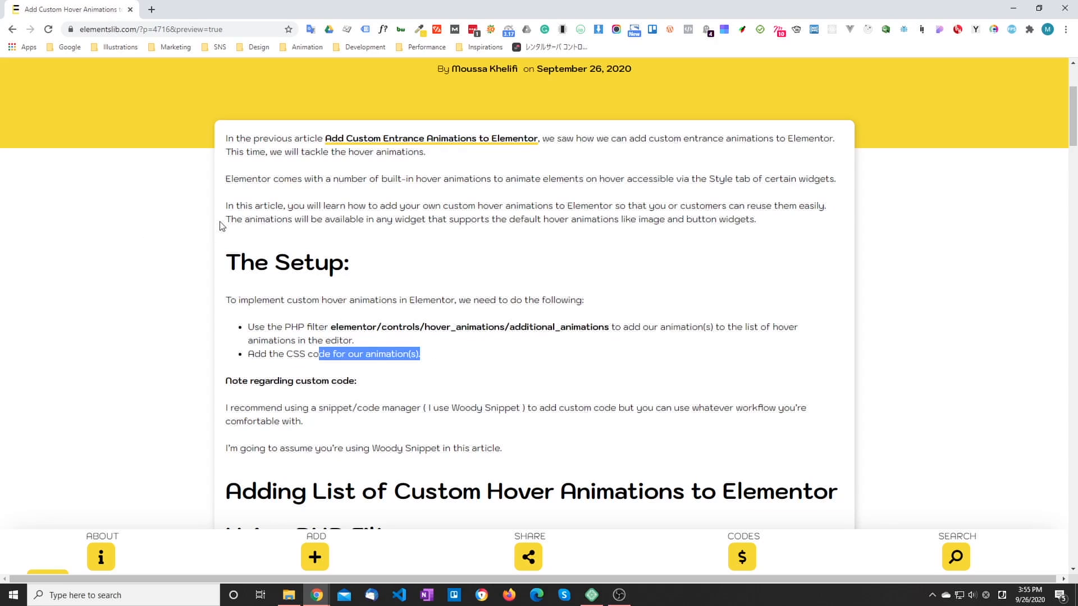
pyautogui.scroll(-3)
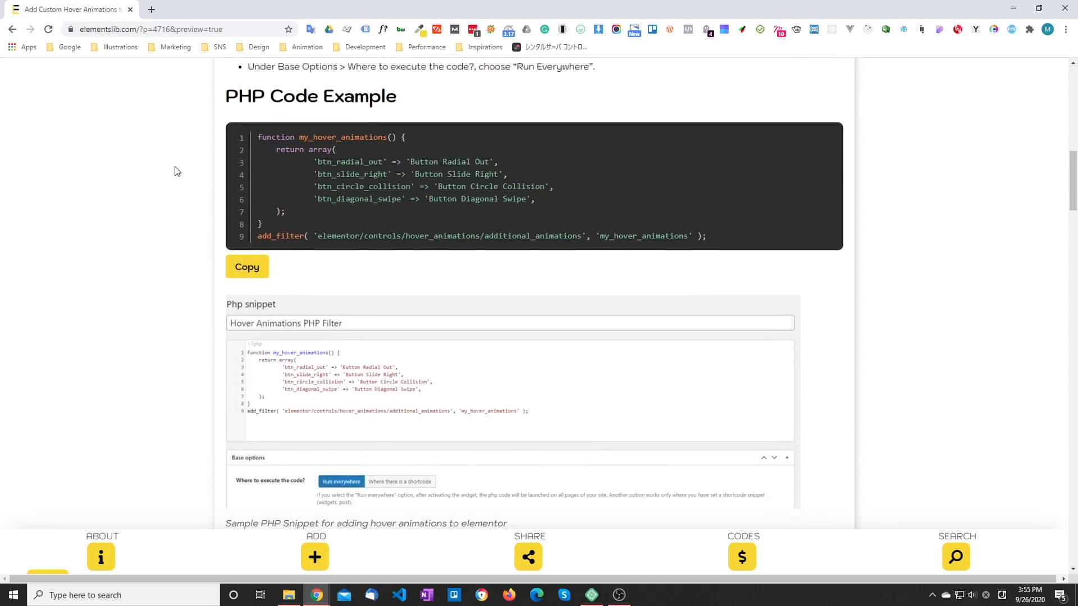
pyautogui.scroll(3)
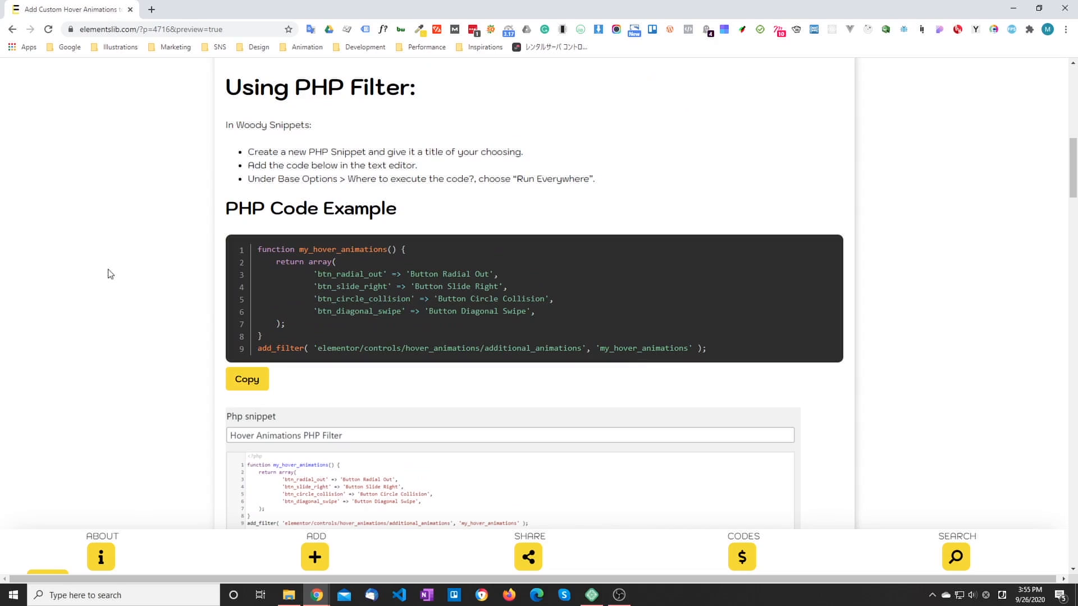
pyautogui.moveTo(313, 176)
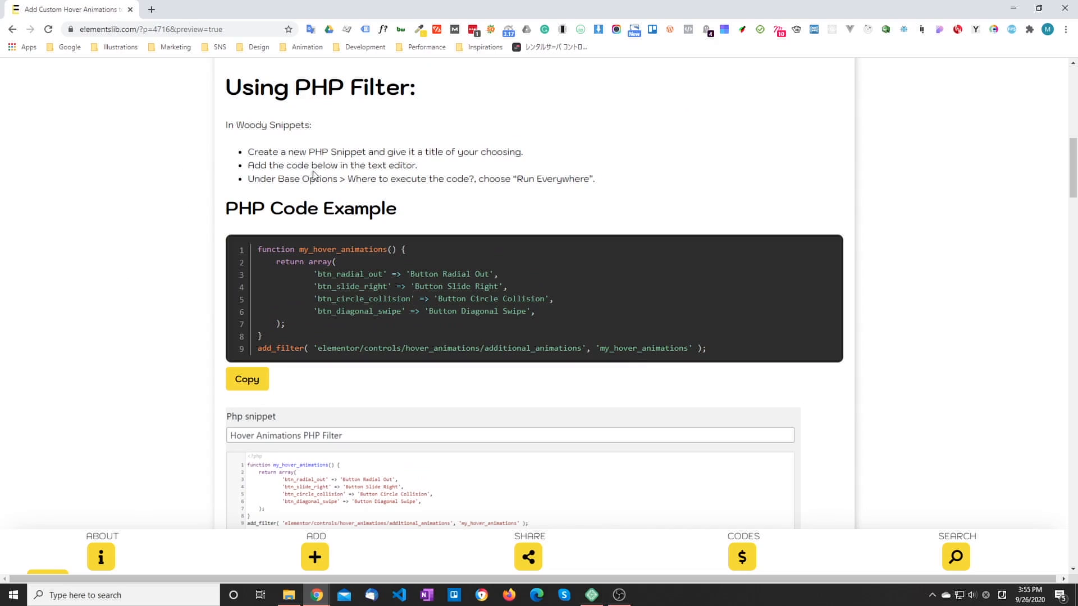
pyautogui.moveTo(164, 373)
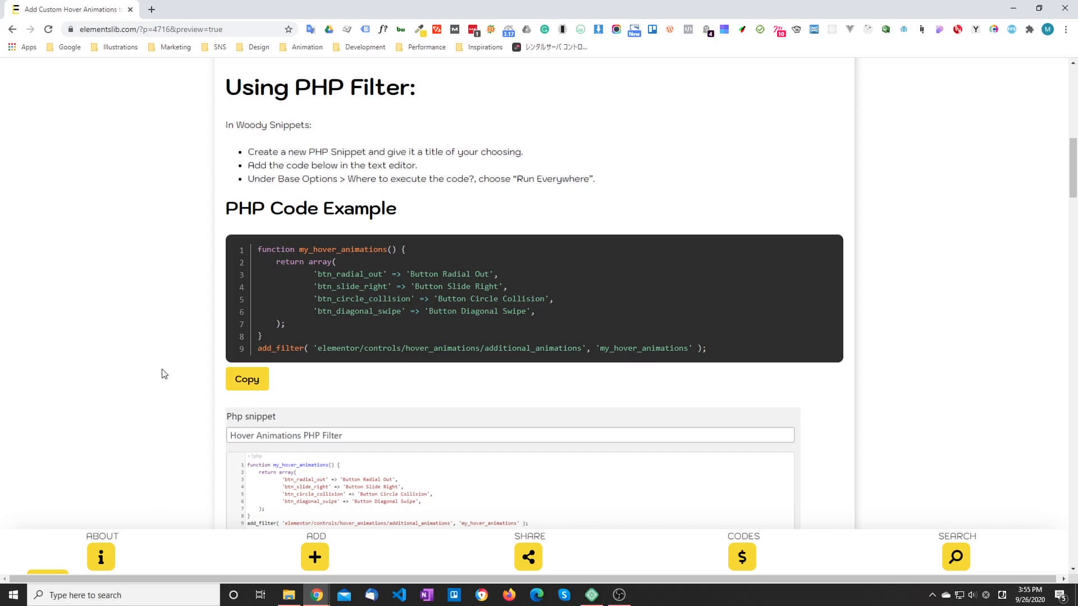
pyautogui.moveTo(136, 388)
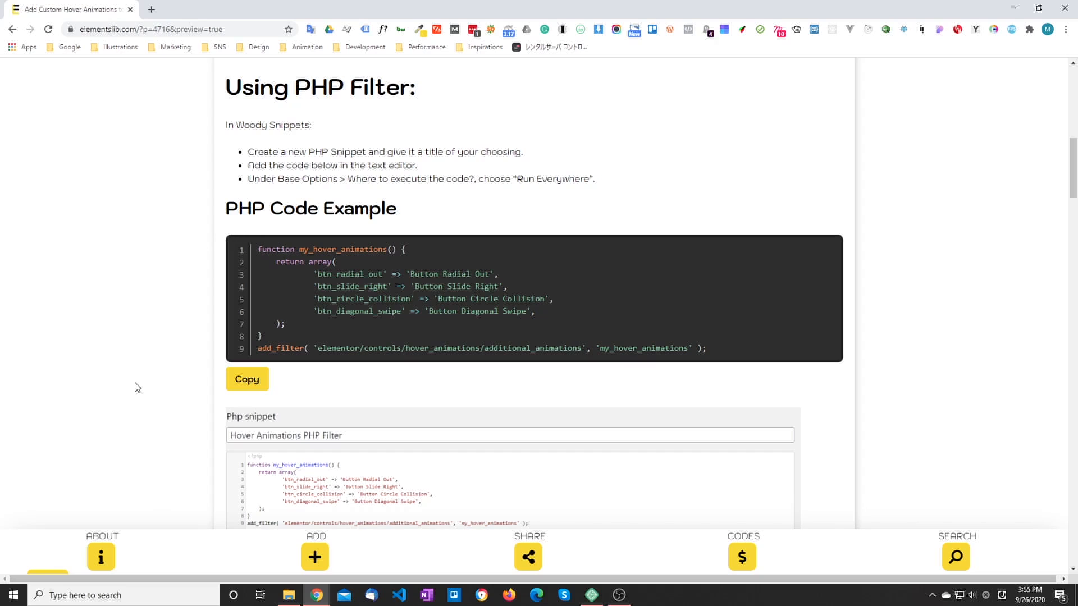
pyautogui.moveTo(189, 409)
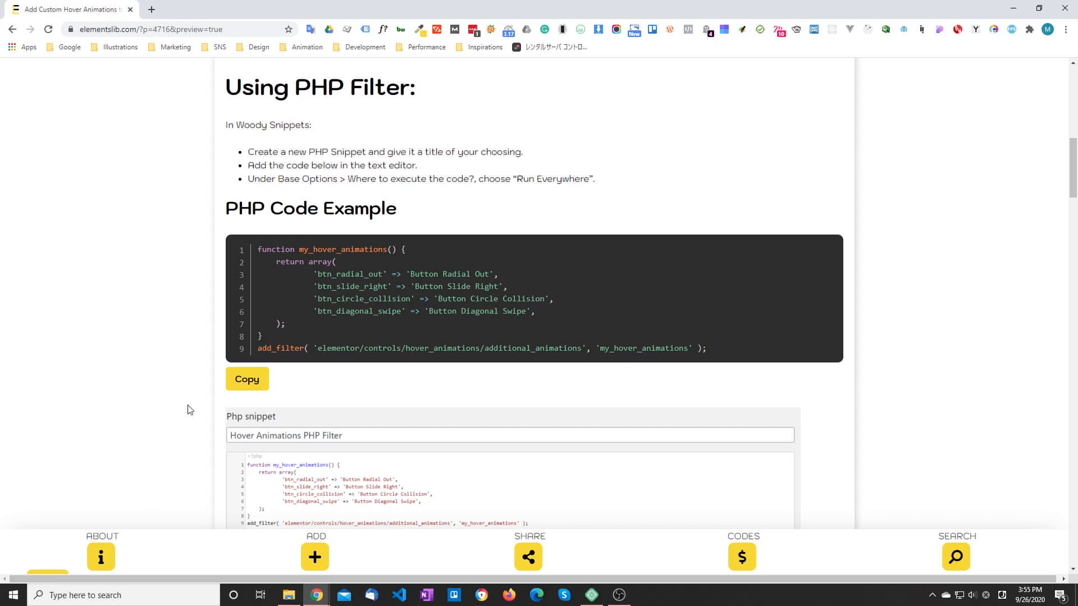
pyautogui.click(246, 379)
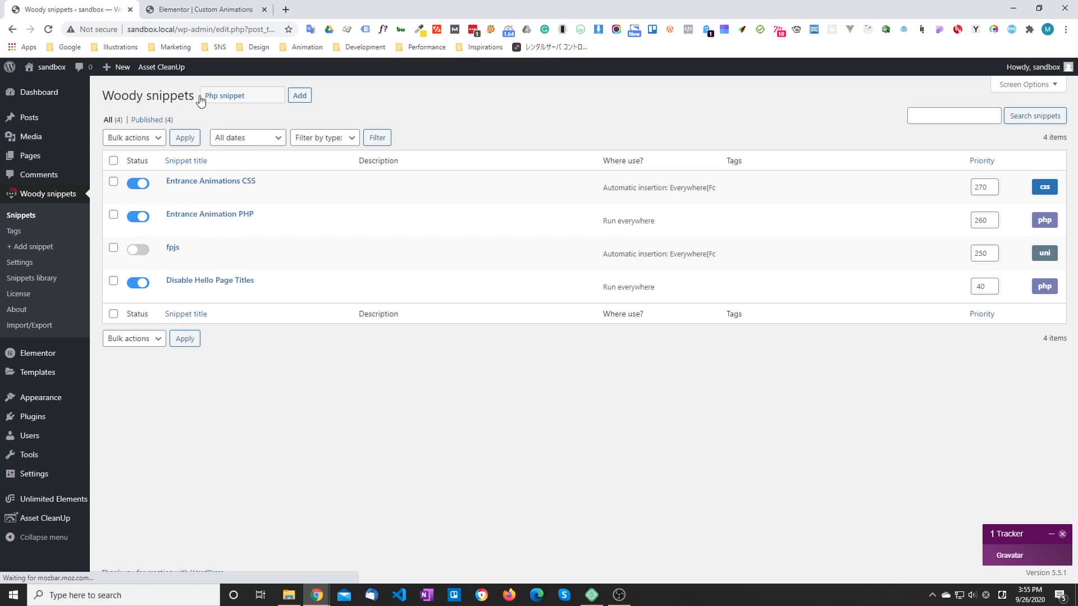
pyautogui.moveTo(294, 114)
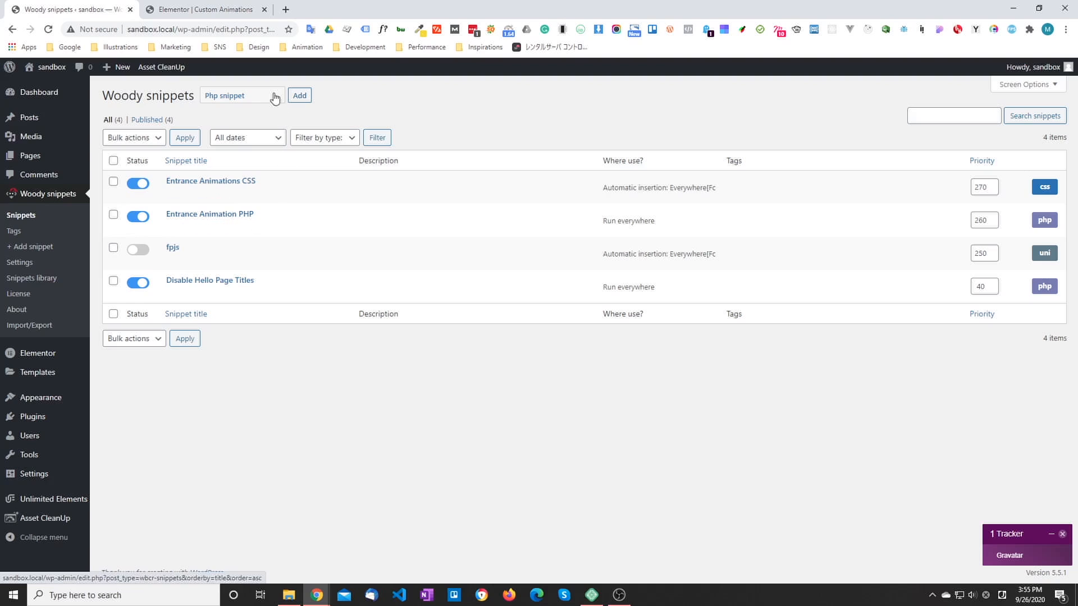
# Create a PHP snippet titled Hover Animation PHP with the filter code, set to run everywhere.
pyautogui.click(299, 94)
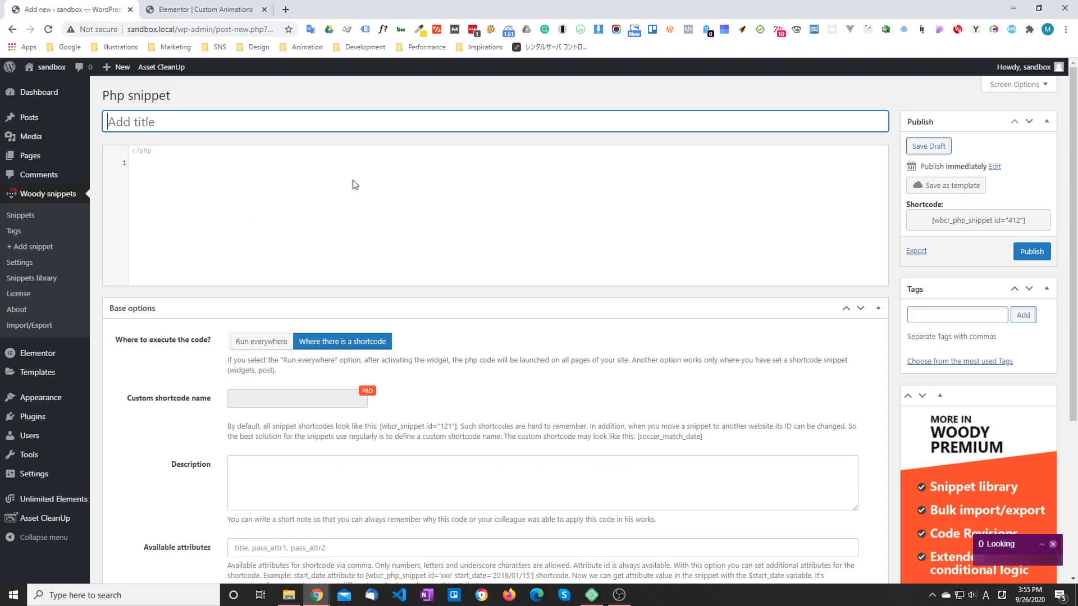
pyautogui.write('Hover')
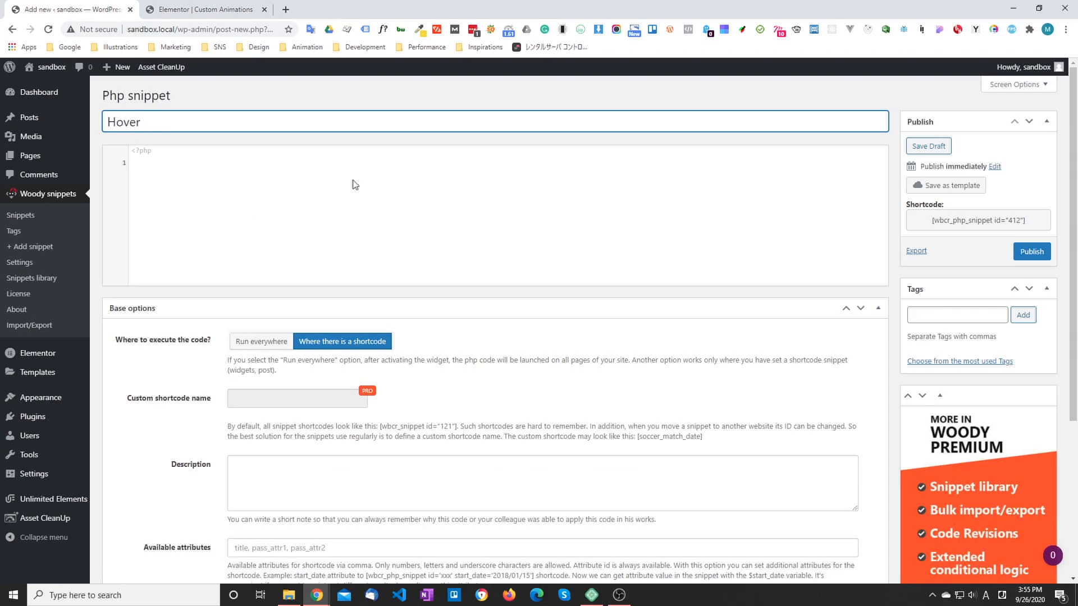
pyautogui.write('Animation')
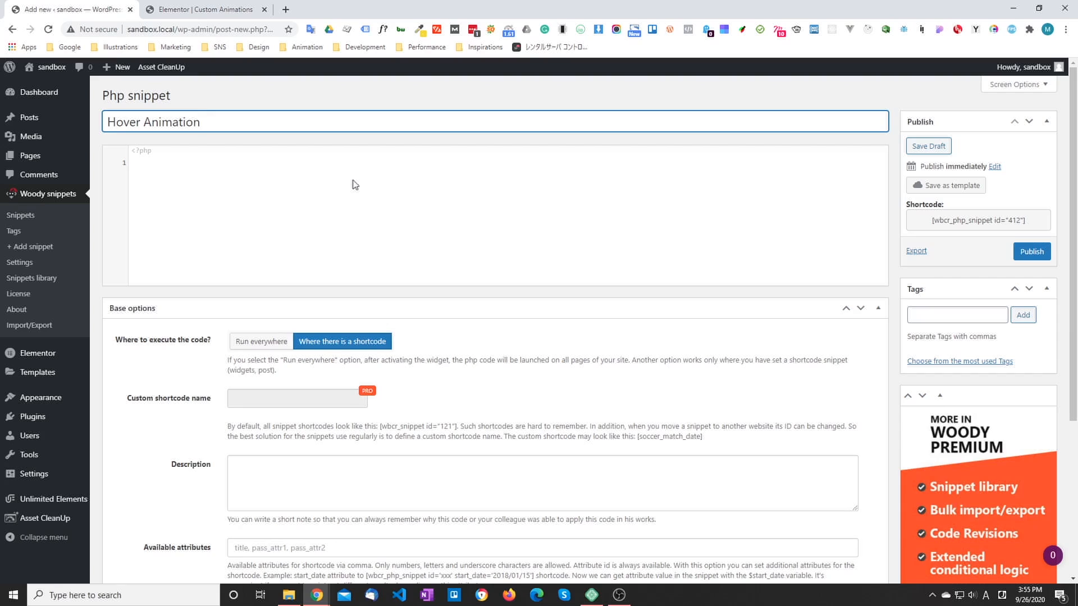
pyautogui.write('HP')
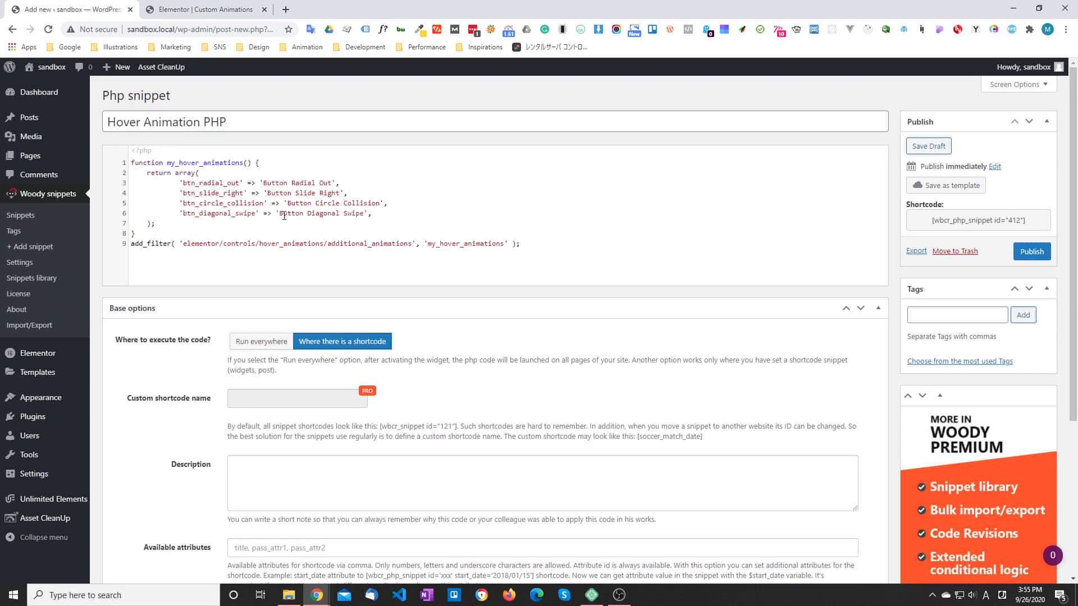
pyautogui.click(262, 341)
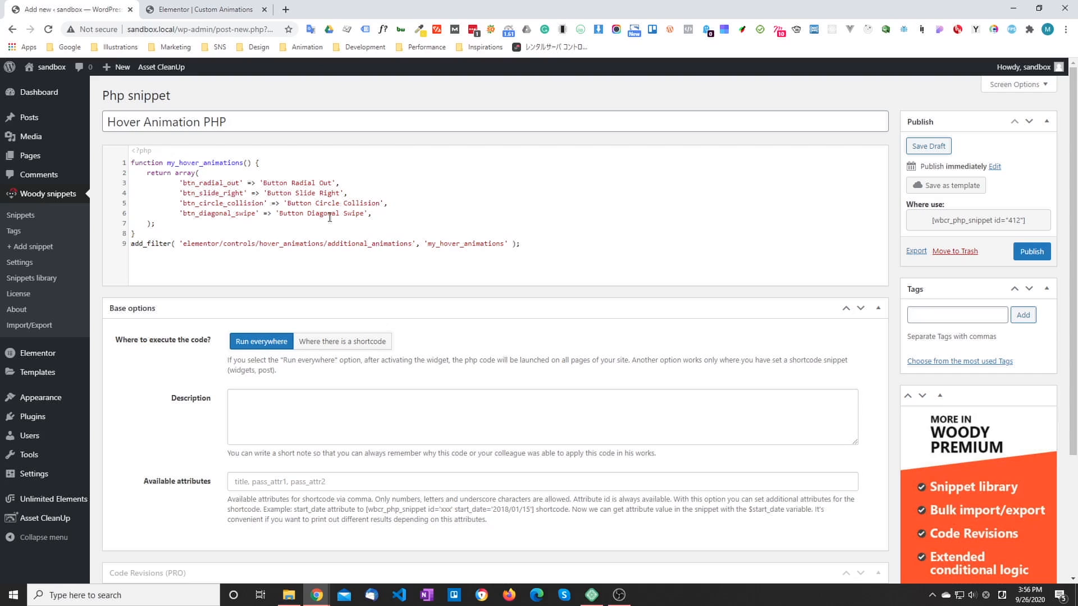
pyautogui.moveTo(169, 191)
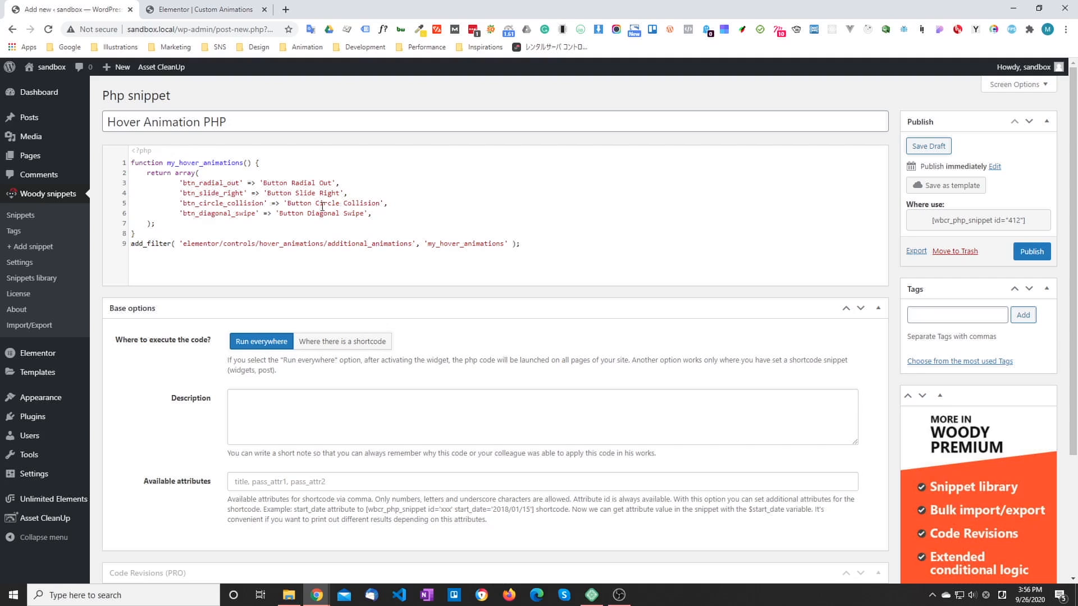
pyautogui.click(203, 9)
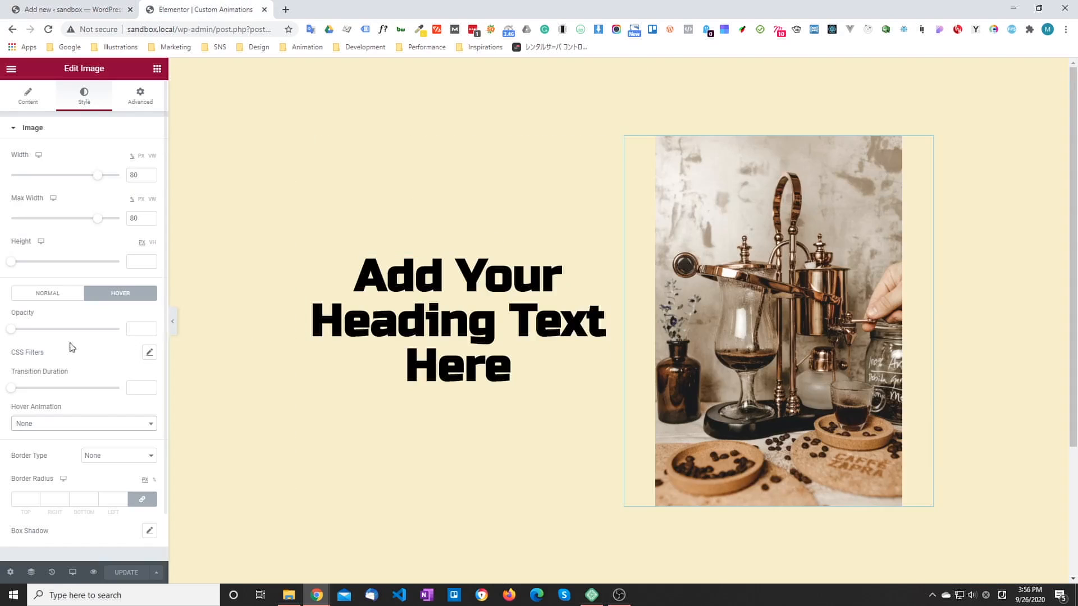
# Check that the image's hover and entrance animation lists still show only built-in effects.
pyautogui.scroll(-3)
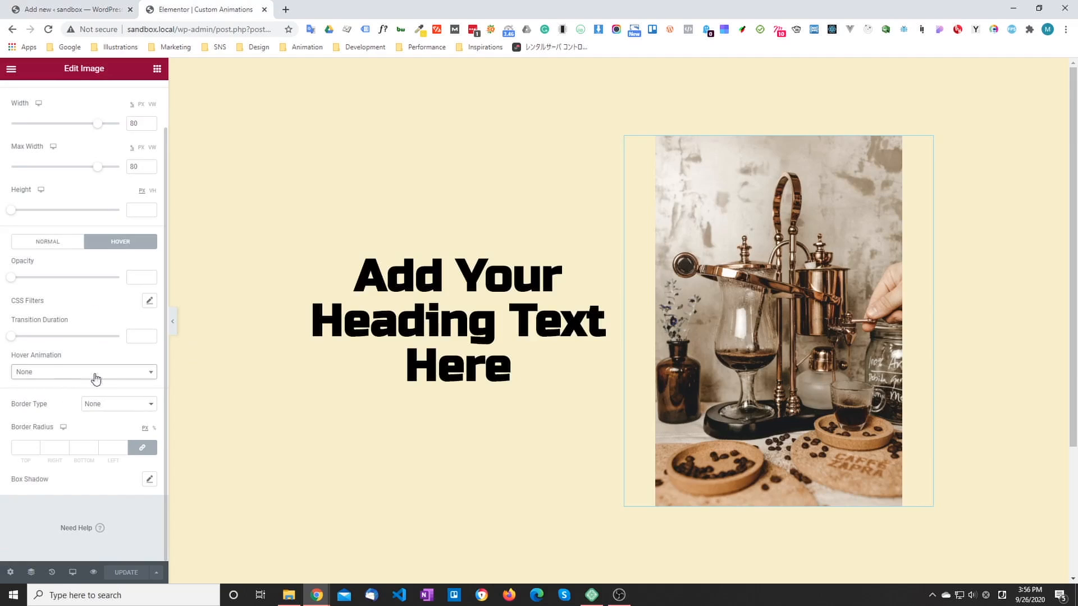
pyautogui.click(83, 372)
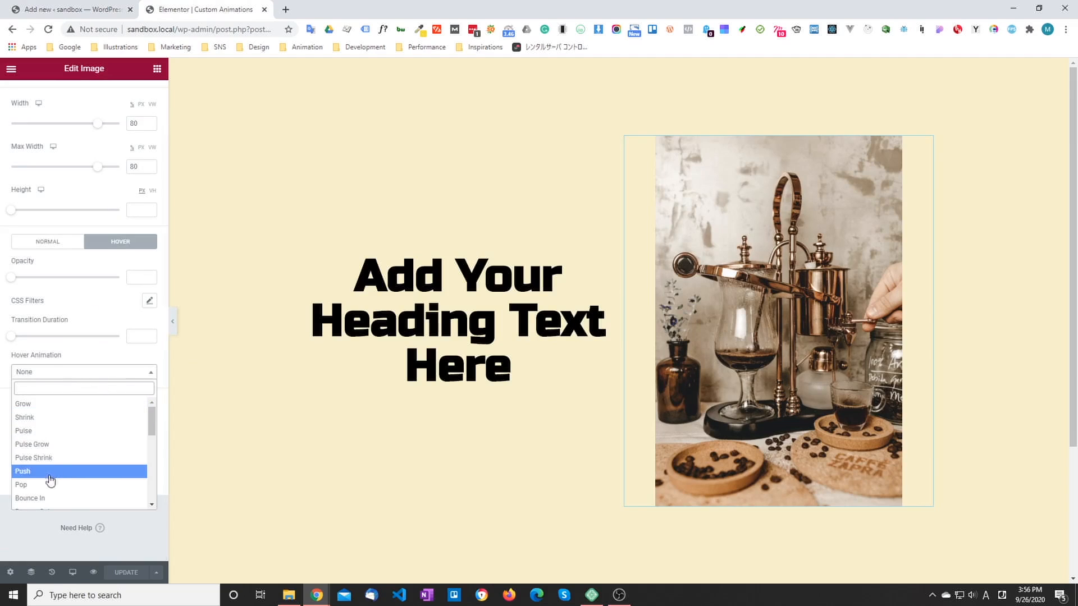
pyautogui.scroll(-3)
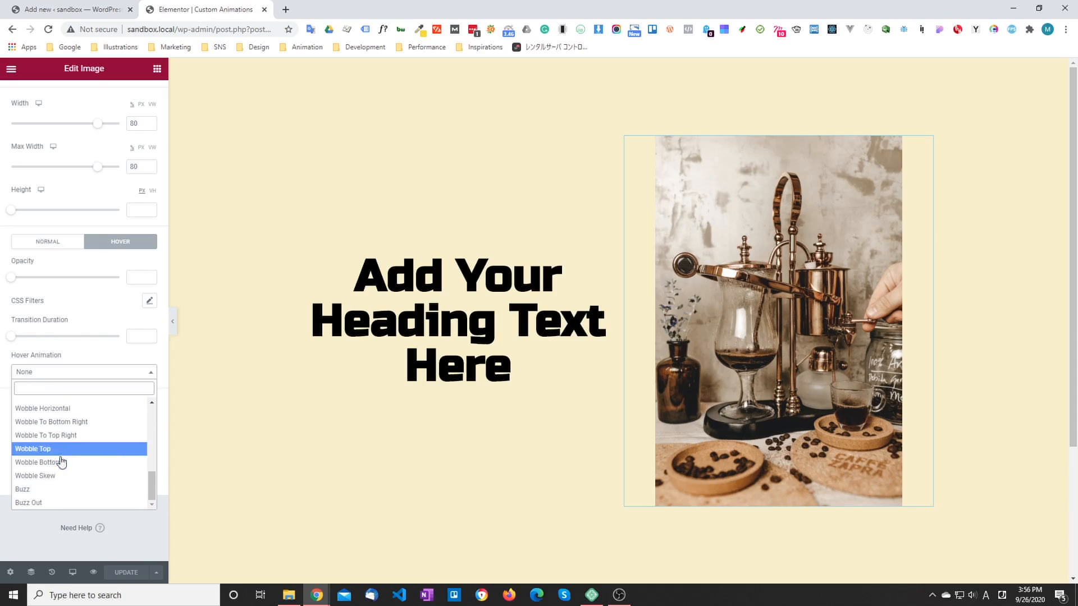
pyautogui.scroll(3)
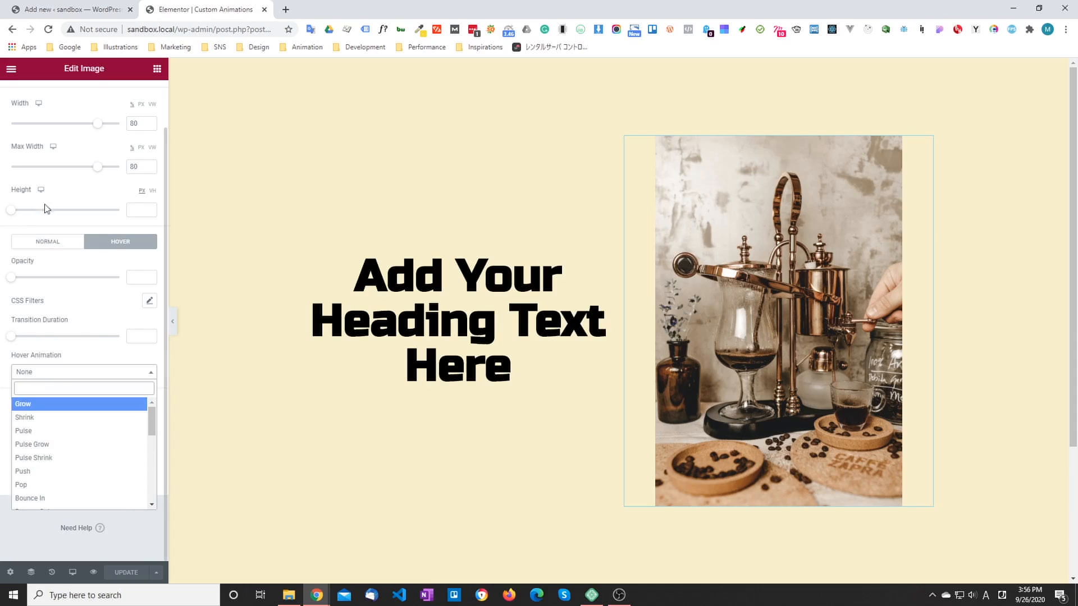
pyautogui.click(139, 96)
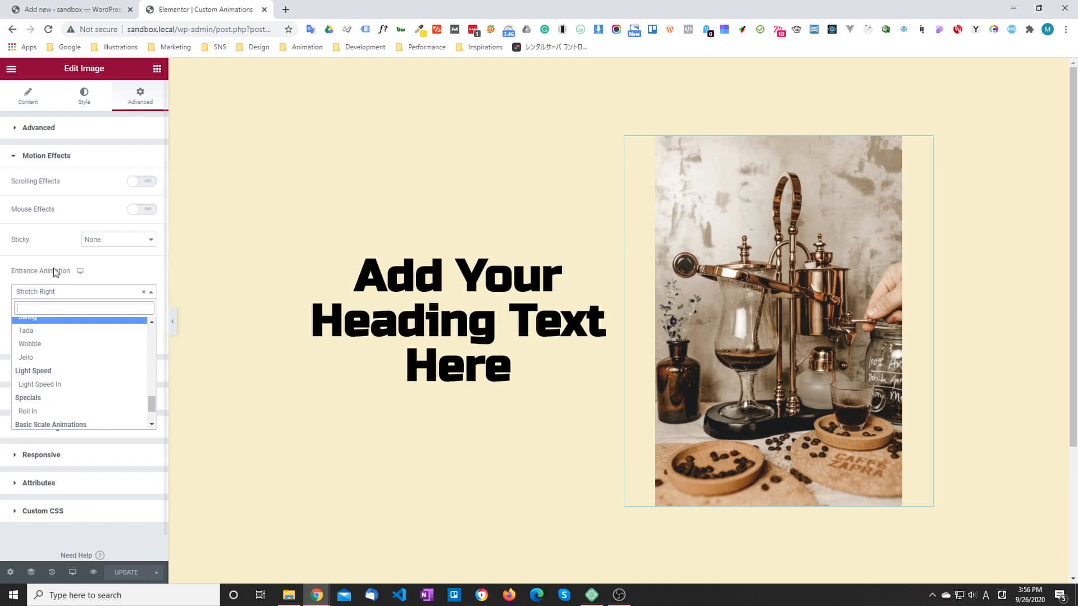
pyautogui.click(69, 9)
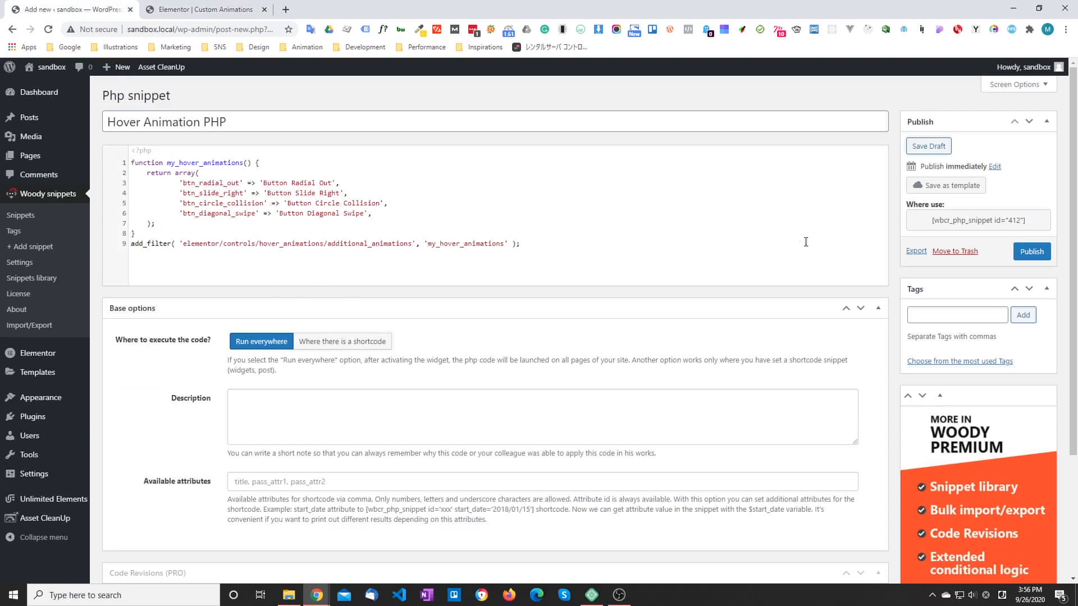
pyautogui.moveTo(350, 244)
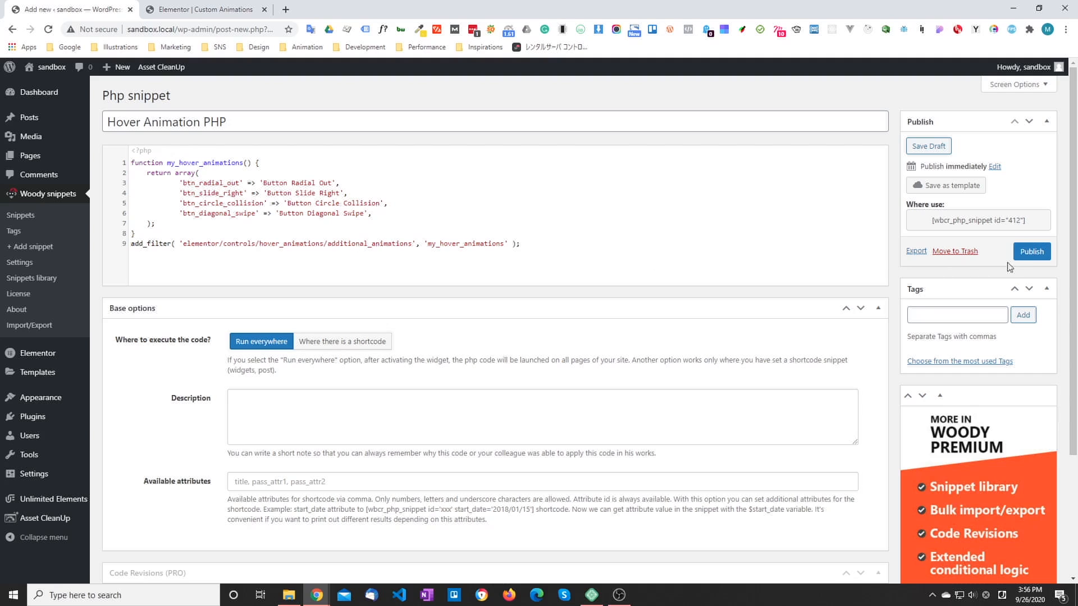
# Publish the Hover Animation PHP snippet and return to the Elementor editor.
pyautogui.click(1029, 250)
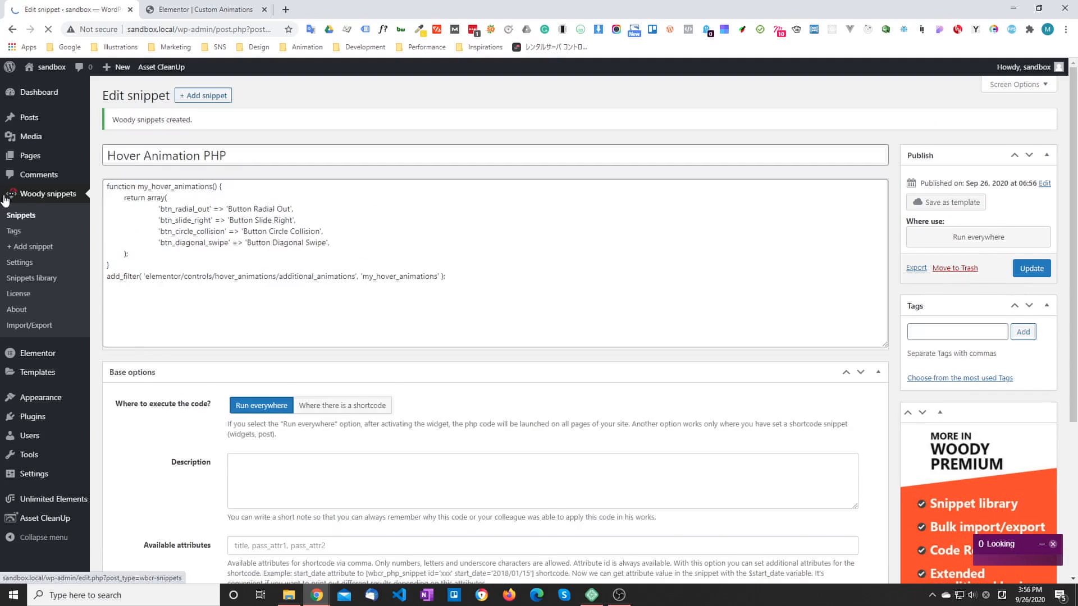
pyautogui.click(205, 11)
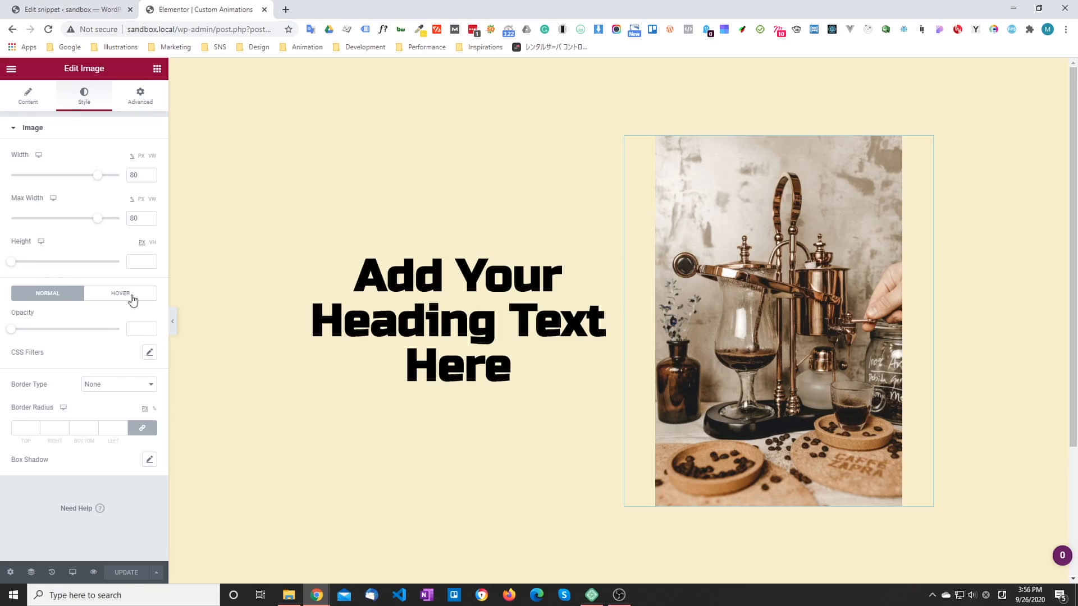
# Confirm the image's hover animation list now ends with the four custom Button animations.
pyautogui.click(121, 293)
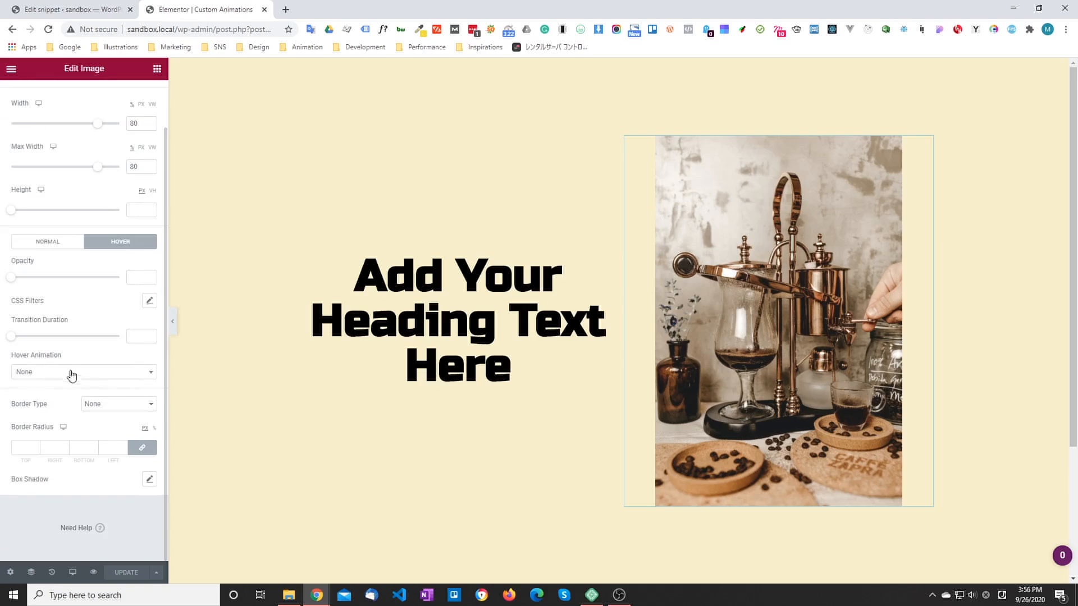
pyautogui.click(82, 371)
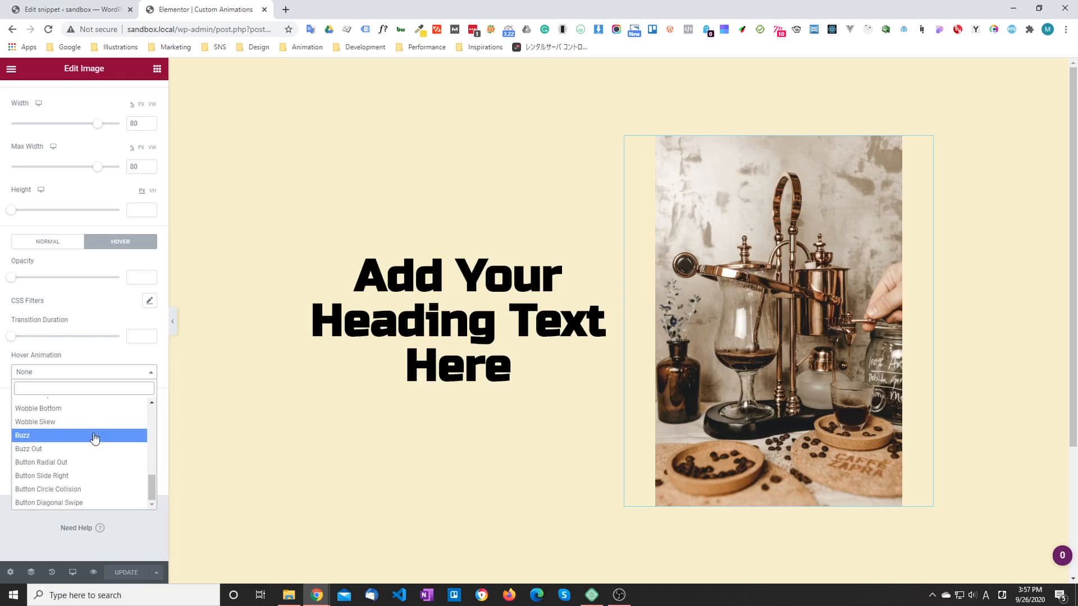
pyautogui.moveTo(79, 461)
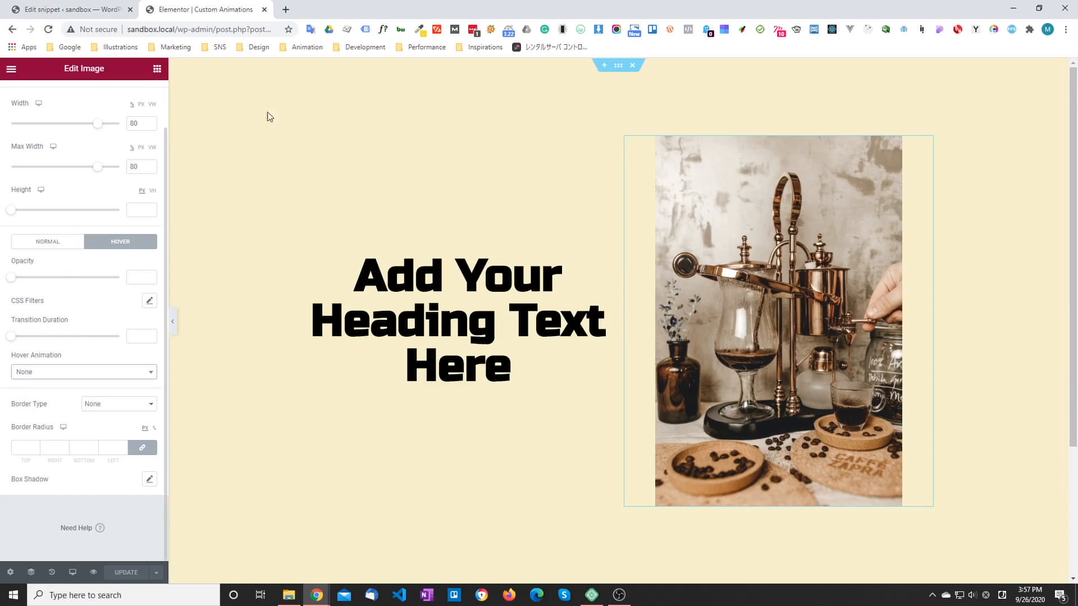
pyautogui.click(157, 68)
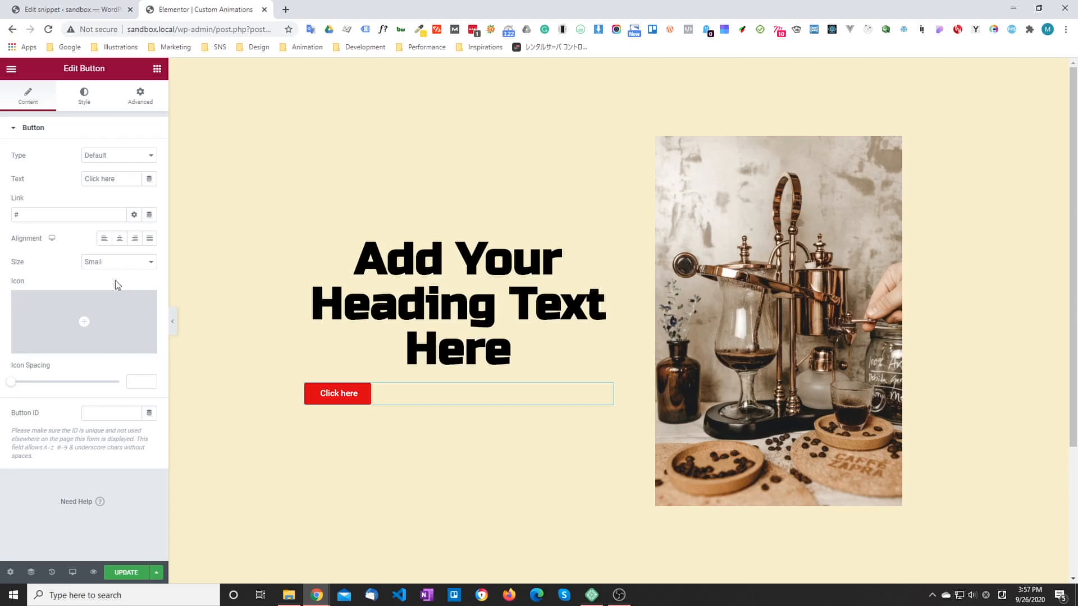
# Center the new Click here button under the heading and switch to the tutorial article.
pyautogui.click(119, 238)
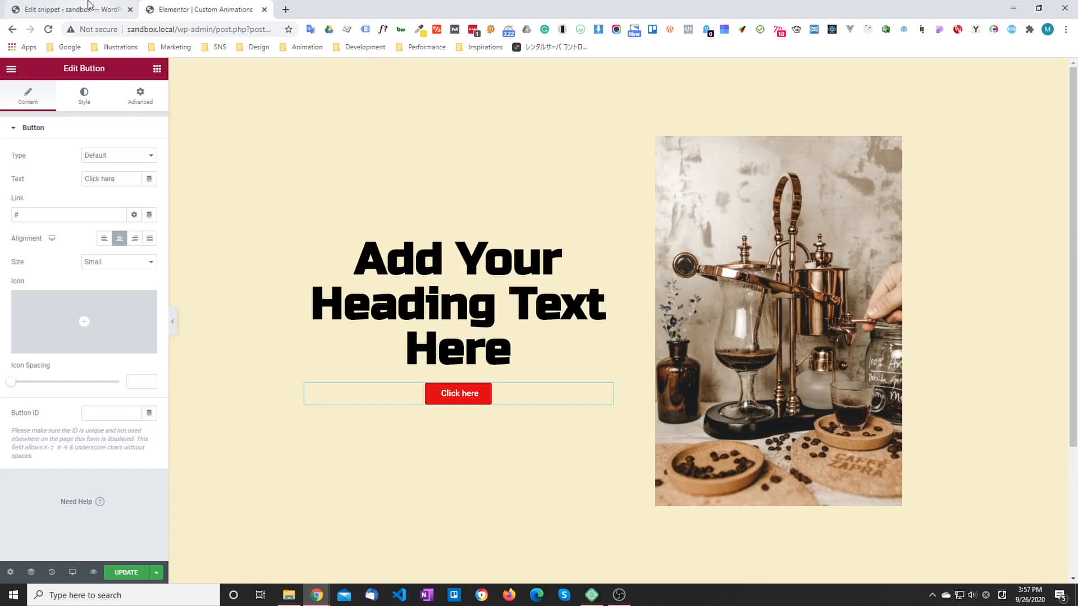
pyautogui.click(65, 9)
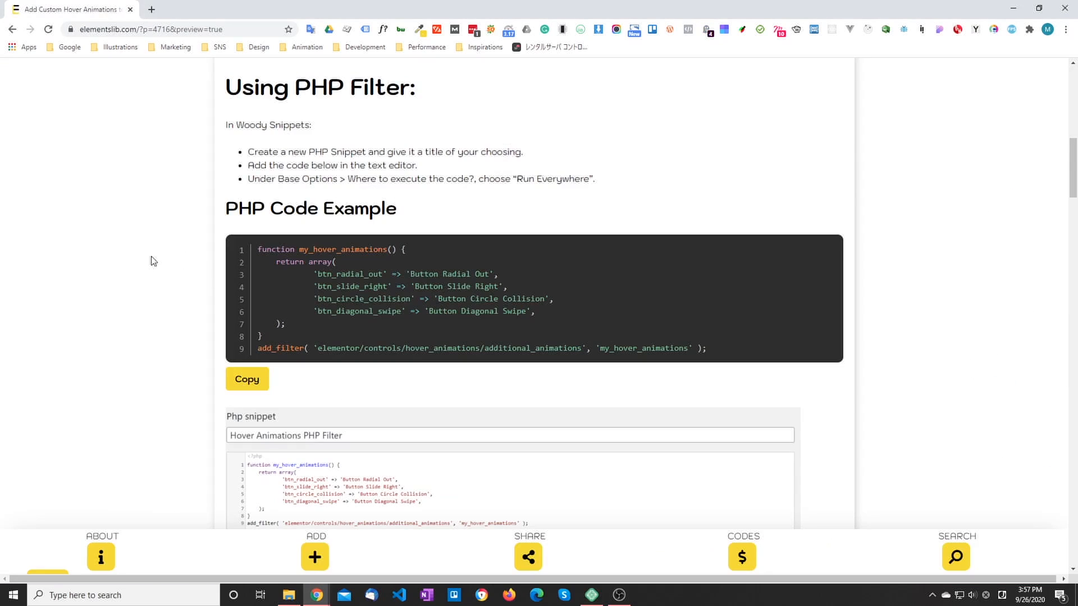
# Reach the article's CSS hover animation code example and copy it.
pyautogui.scroll(-3)
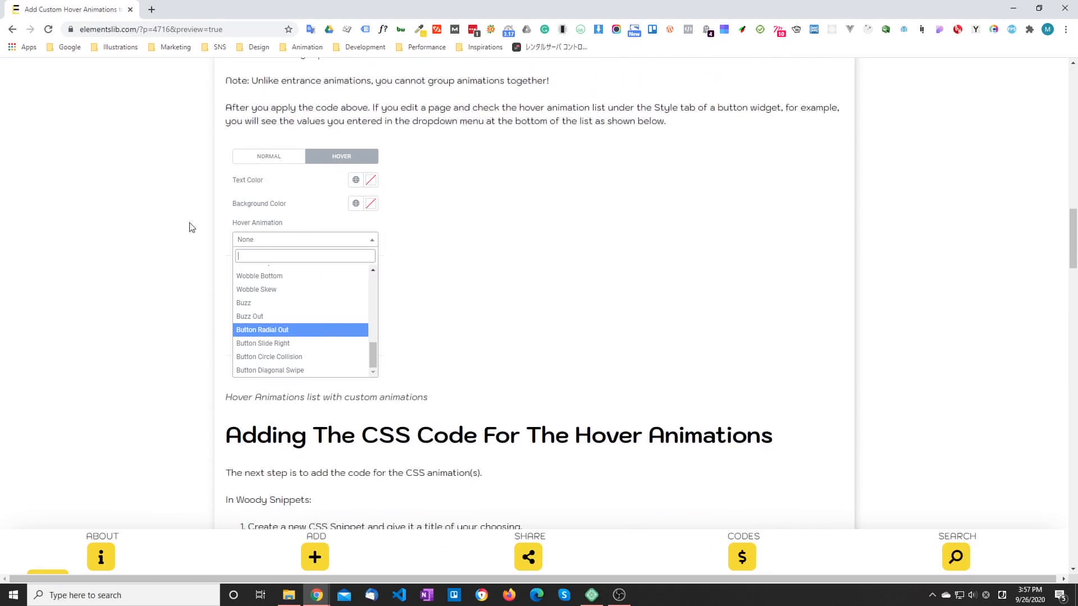
pyautogui.scroll(-3)
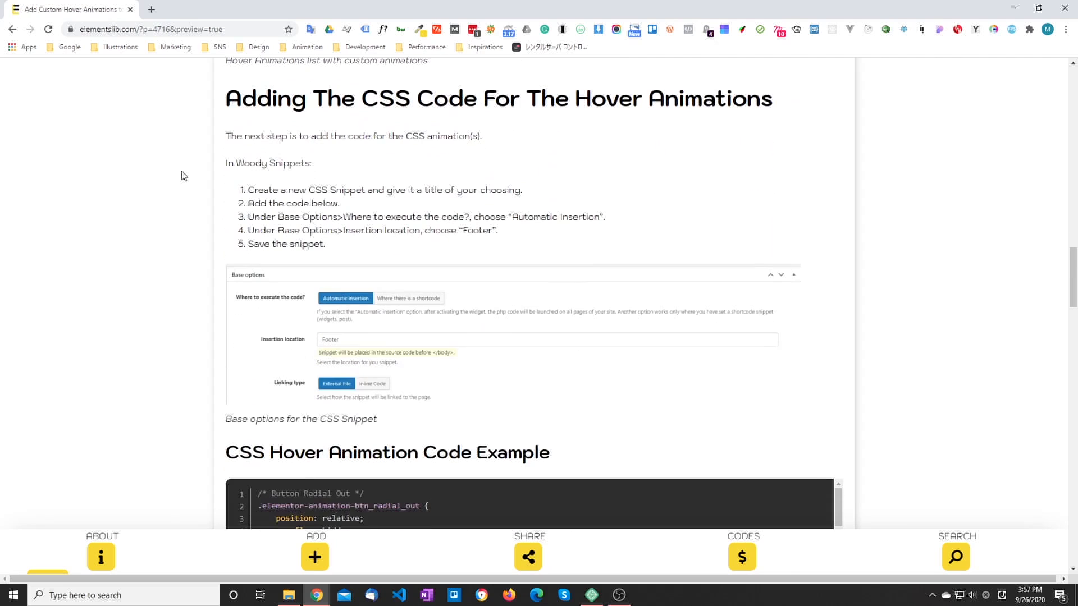
pyautogui.scroll(-3)
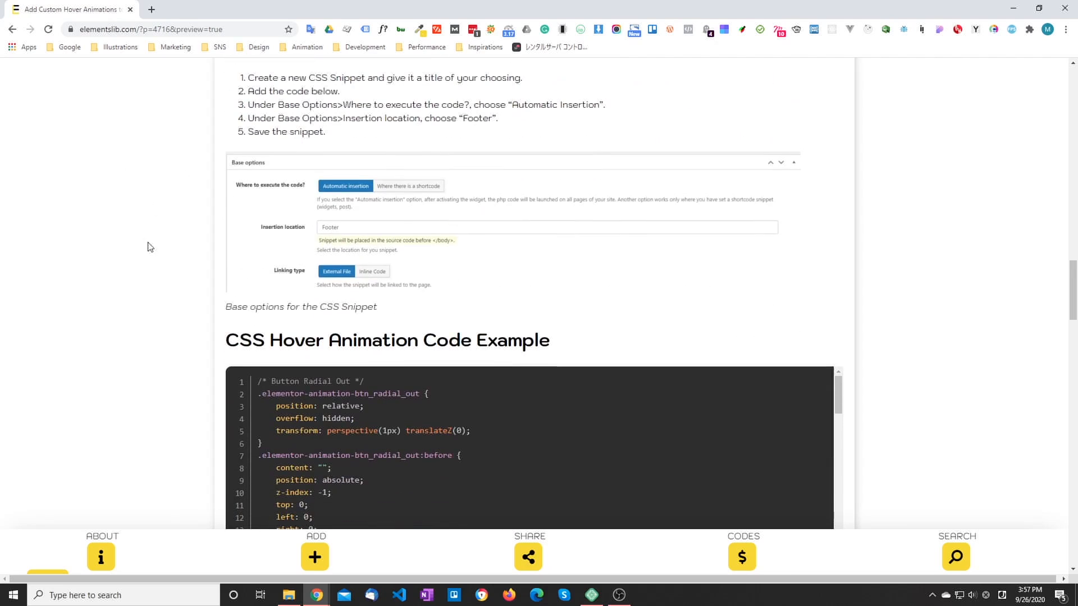
pyautogui.scroll(-3)
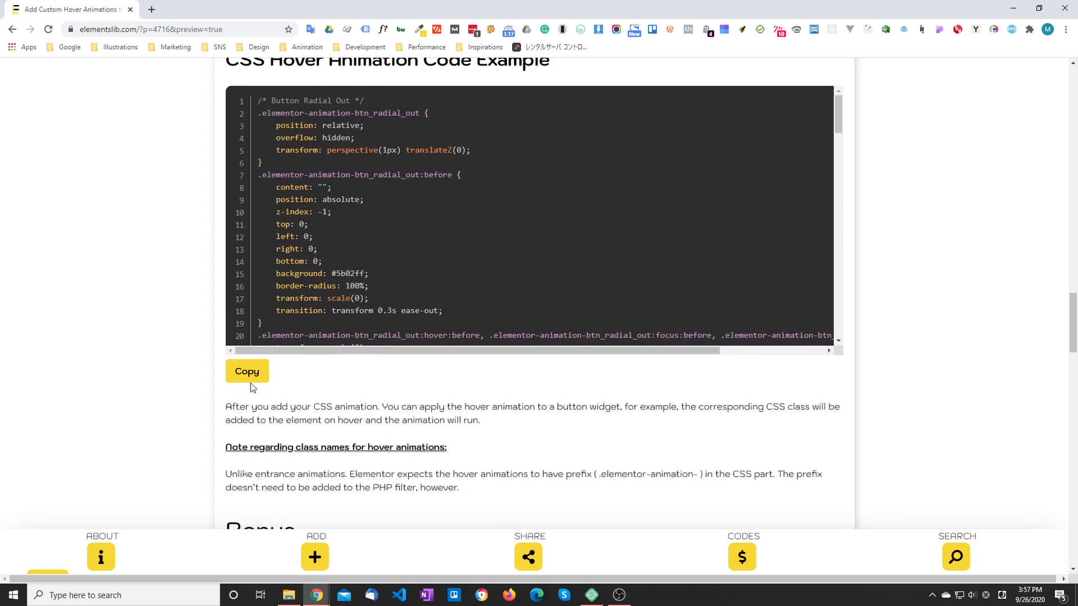
pyautogui.click(69, 9)
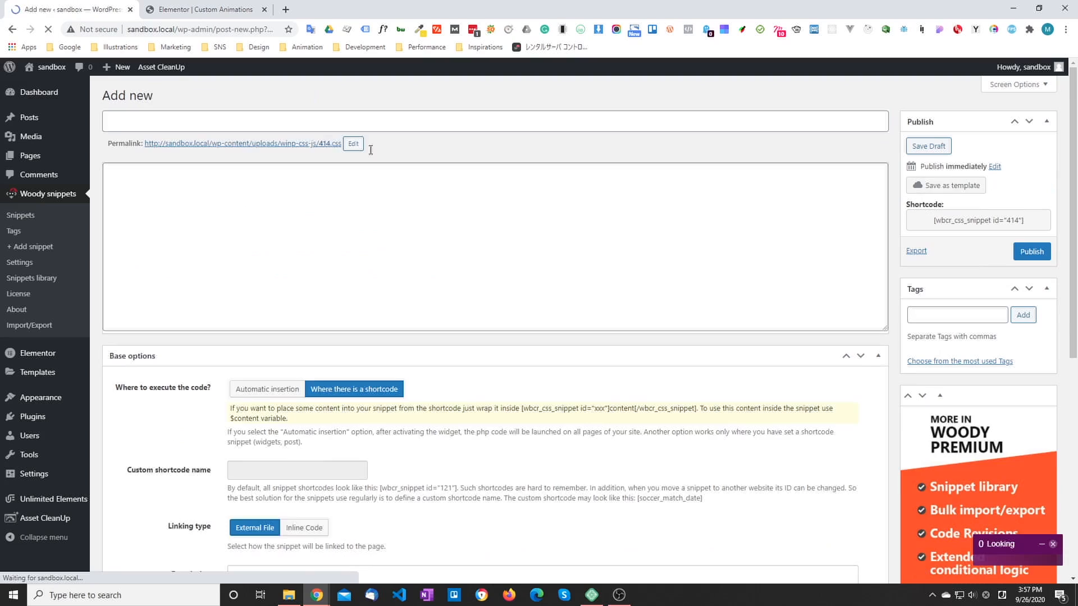
# Title the CSS snippet Hover Animations CSS and review the pasted elementor-animation styles.
pyautogui.write('Hover Animations')
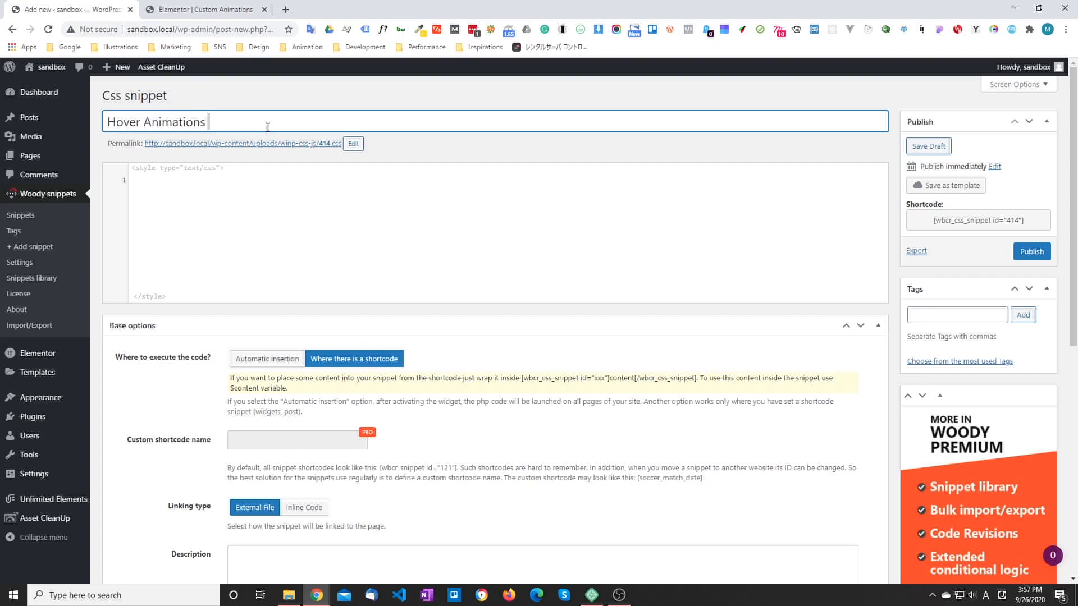
pyautogui.write('CSS')
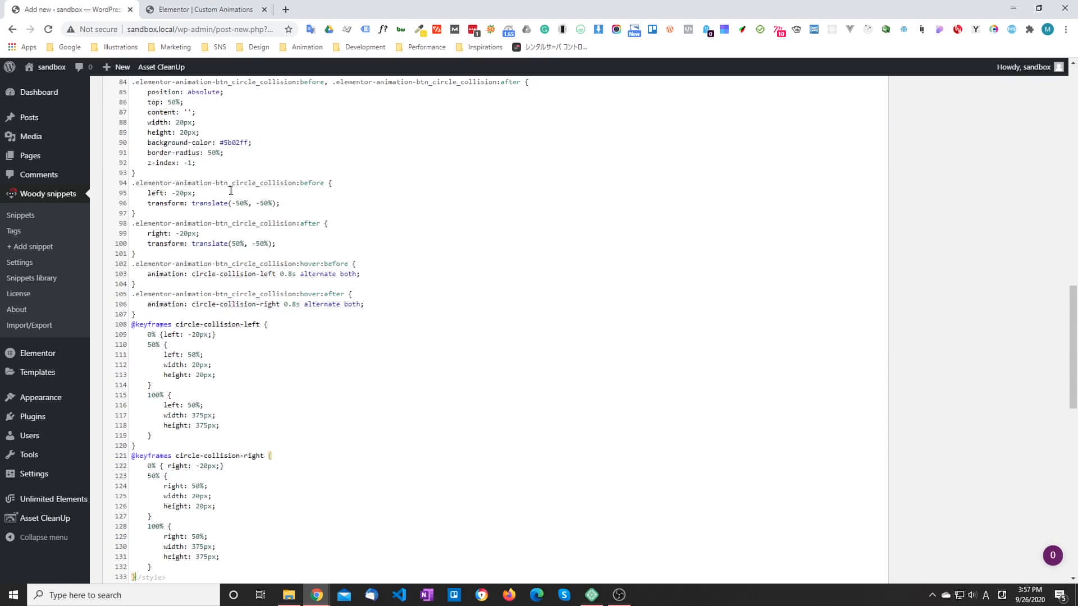
pyautogui.scroll(3)
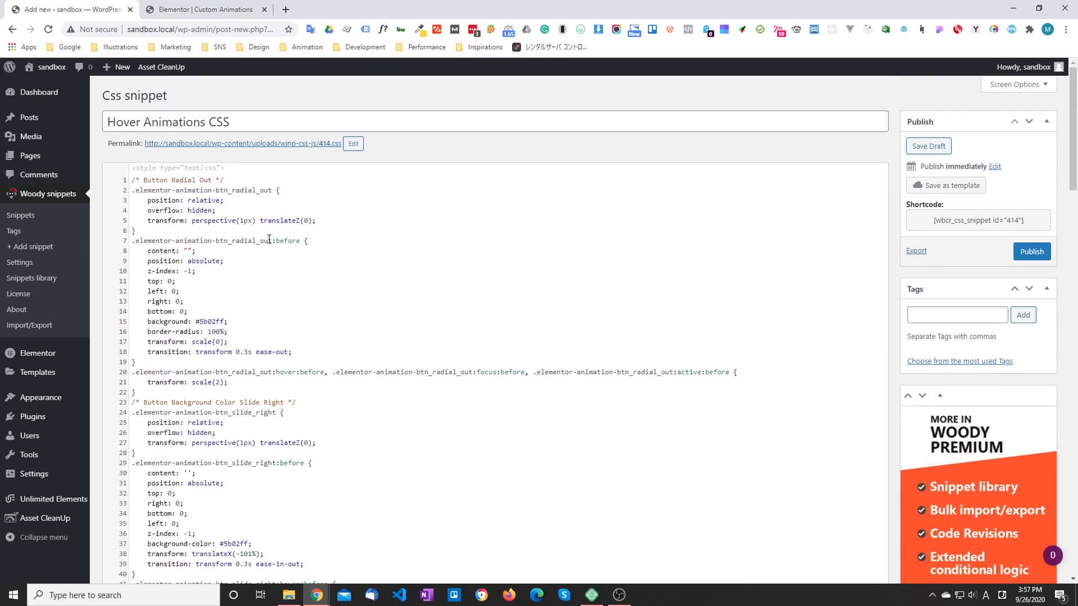
pyautogui.moveTo(344, 207)
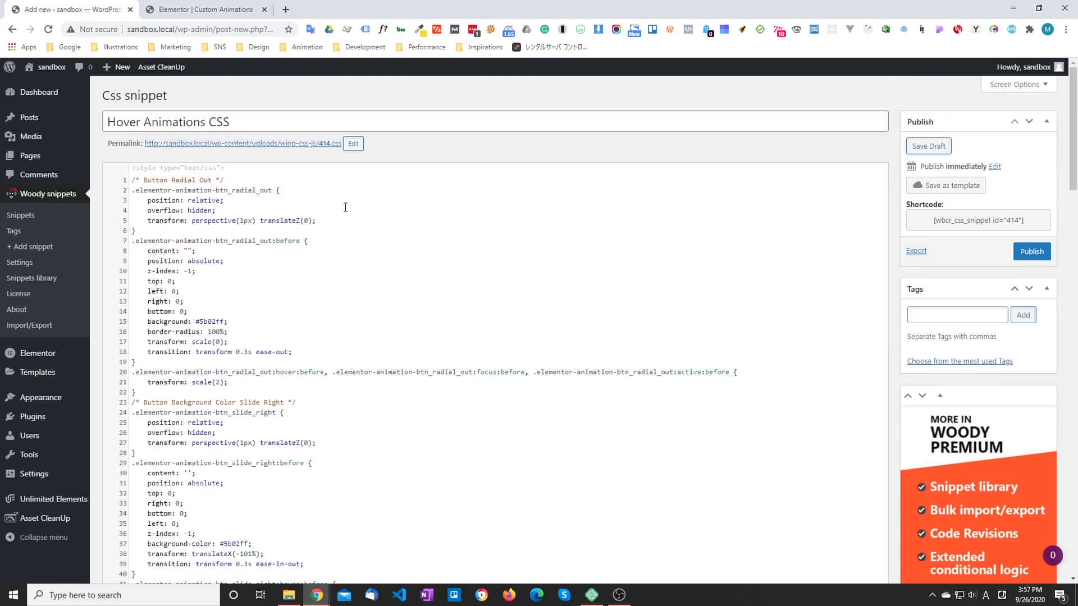
pyautogui.moveTo(348, 193)
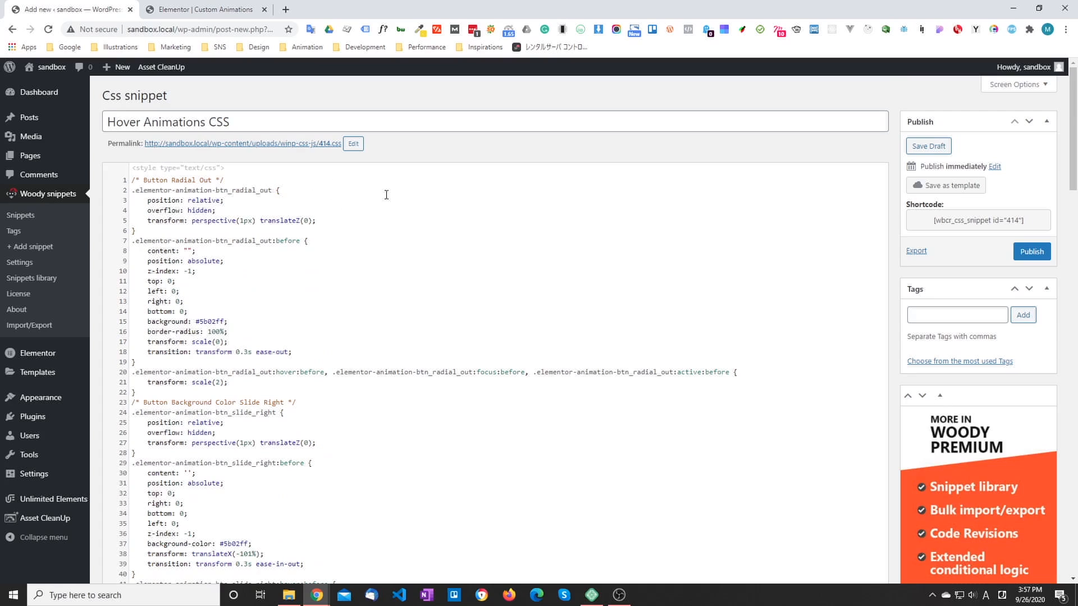
pyautogui.moveTo(309, 201)
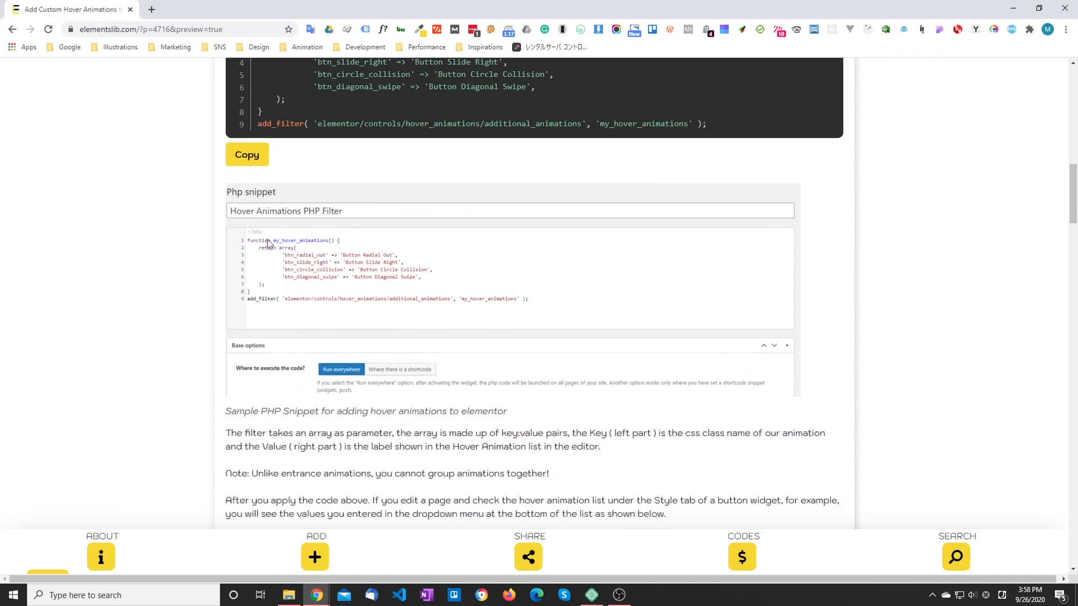
pyautogui.moveTo(301, 261)
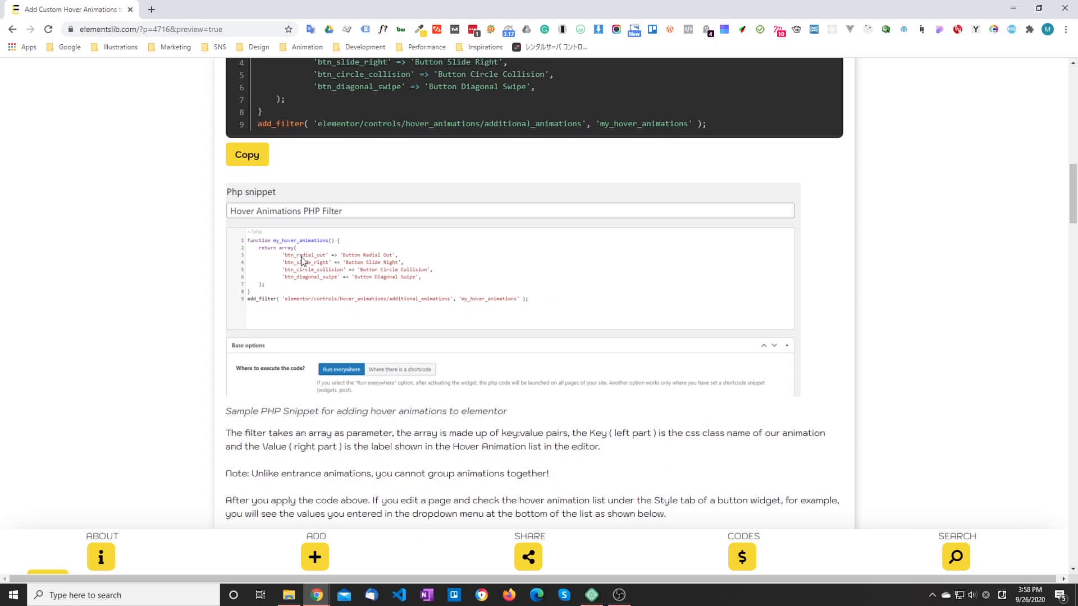
pyautogui.moveTo(241, 238)
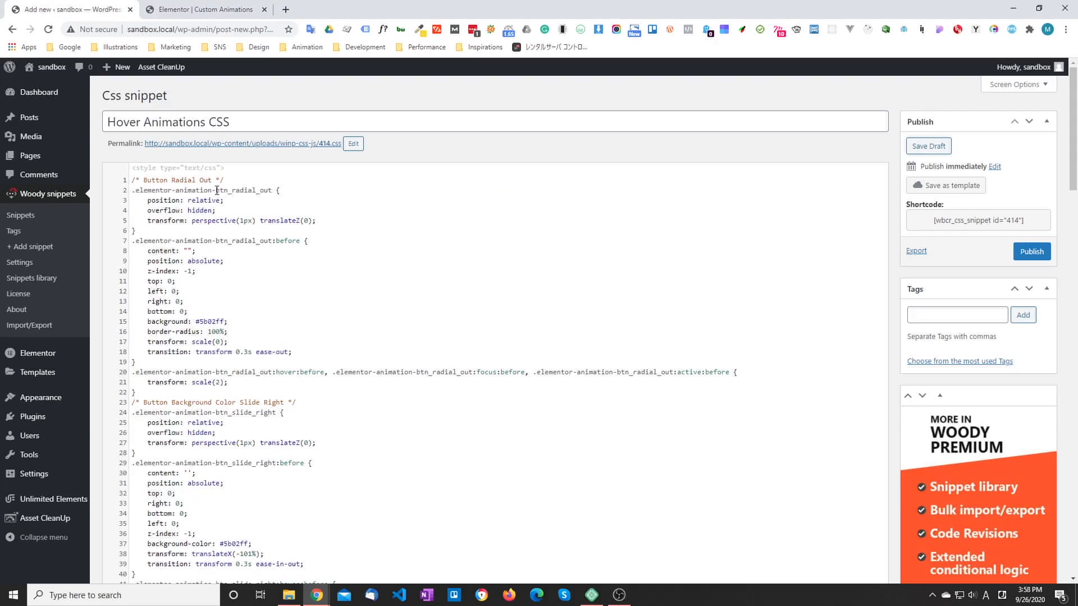
pyautogui.doubleClick(237, 191)
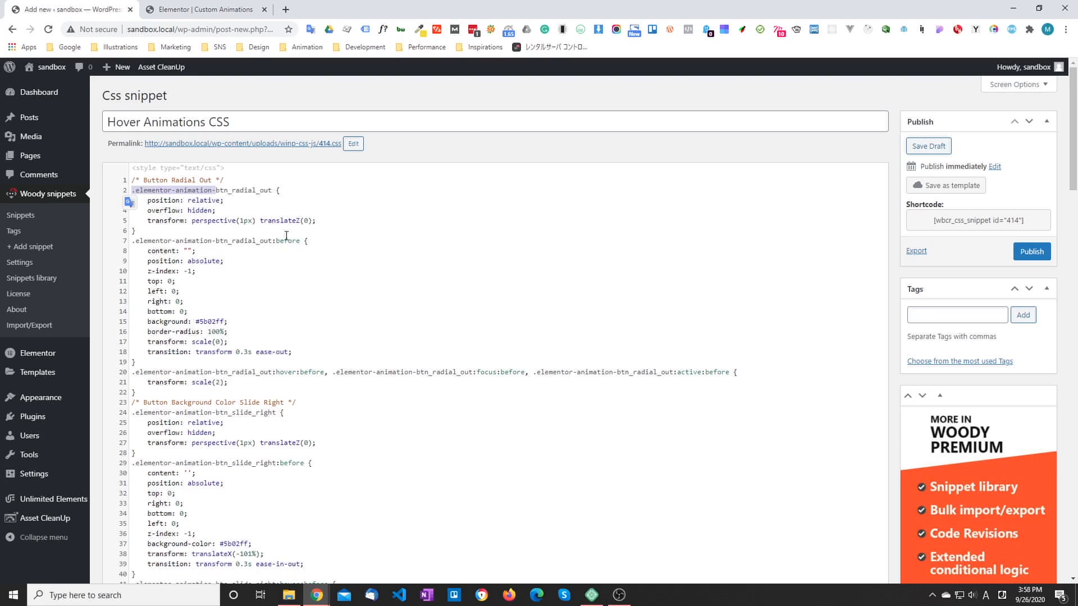
pyautogui.moveTo(367, 236)
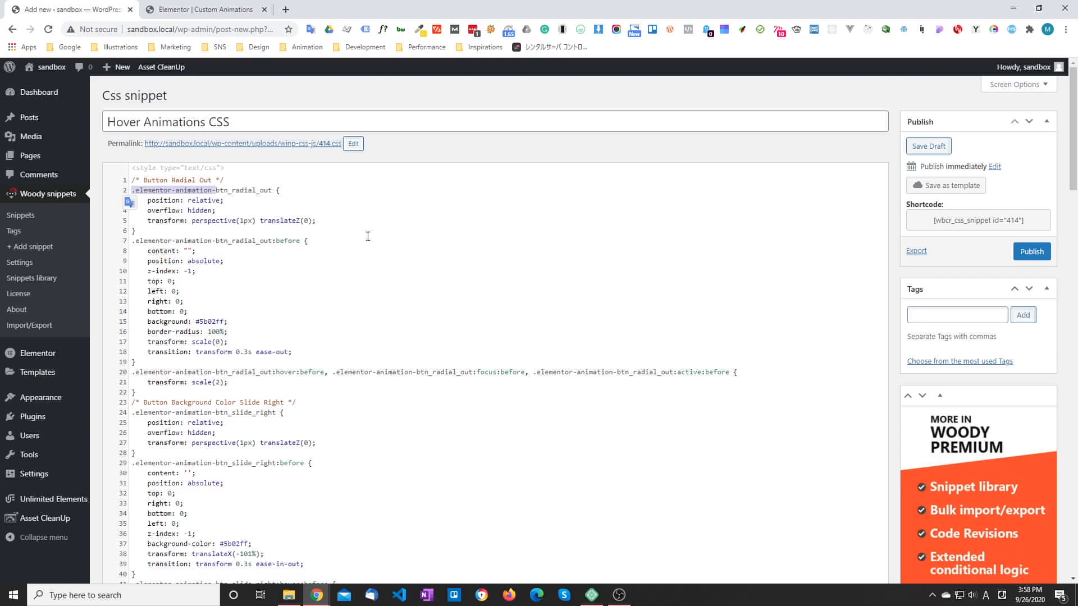
pyautogui.moveTo(397, 253)
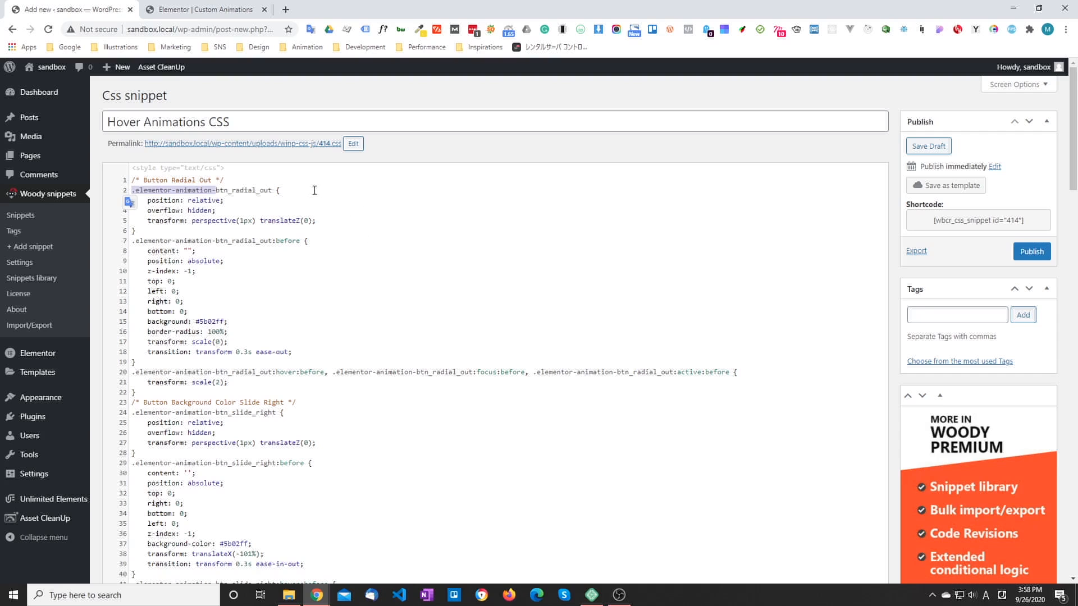
# Set the CSS snippet to automatic insertion in the footer and publish it.
pyautogui.scroll(-3)
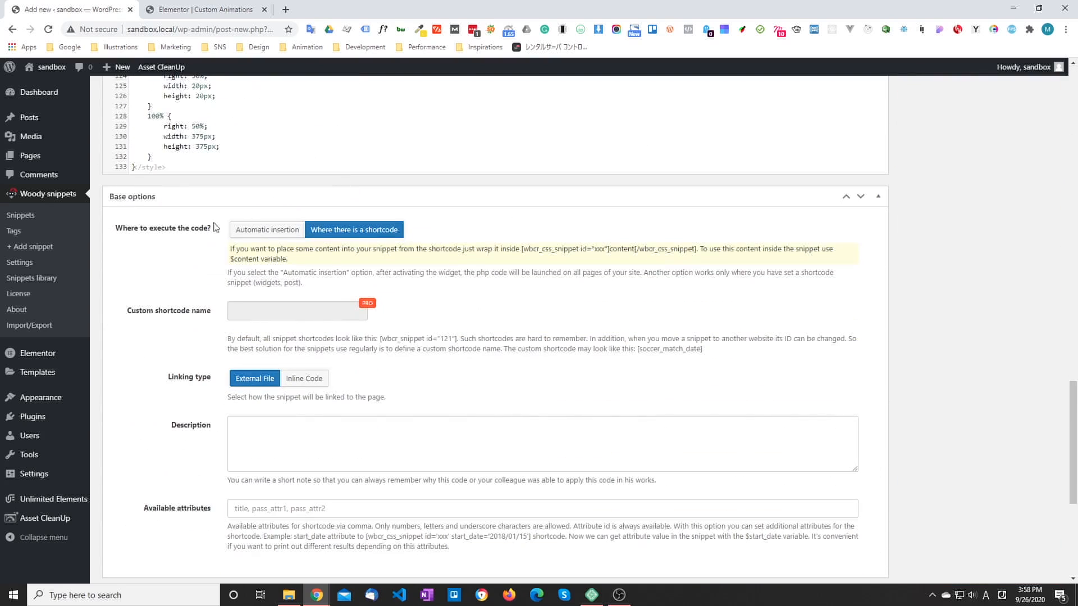
pyautogui.click(267, 229)
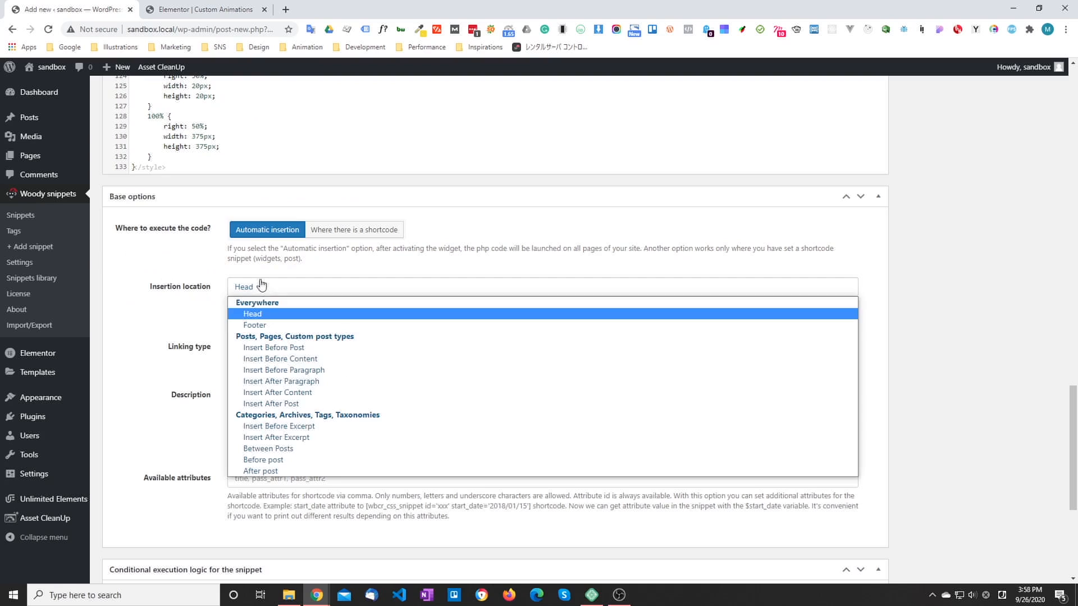
pyautogui.click(253, 324)
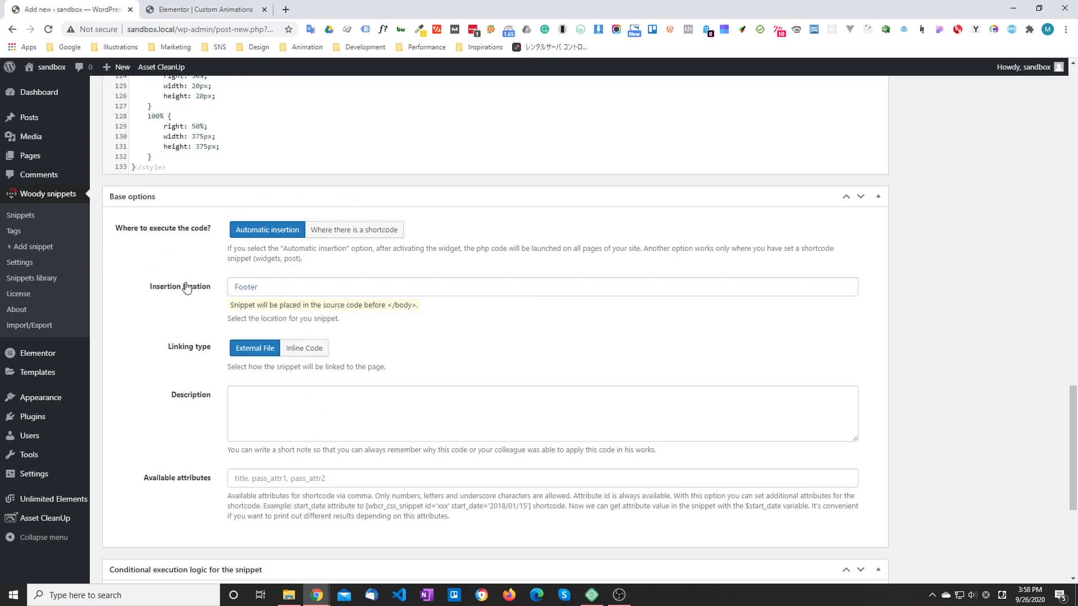
pyautogui.scroll(3)
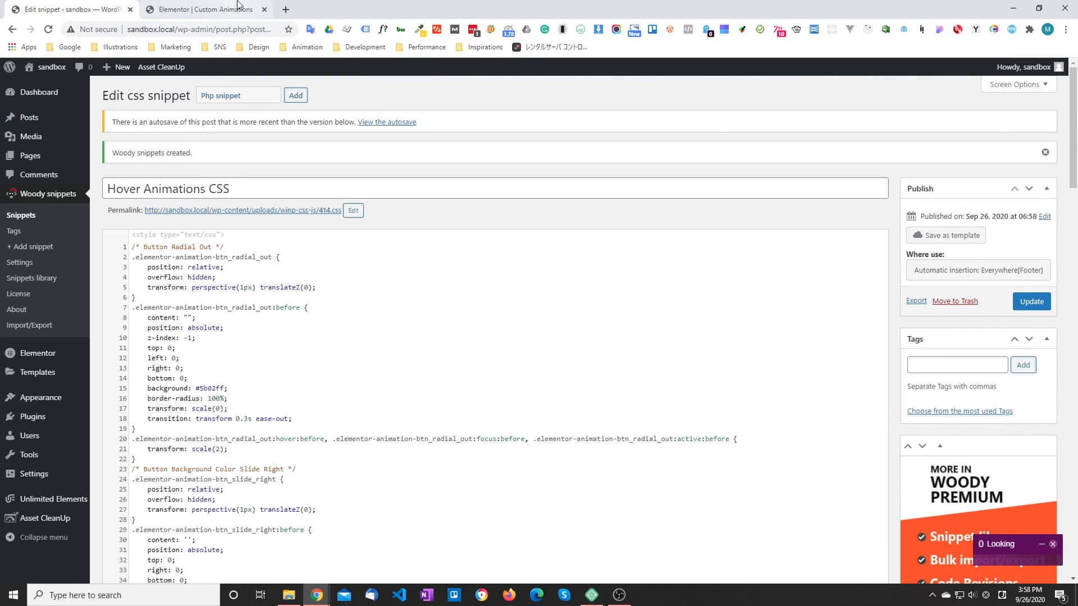
# Reload the editor and check the button's Button Radial Out hover animation with its purple fill.
pyautogui.click(203, 9)
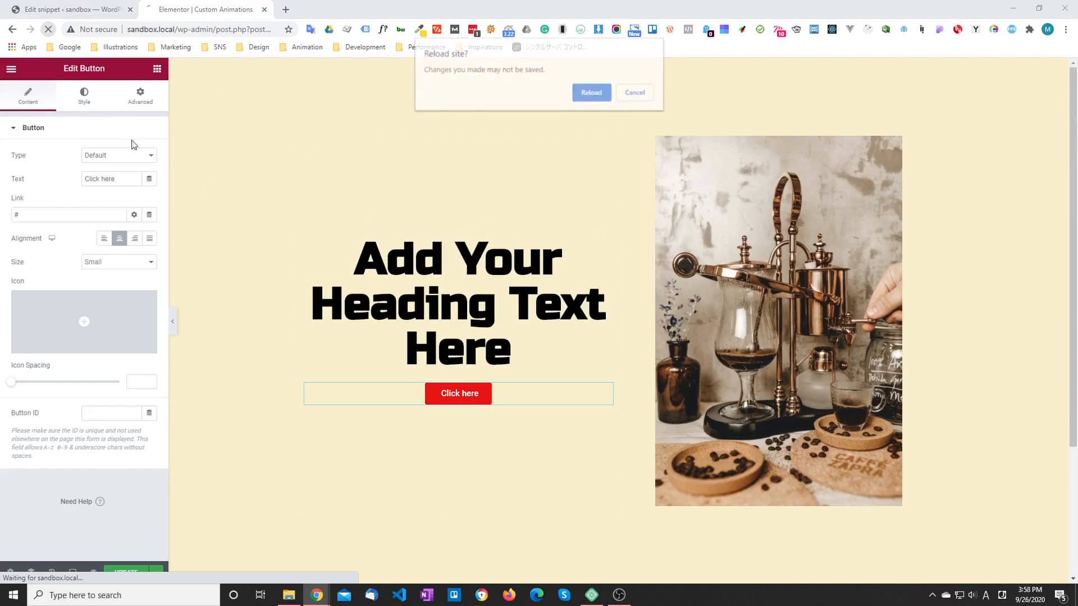
pyautogui.click(633, 92)
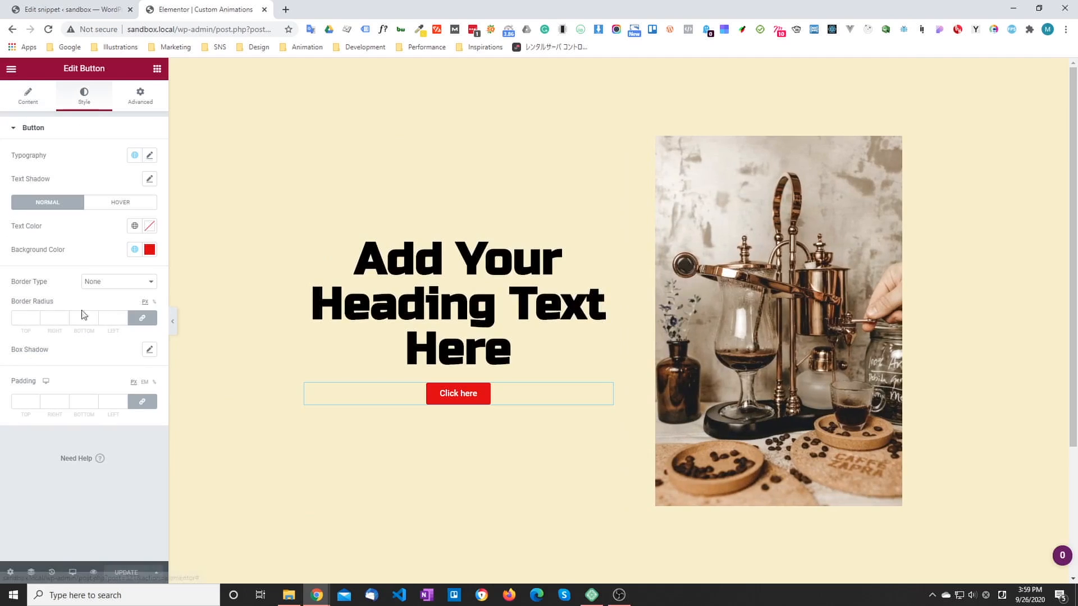
pyautogui.click(120, 202)
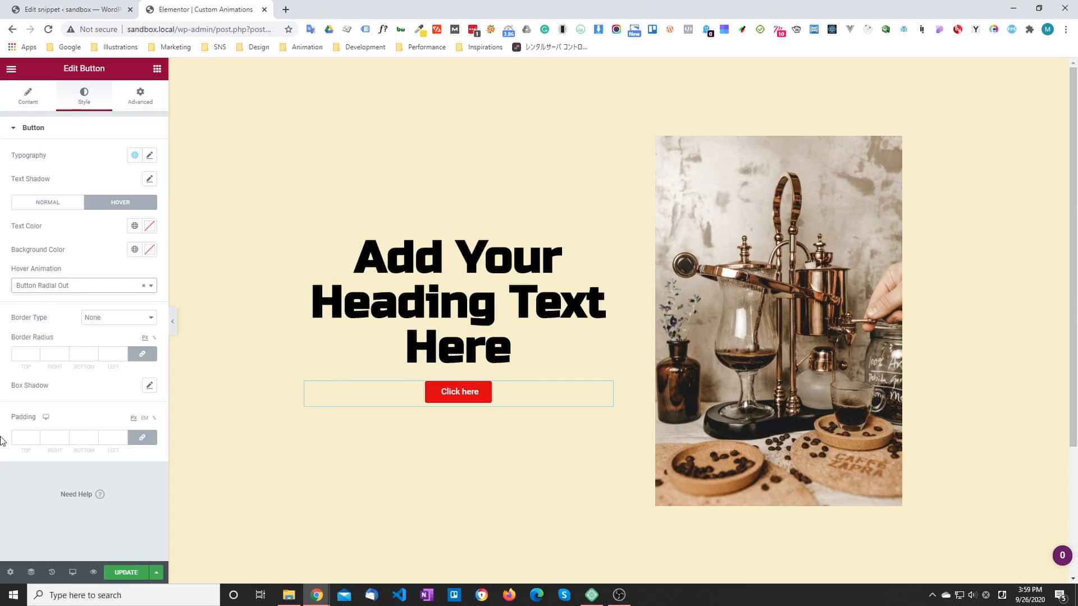
pyautogui.click(458, 391)
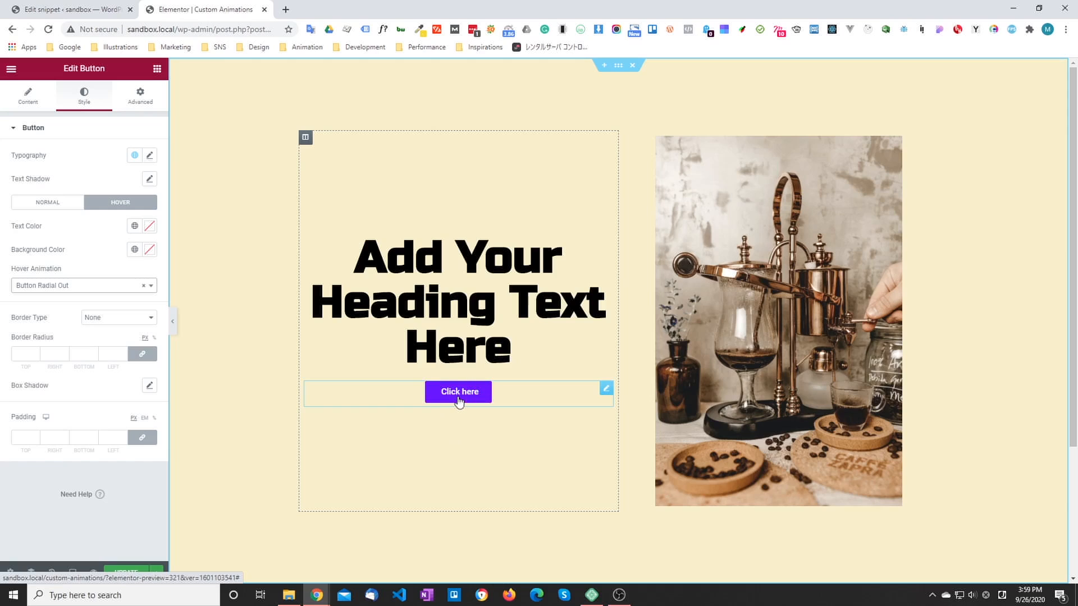
pyautogui.moveTo(455, 407)
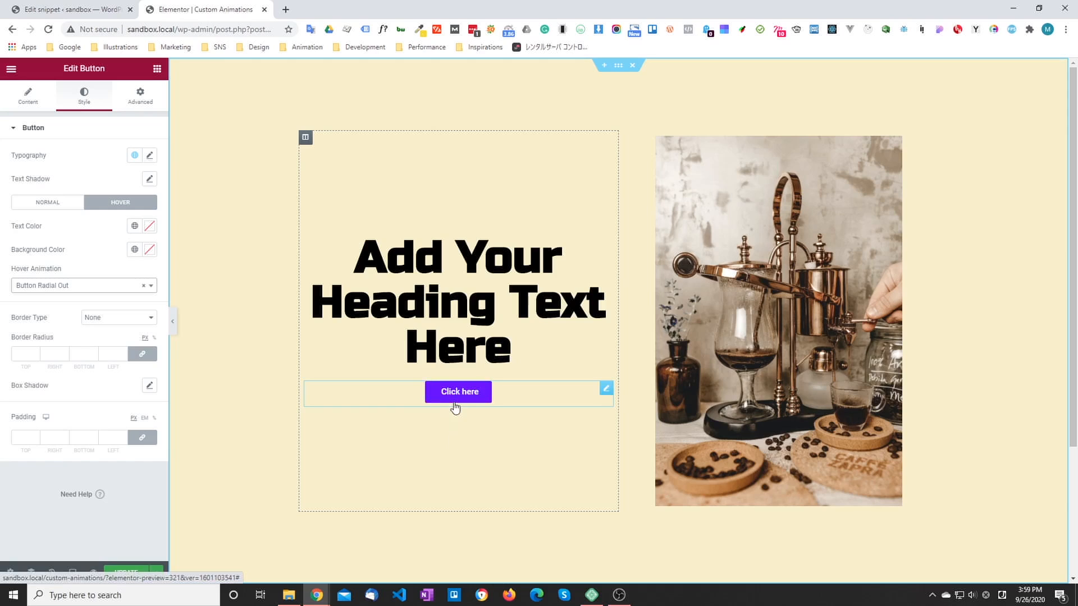
pyautogui.click(69, 9)
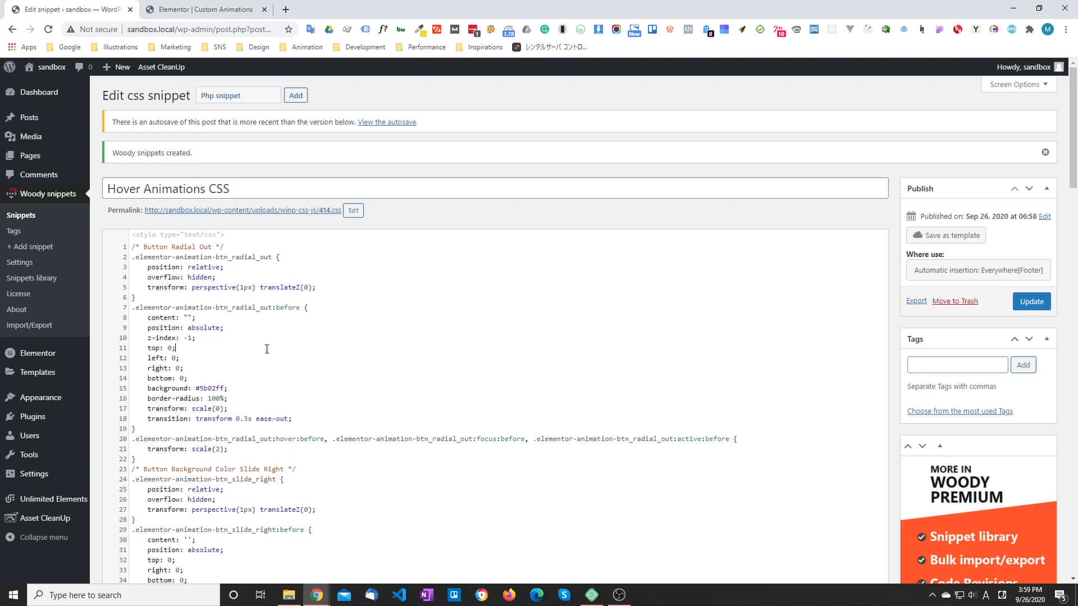
pyautogui.moveTo(275, 306)
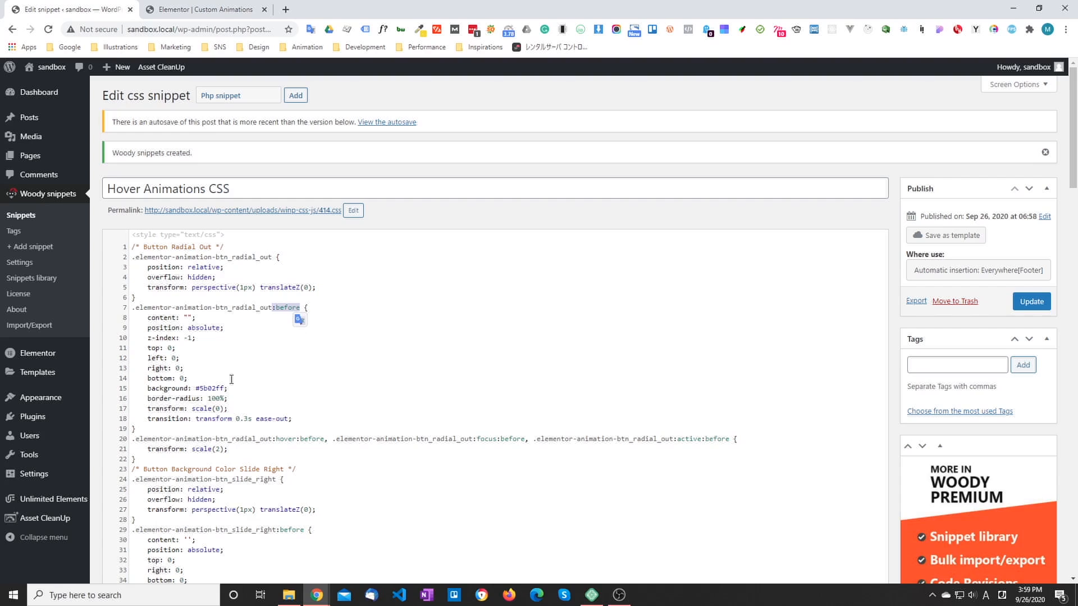
pyautogui.moveTo(226, 387)
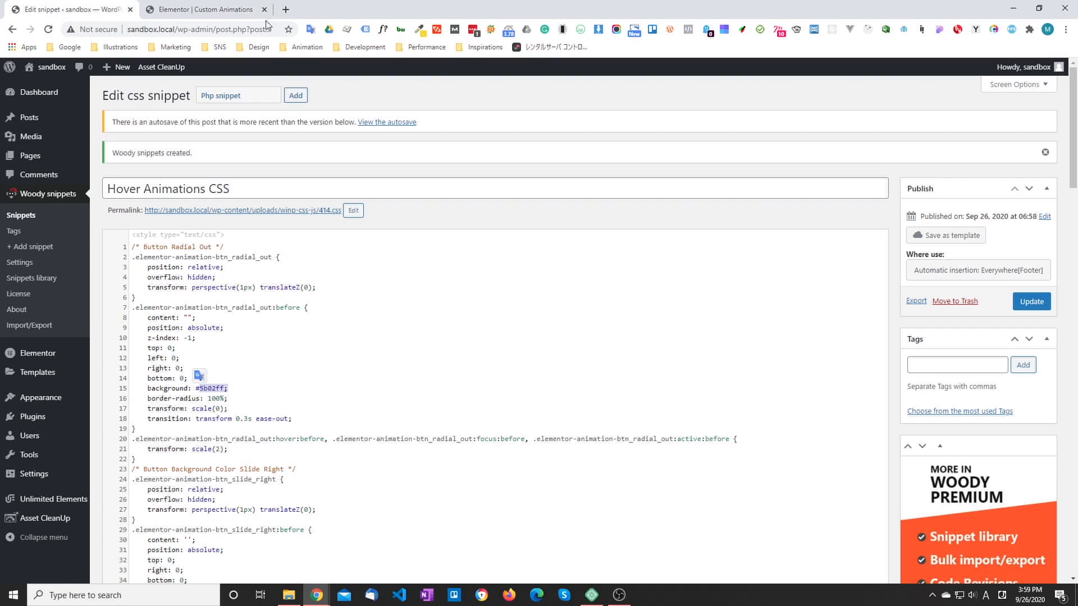
# Return to the Elementor page editor after reviewing the #5b02ff Radial Out background.
pyautogui.click(201, 9)
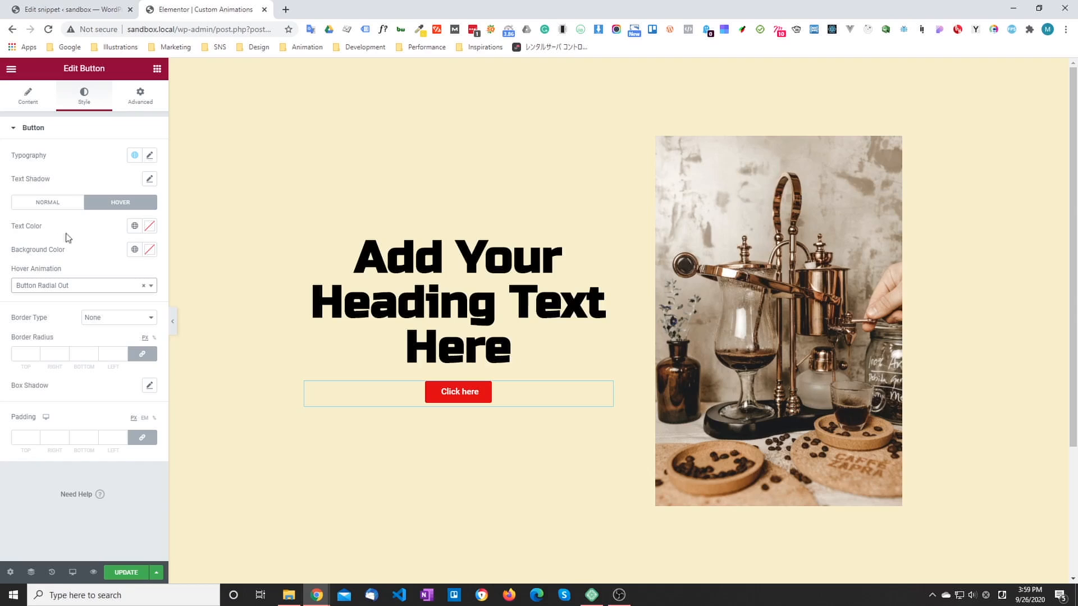
# Set a hover background colour and try the Button Slide Right animation on the button.
pyautogui.click(149, 249)
pyautogui.write('#0BFC5F')
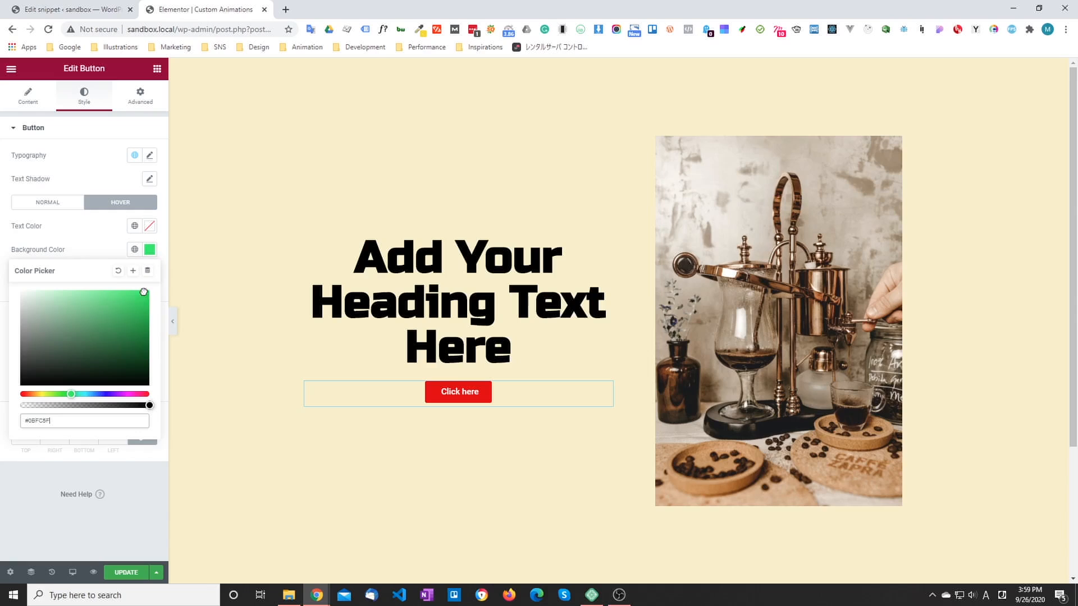
pyautogui.click(406, 434)
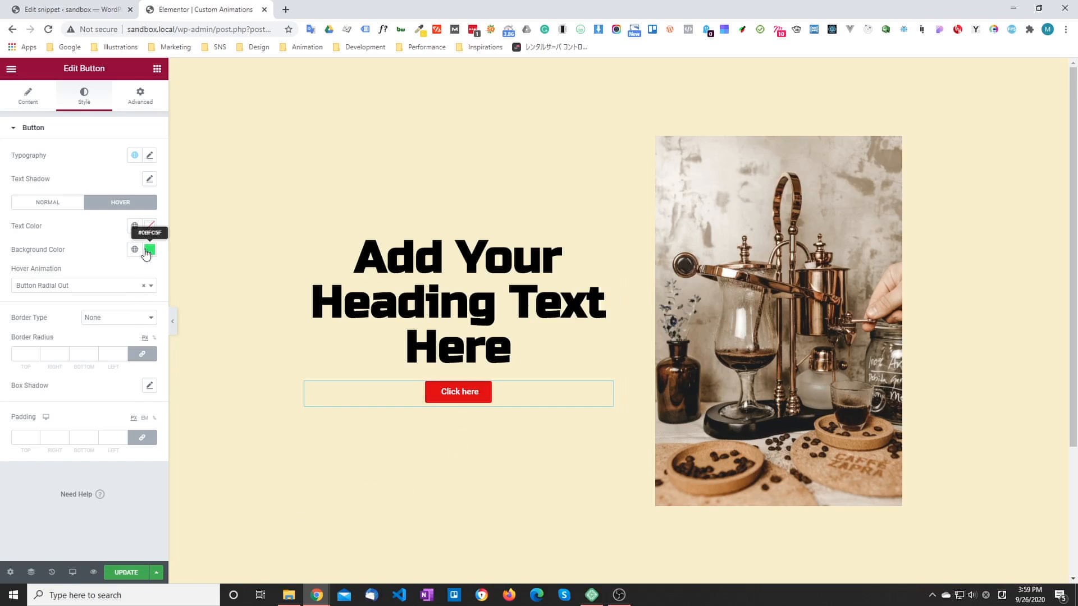
pyautogui.click(150, 249)
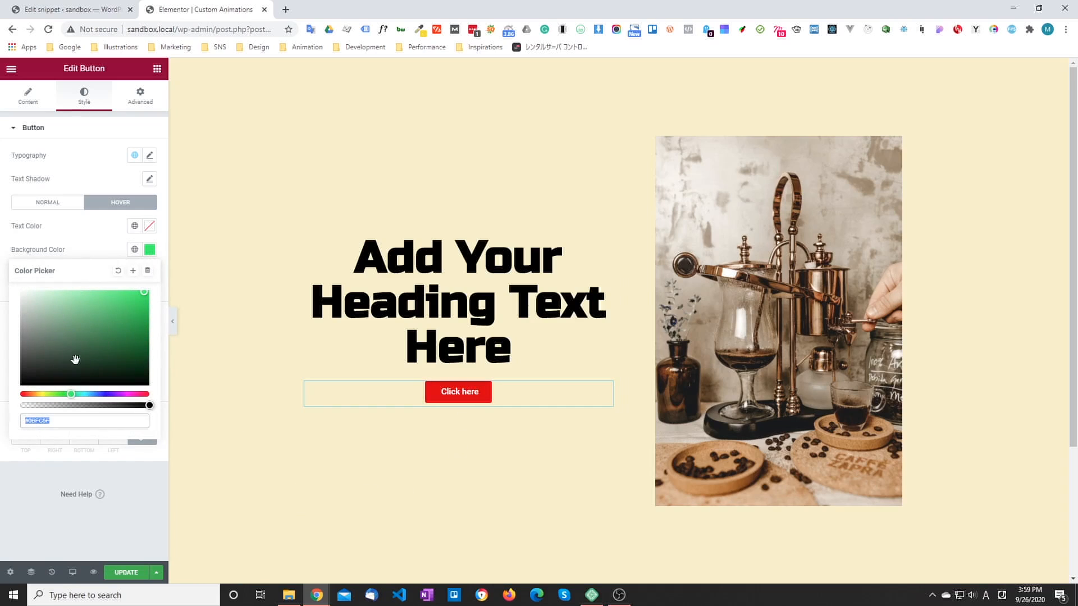
pyautogui.moveTo(115, 333)
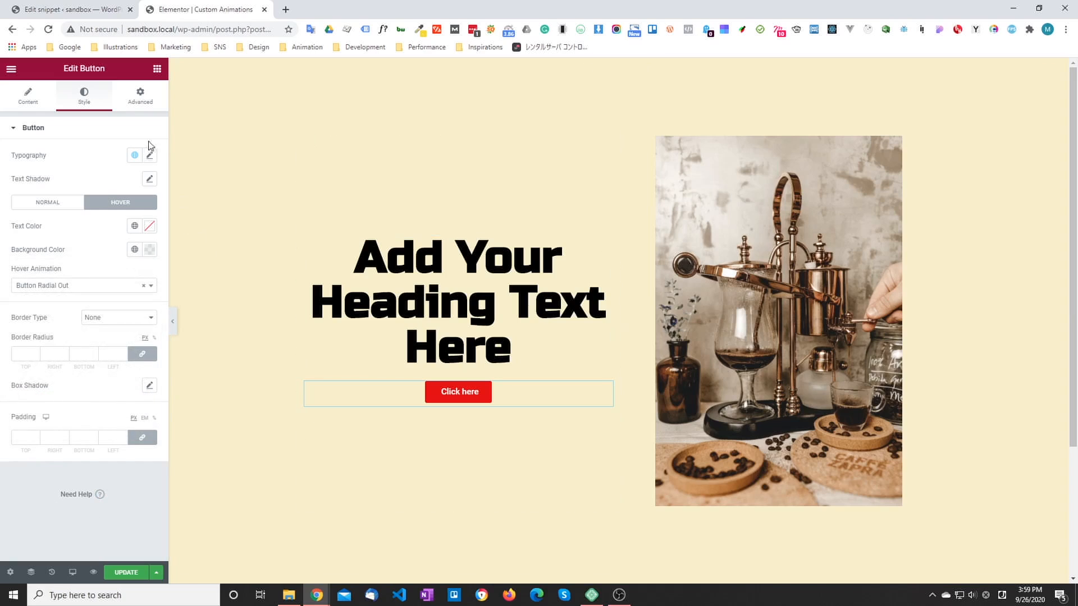
pyautogui.click(82, 285)
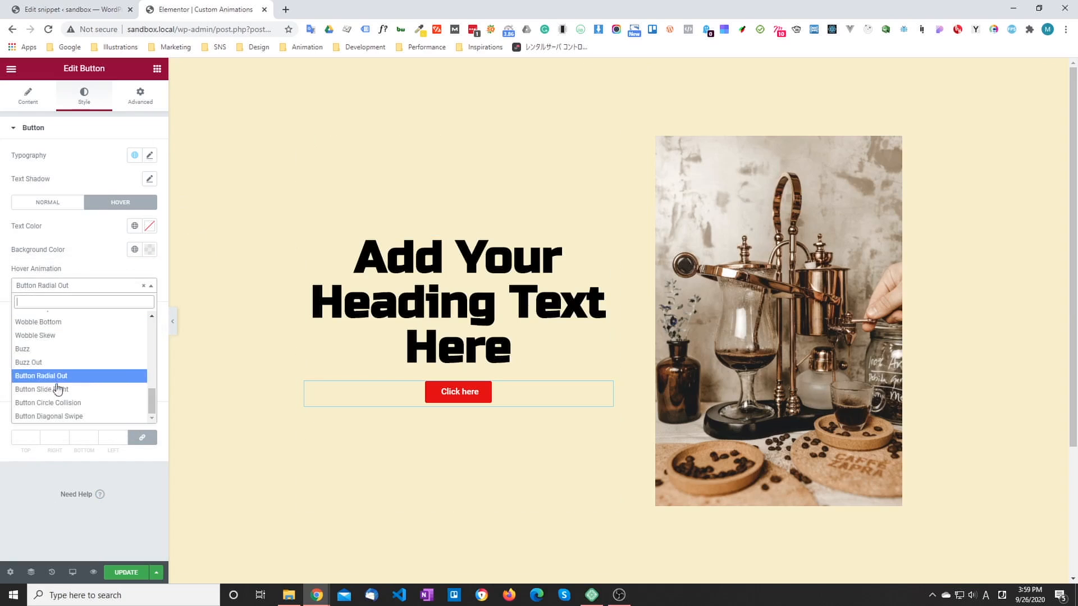
pyautogui.click(45, 389)
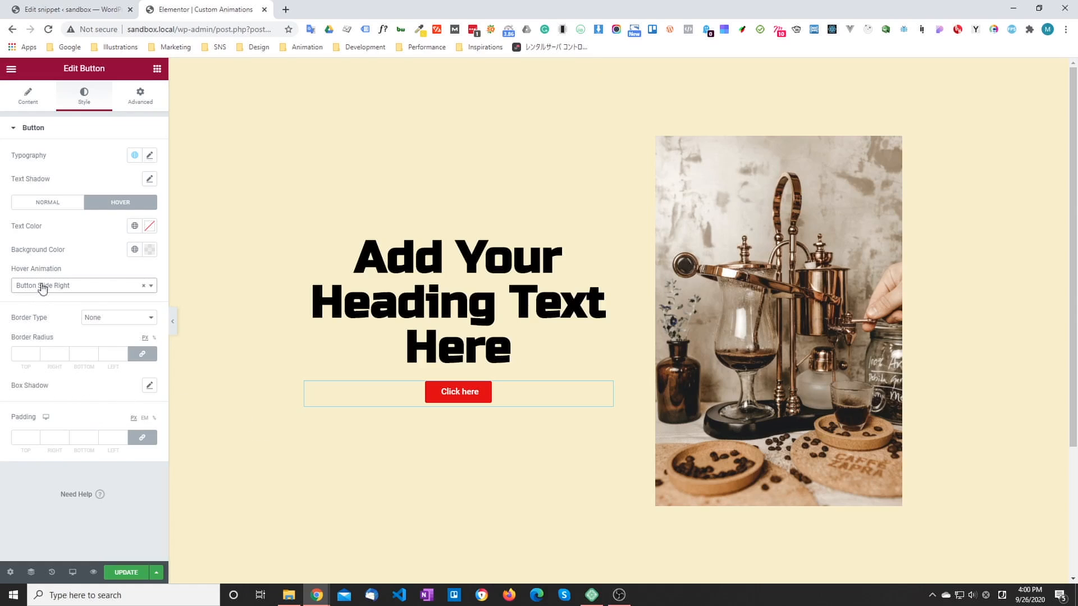
pyautogui.click(78, 285)
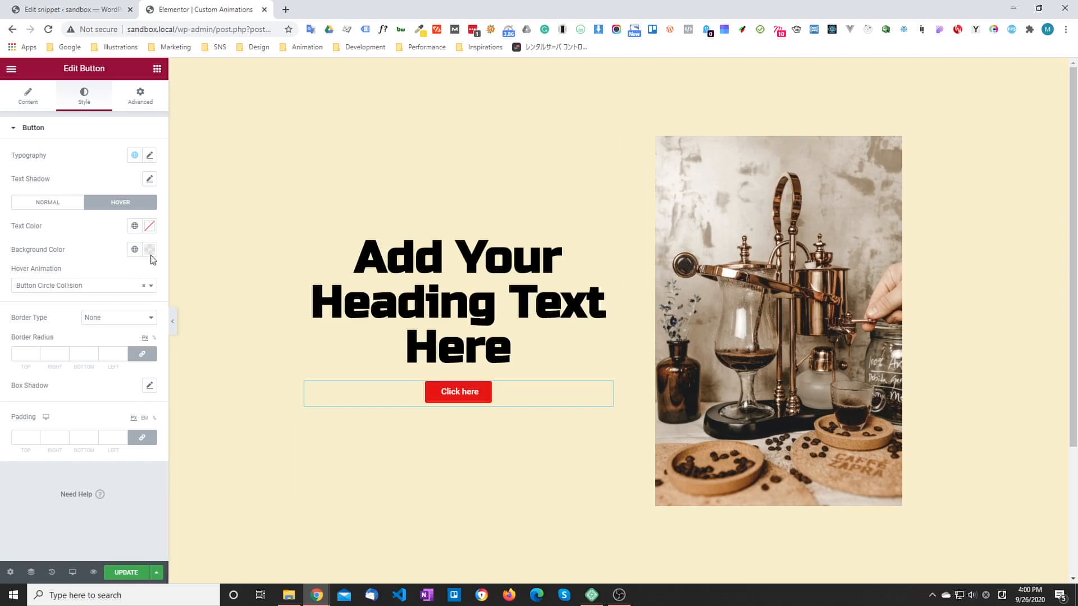
pyautogui.moveTo(55, 288)
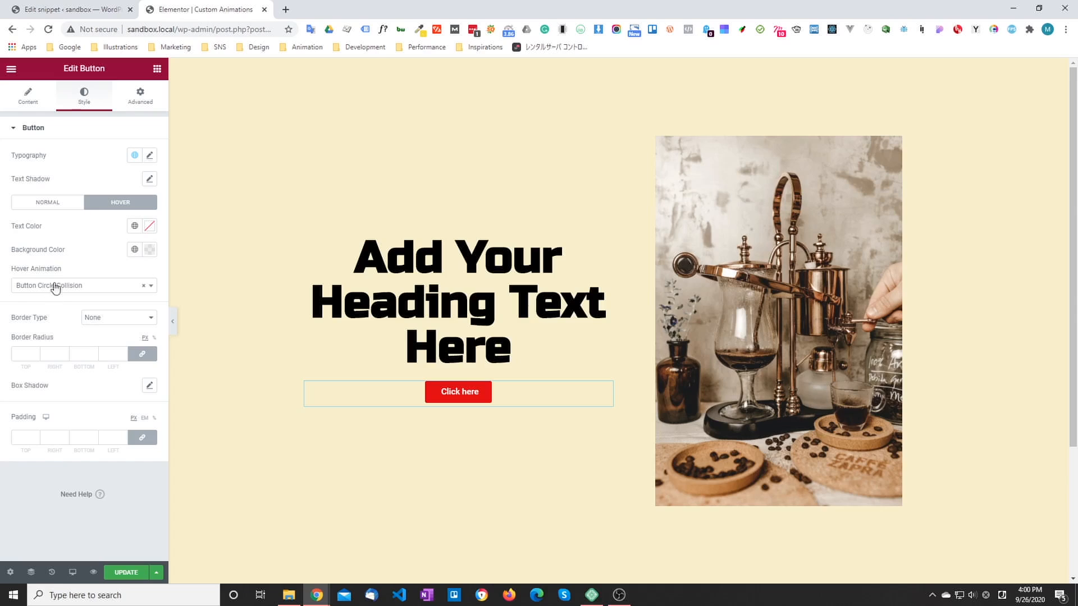
# Clear the hover background colour and try the Circle Collision and Diagonal Swipe animations.
pyautogui.click(84, 285)
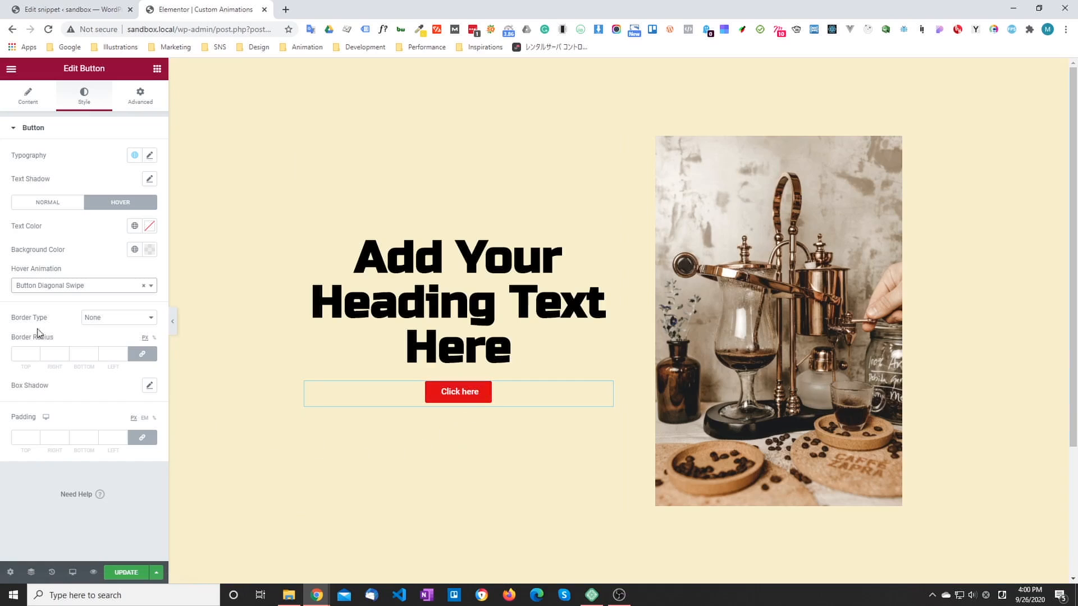
pyautogui.moveTo(135, 249)
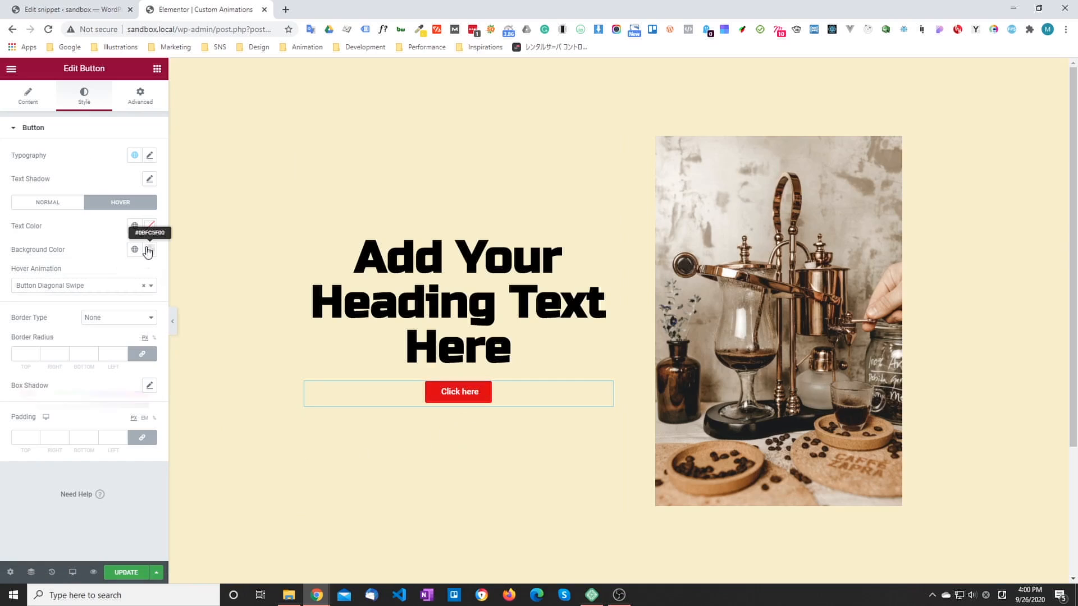
pyautogui.click(135, 249)
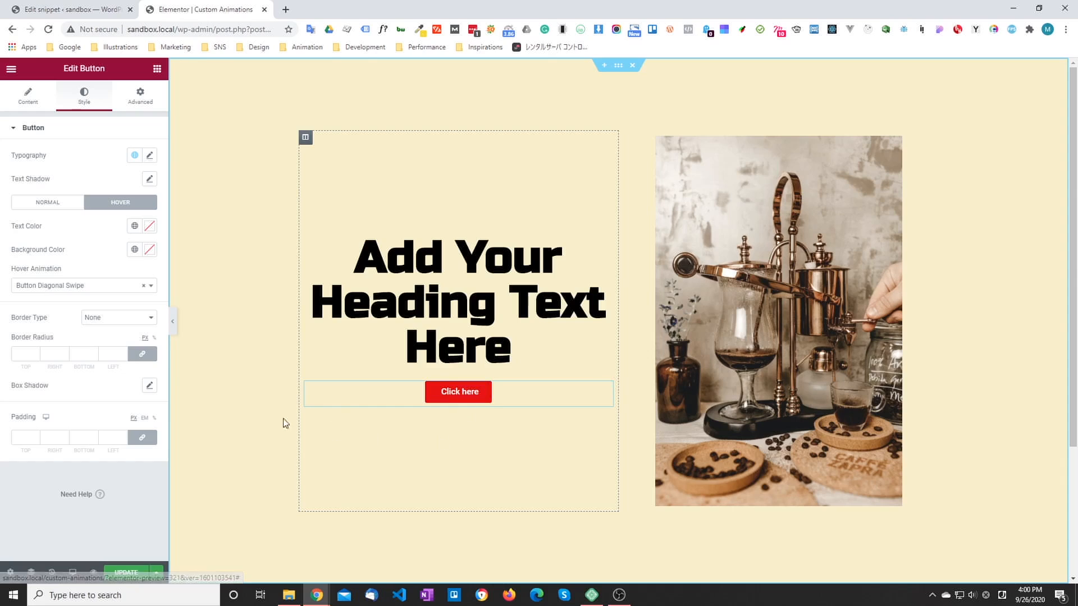
pyautogui.click(83, 285)
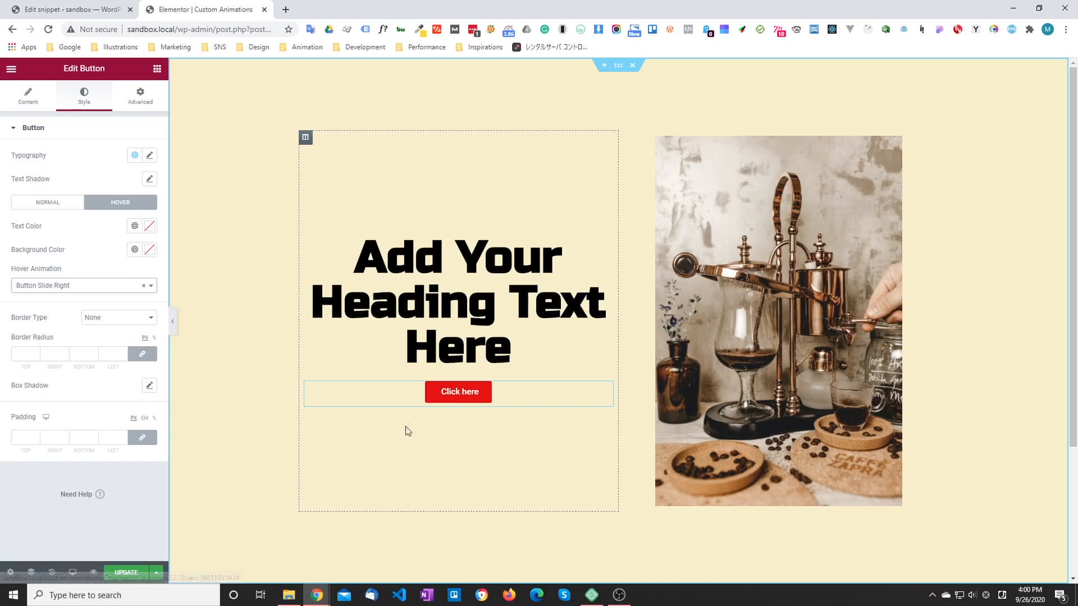
pyautogui.click(82, 285)
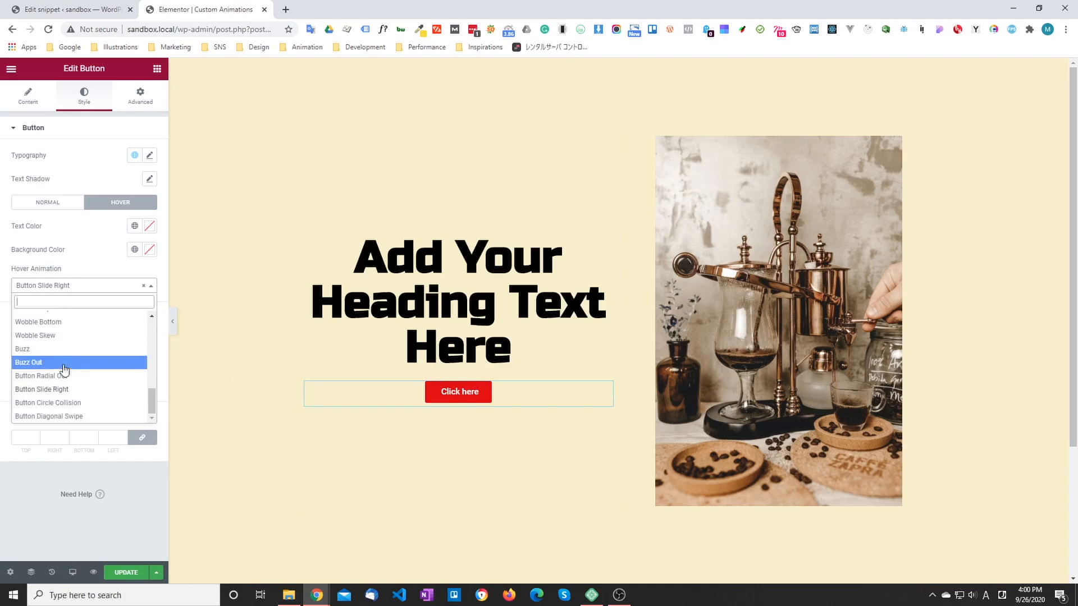
pyautogui.click(46, 375)
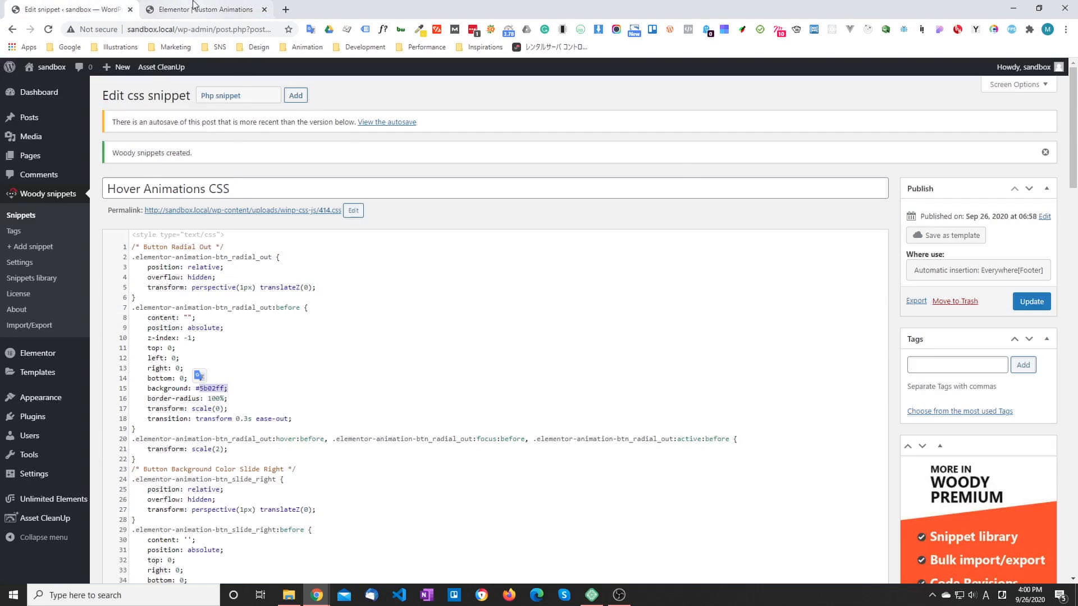
# Scroll the elementslib.com article down to the Bonus section on updating the PHP filter snippet.
pyautogui.click(206, 9)
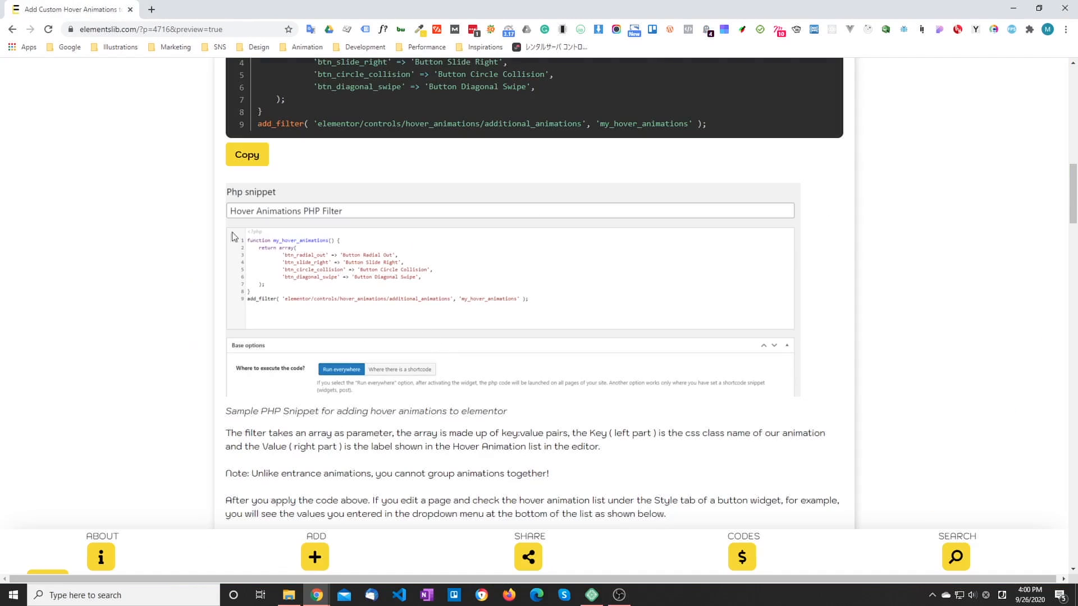
pyautogui.scroll(-3)
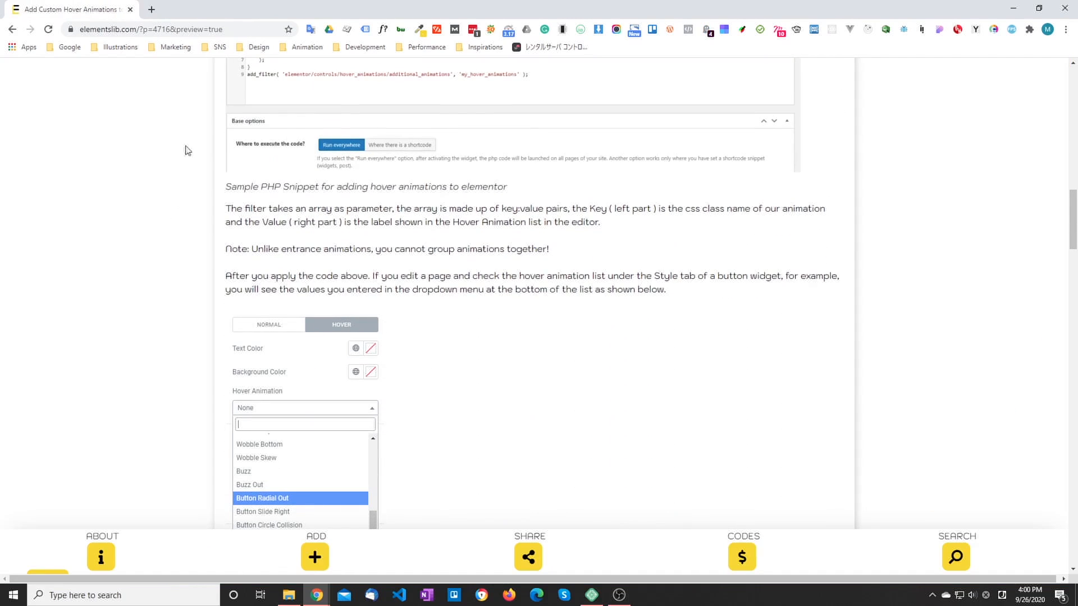
pyautogui.scroll(-3)
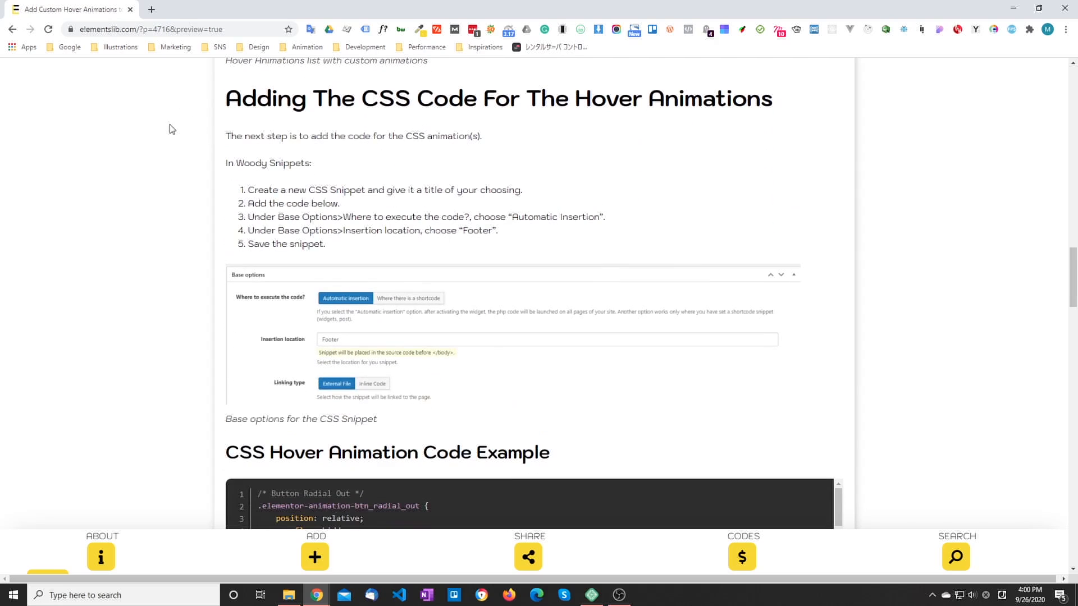
pyautogui.moveTo(176, 122)
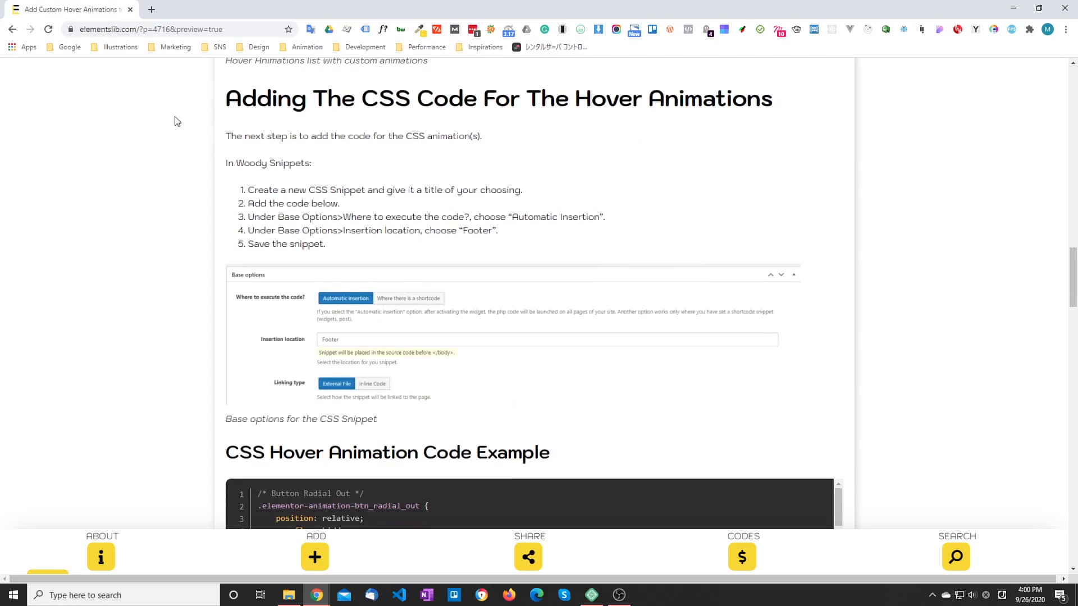
pyautogui.scroll(-3)
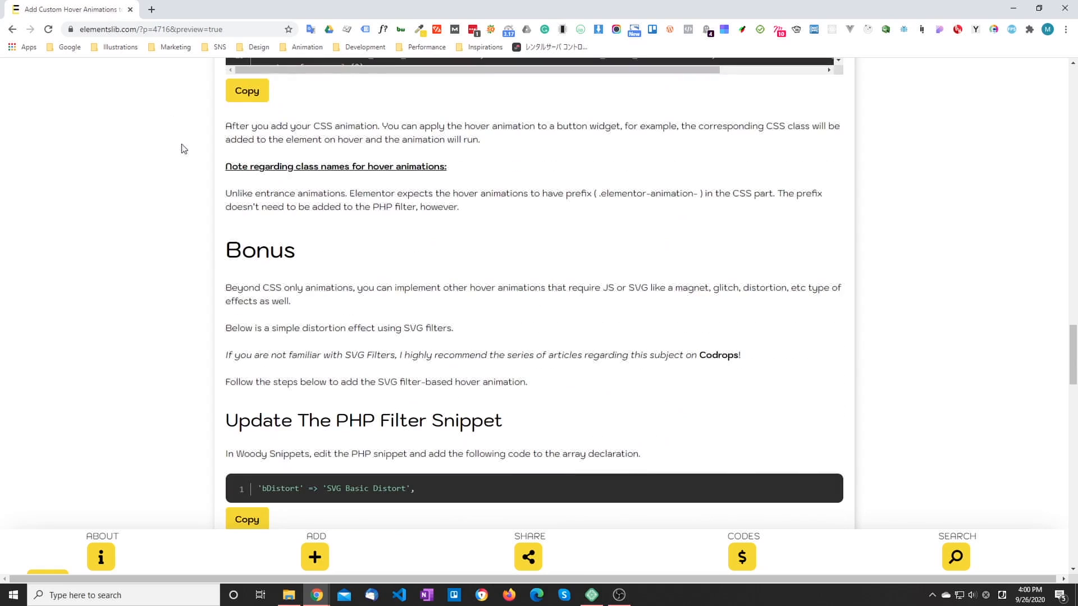
pyautogui.moveTo(157, 191)
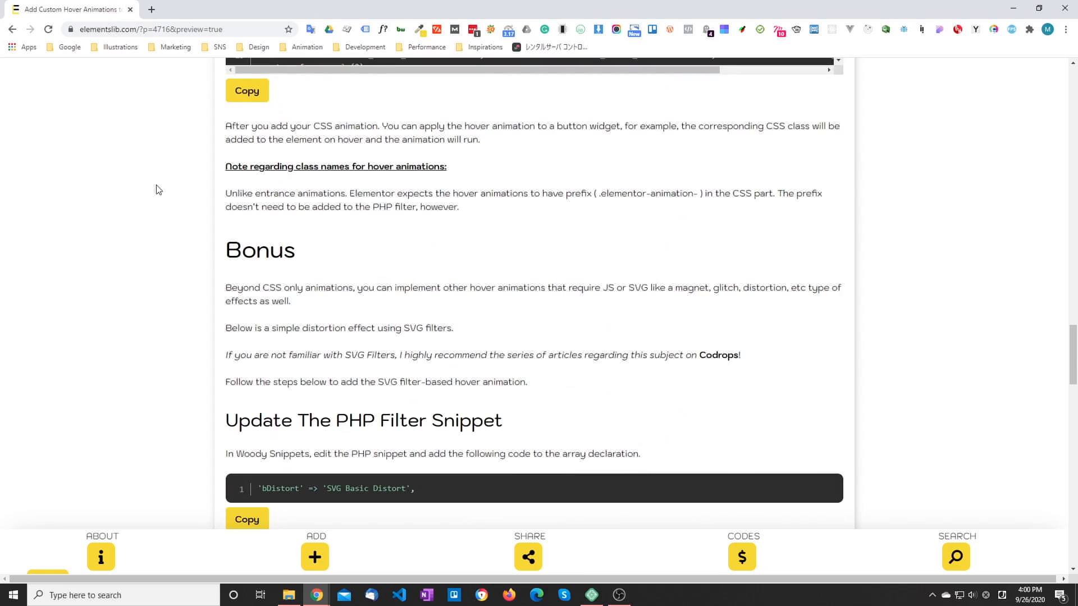
pyautogui.scroll(-3)
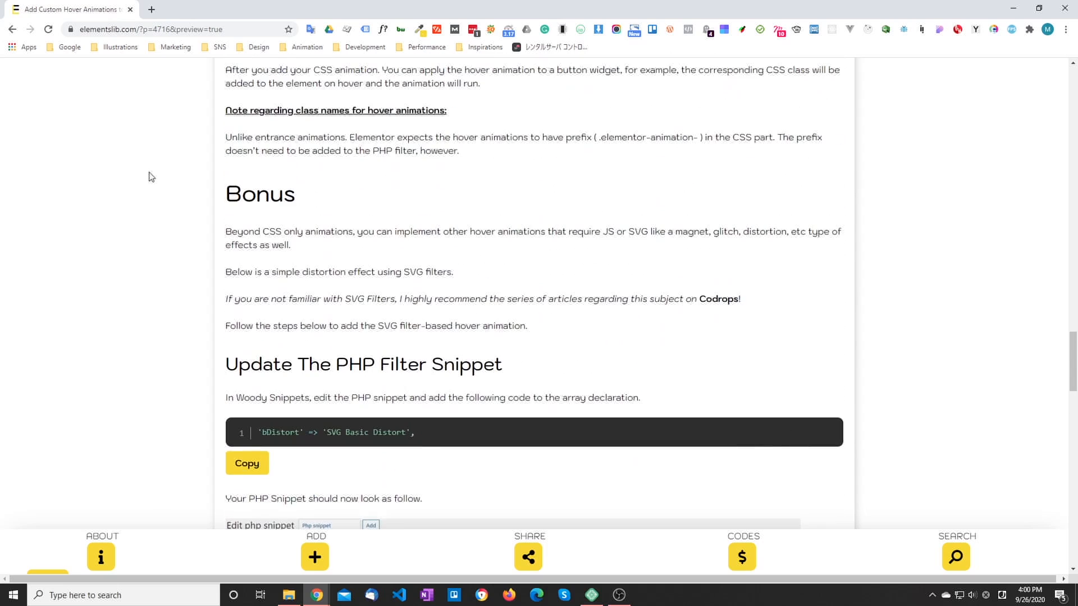
pyautogui.scroll(-3)
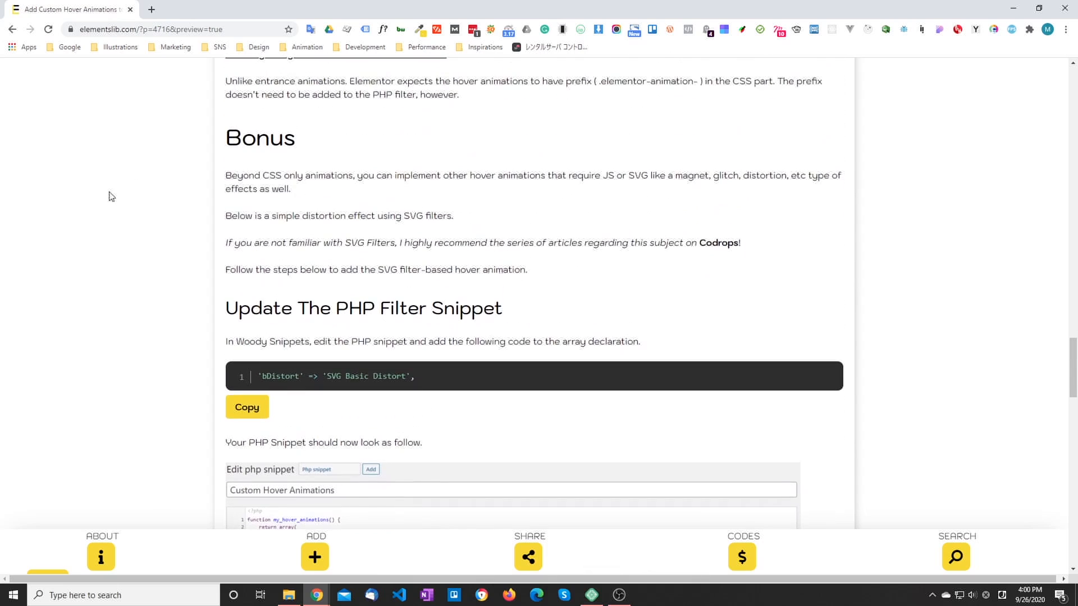
pyautogui.scroll(-3)
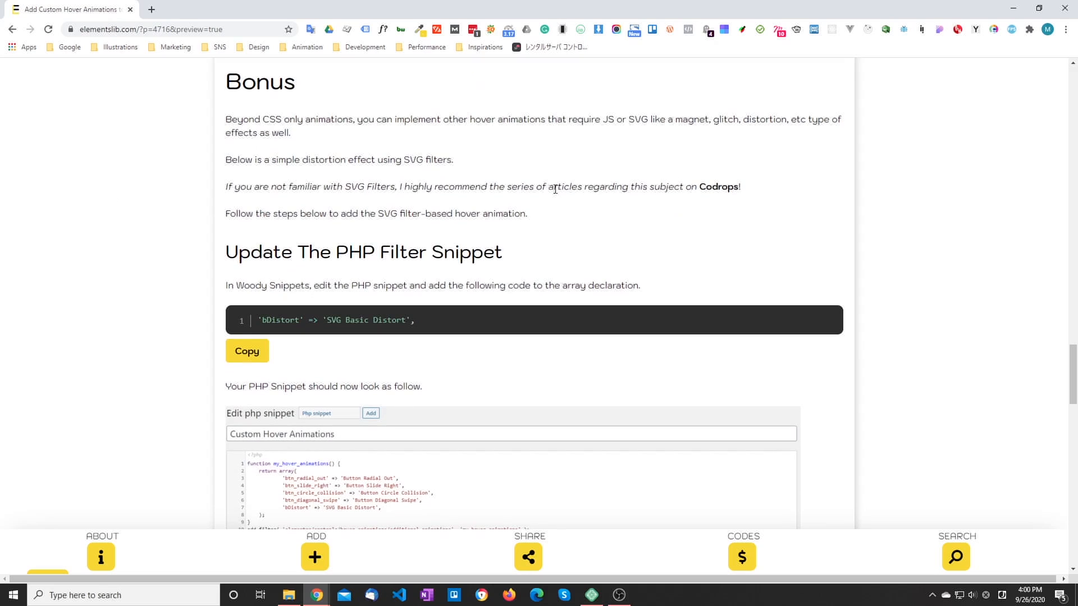
pyautogui.moveTo(405, 332)
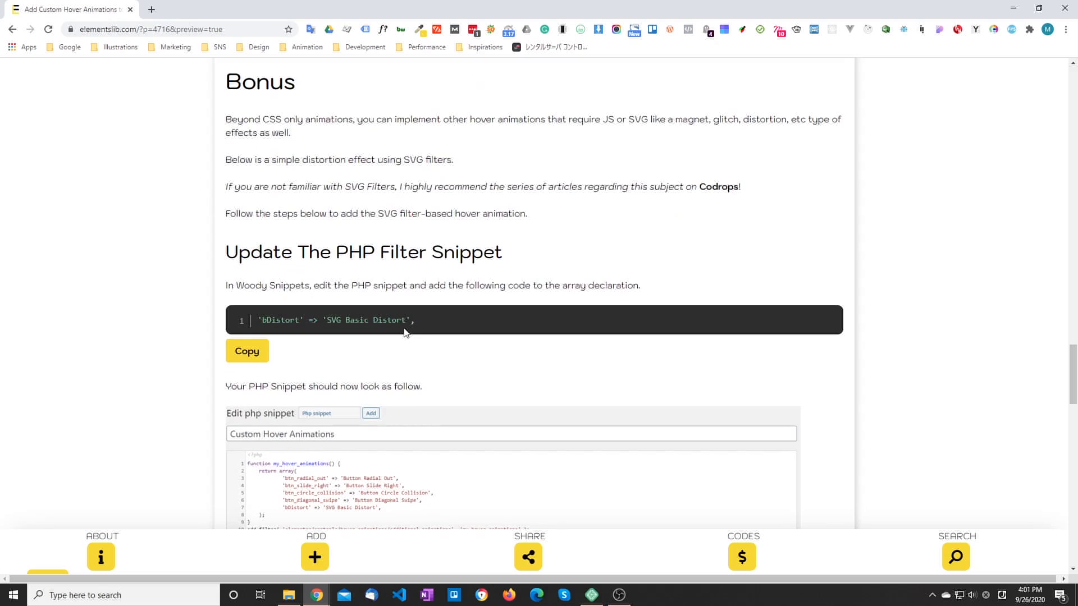
# Add the 'bDistort' => 'SVG Basic Distort' entry to the Hover Animation PHP snippet and update it.
pyautogui.click(246, 350)
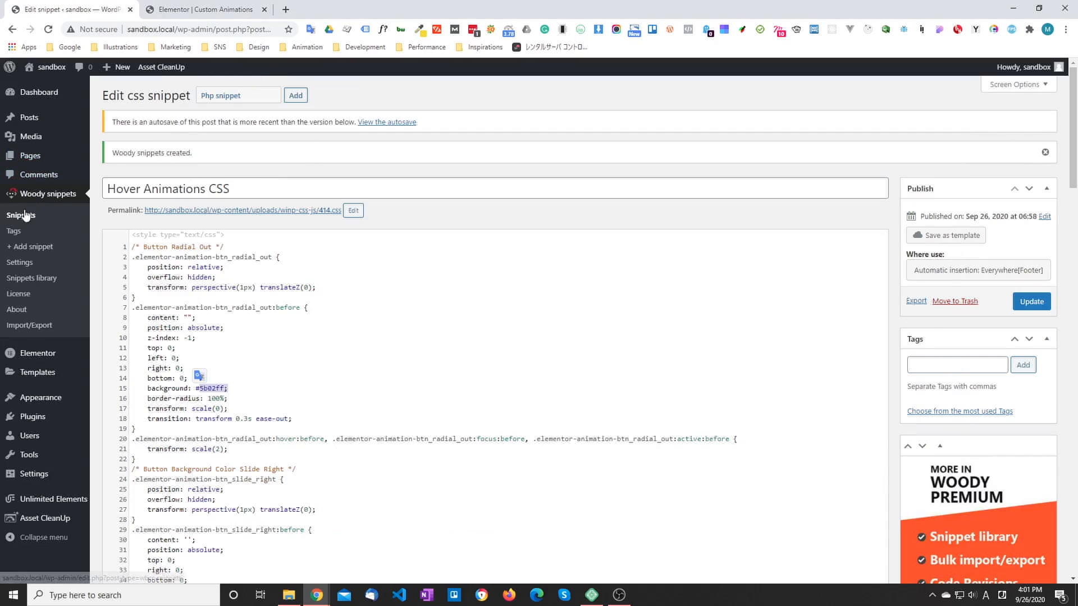
pyautogui.click(1031, 300)
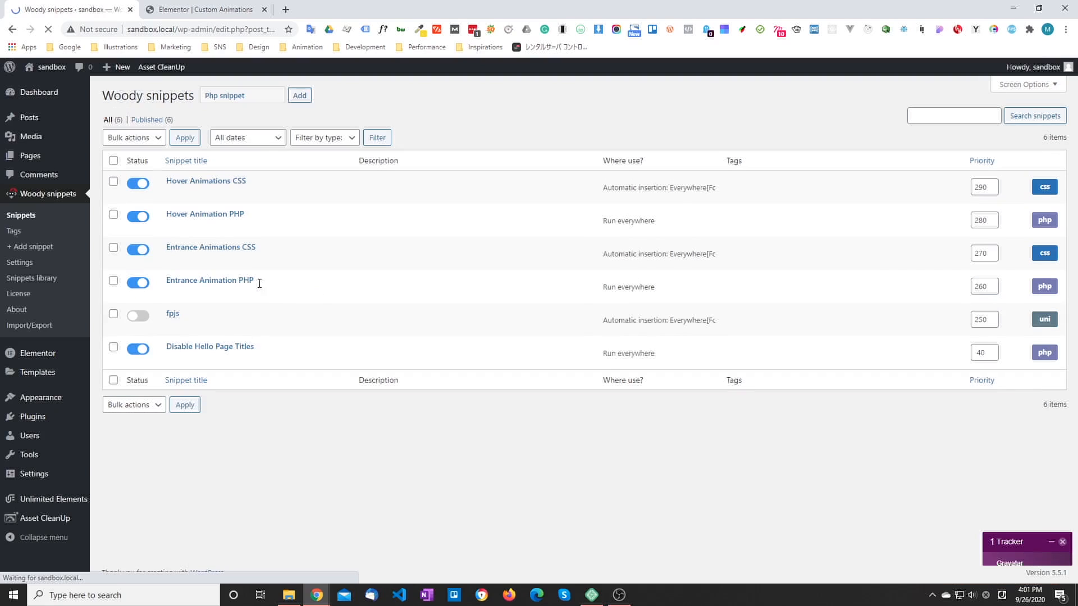
pyautogui.click(204, 214)
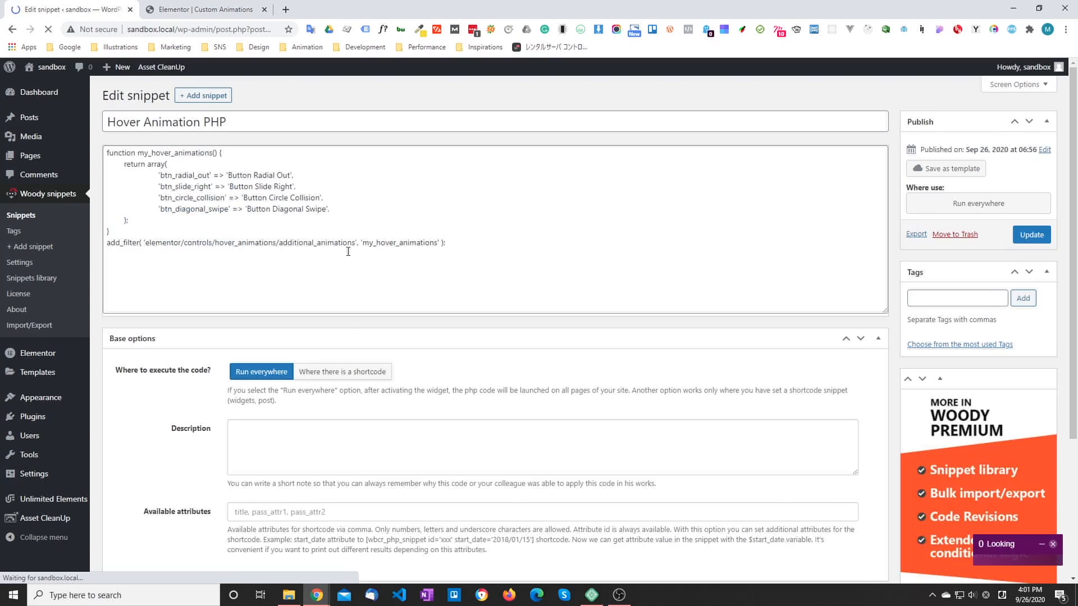
pyautogui.click(1031, 235)
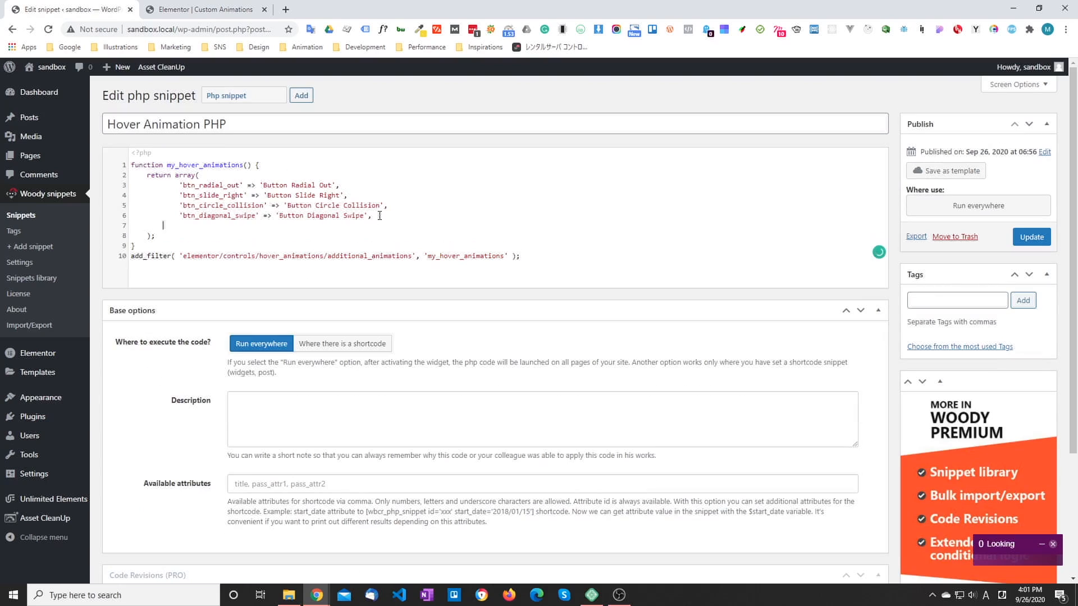
pyautogui.write("'bDistort' => 'SVG Basic Distort',")
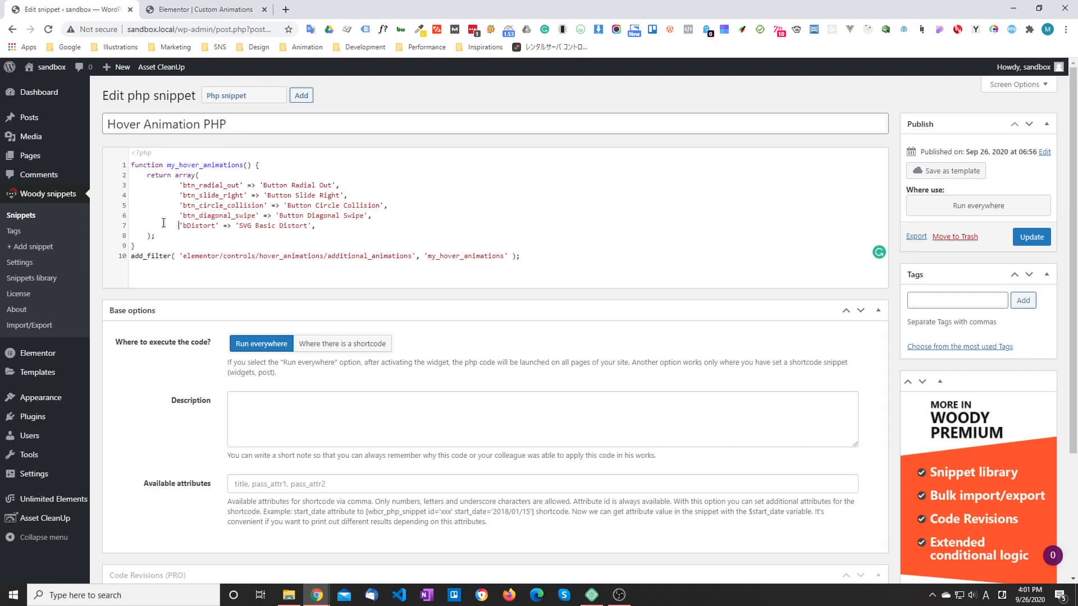
pyautogui.click(1031, 236)
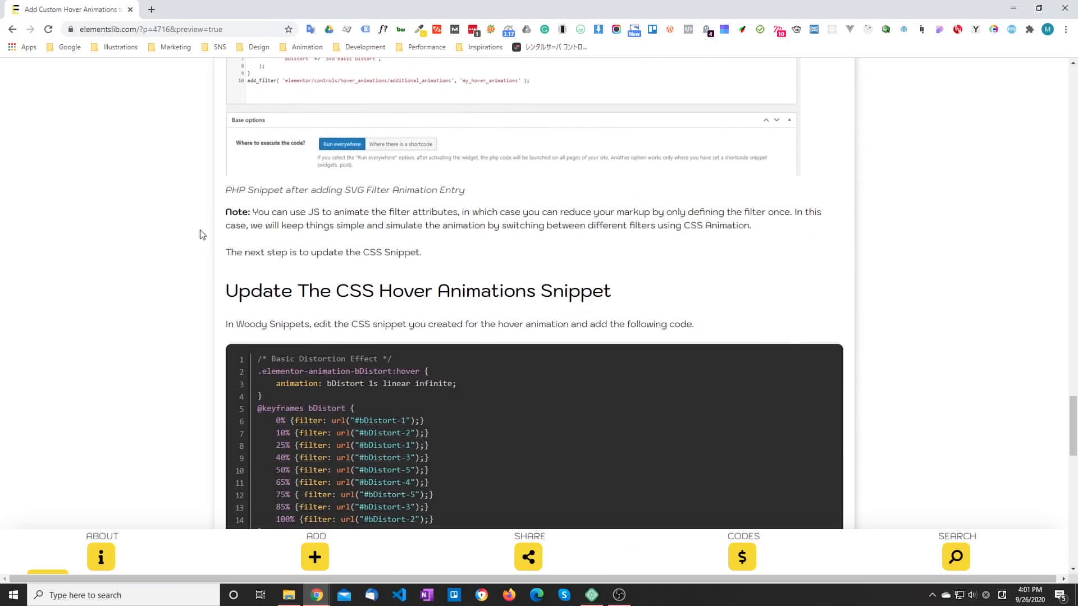
# Copy the article's Basic Distortion Effect CSS keyframes for the Hover Animations CSS snippet.
pyautogui.scroll(-3)
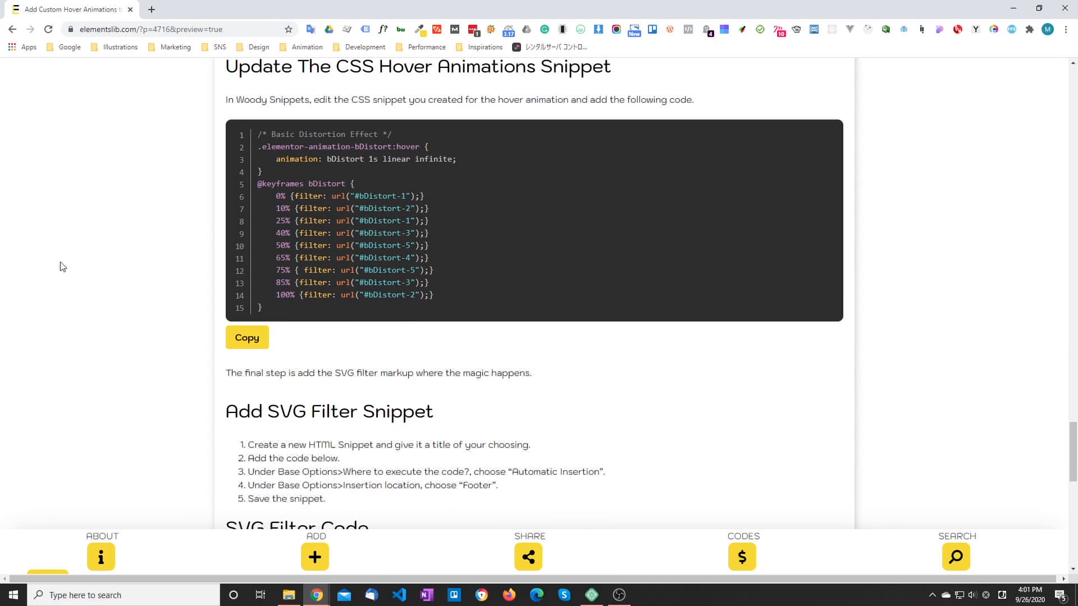
pyautogui.click(246, 337)
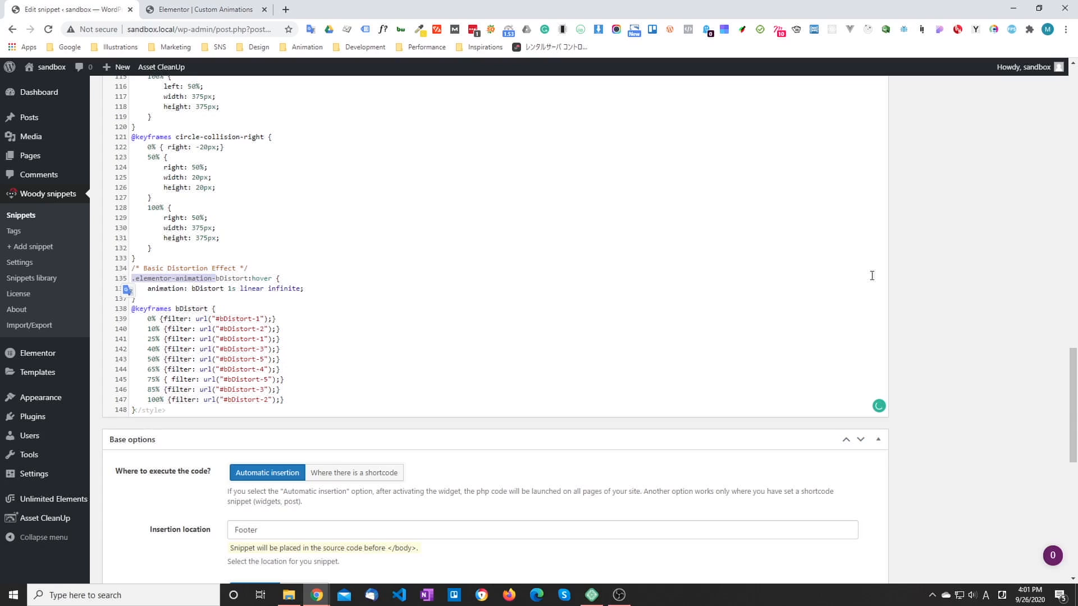
pyautogui.scroll(3)
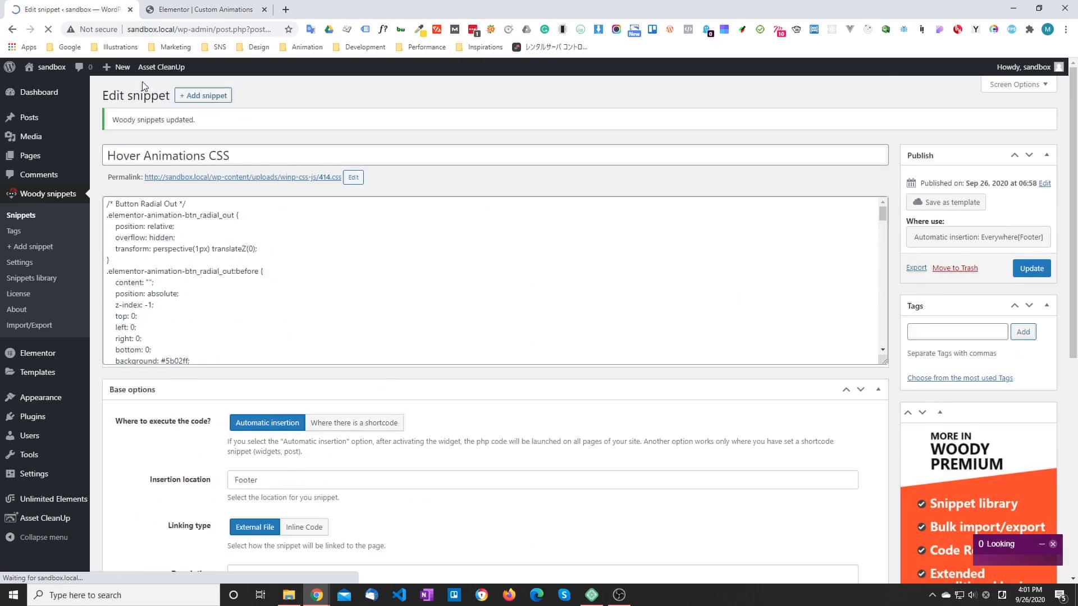
pyautogui.click(207, 9)
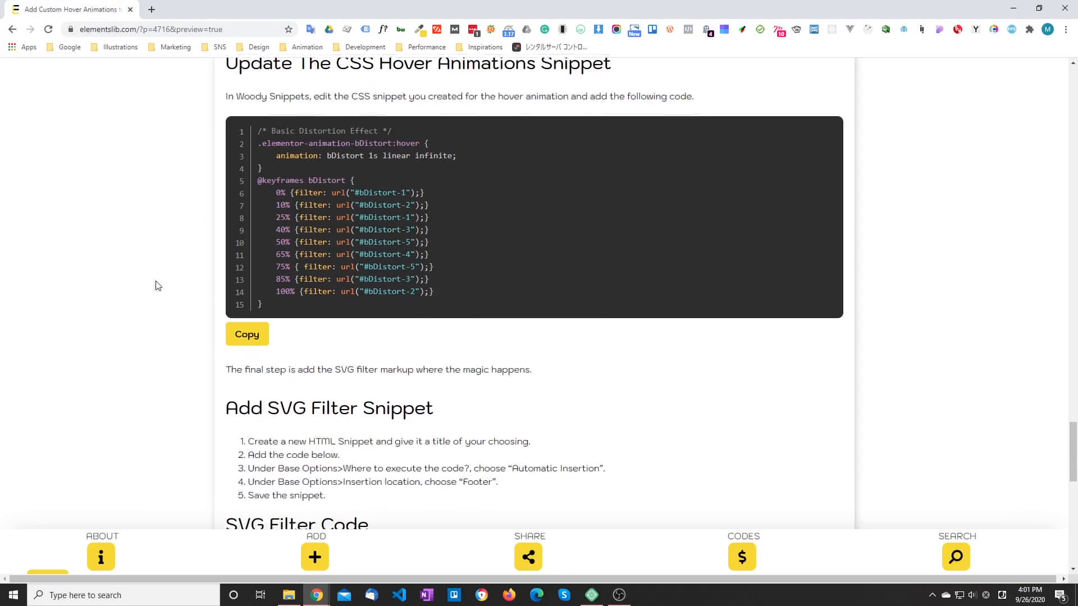
# Copy the article's Basic Distort SVG filter markup for a new footer HTML snippet.
pyautogui.scroll(-3)
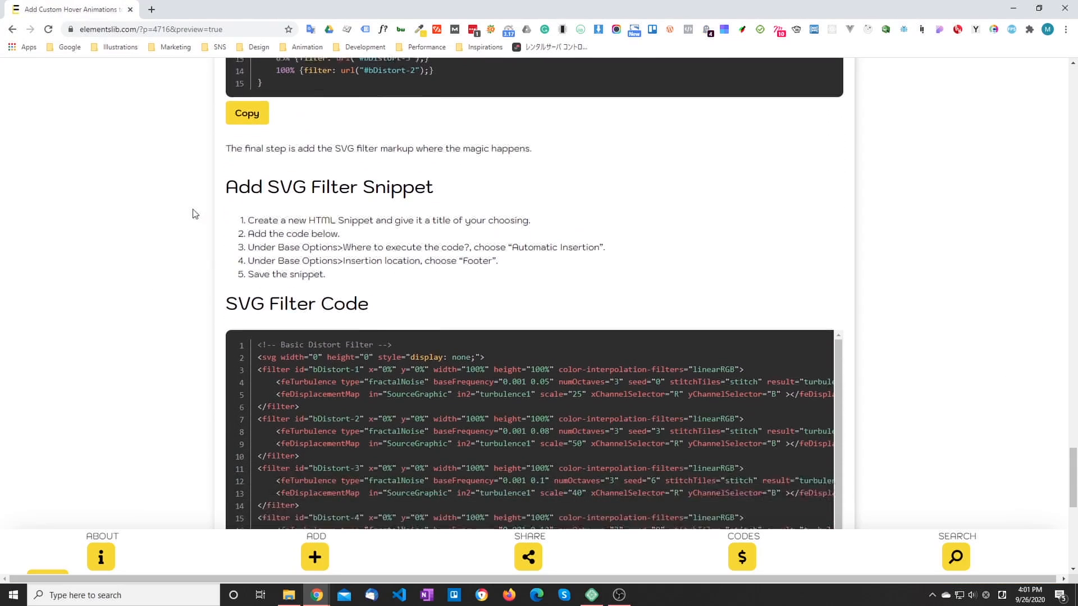
pyautogui.scroll(-3)
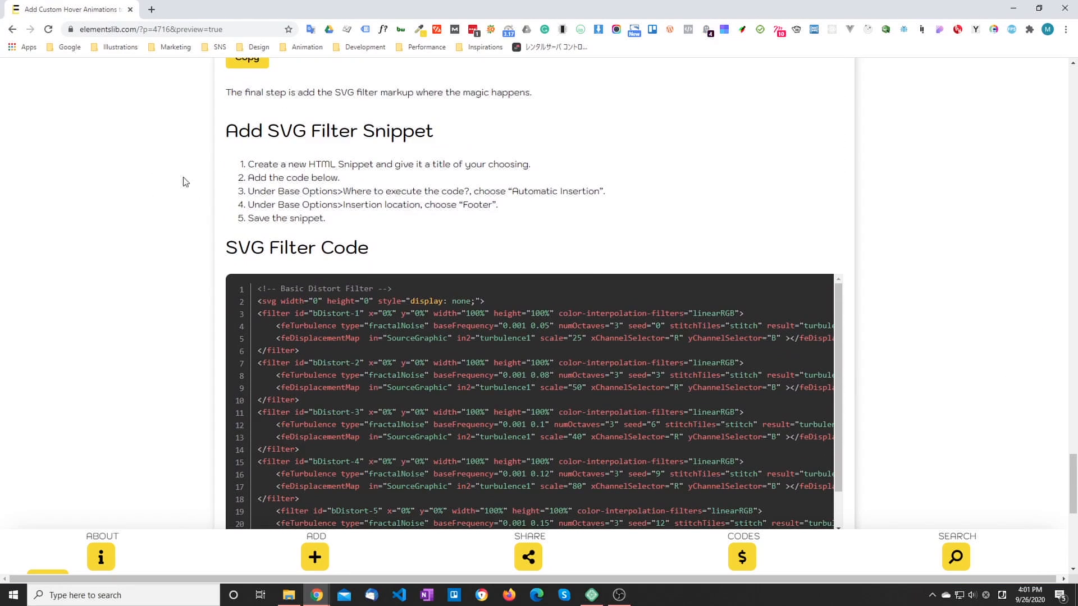
pyautogui.scroll(-3)
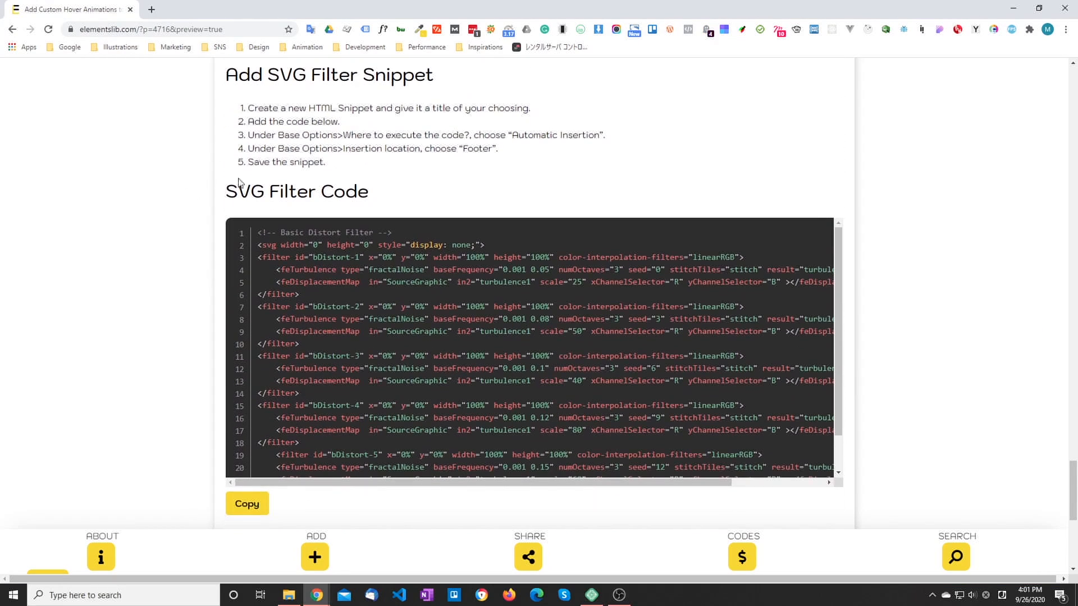
pyautogui.moveTo(142, 498)
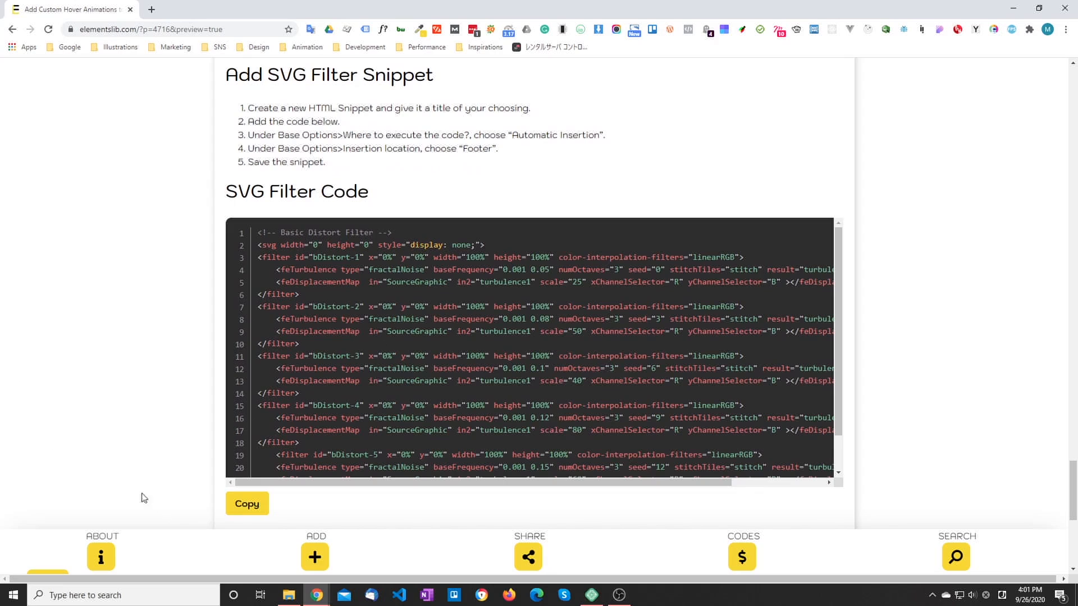
pyautogui.click(246, 504)
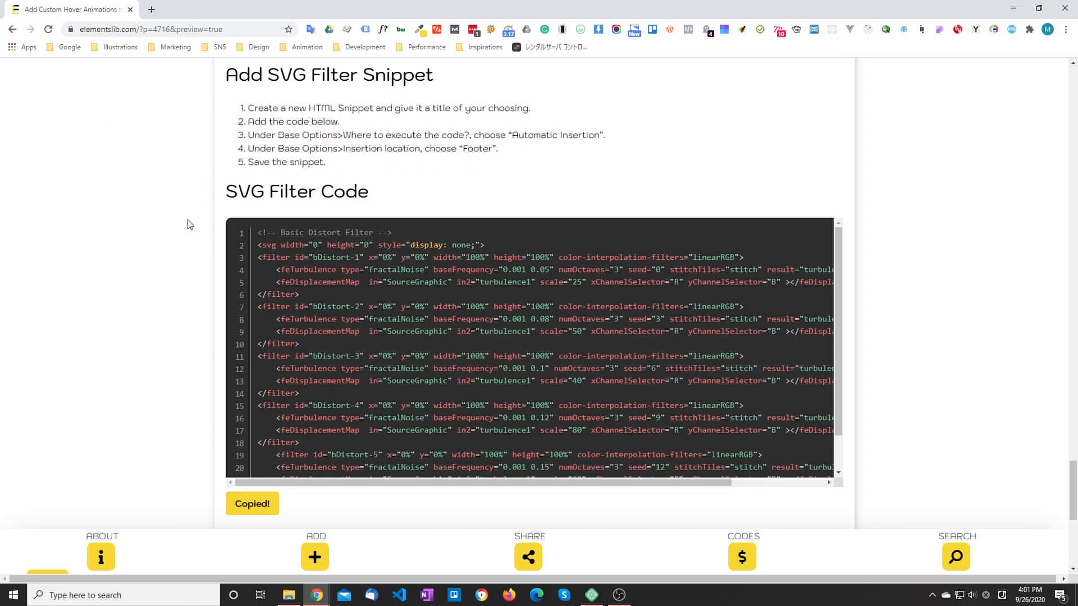
pyautogui.scroll(-3)
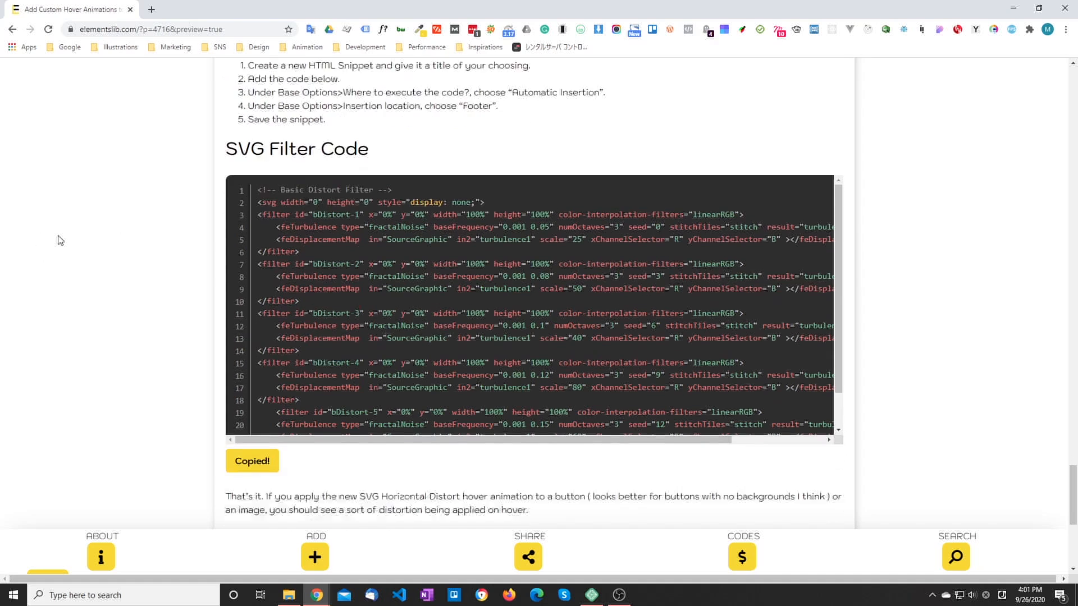
pyautogui.scroll(-3)
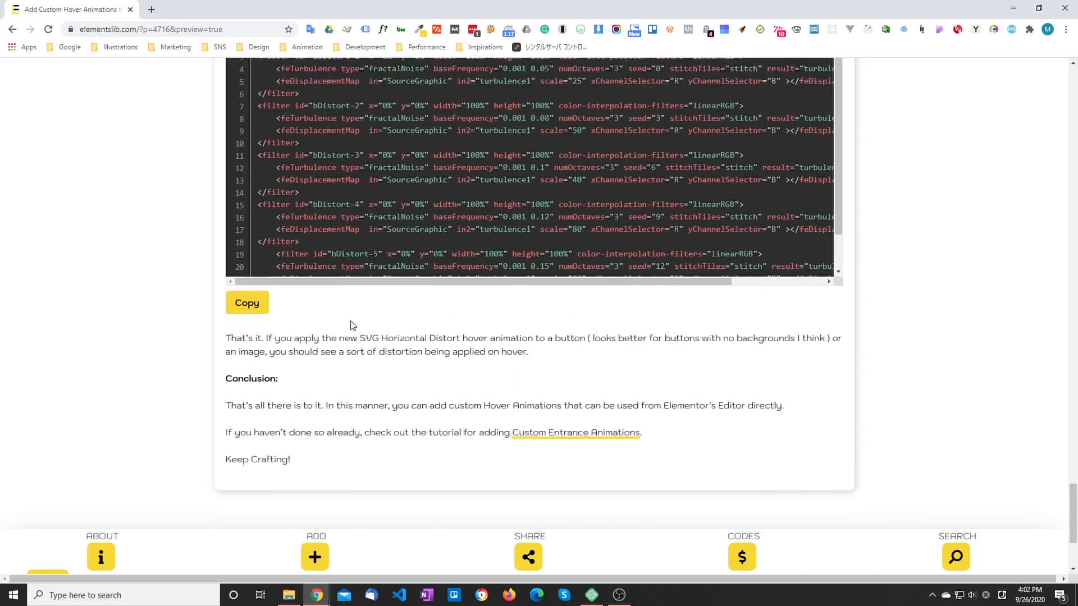
pyautogui.scroll(3)
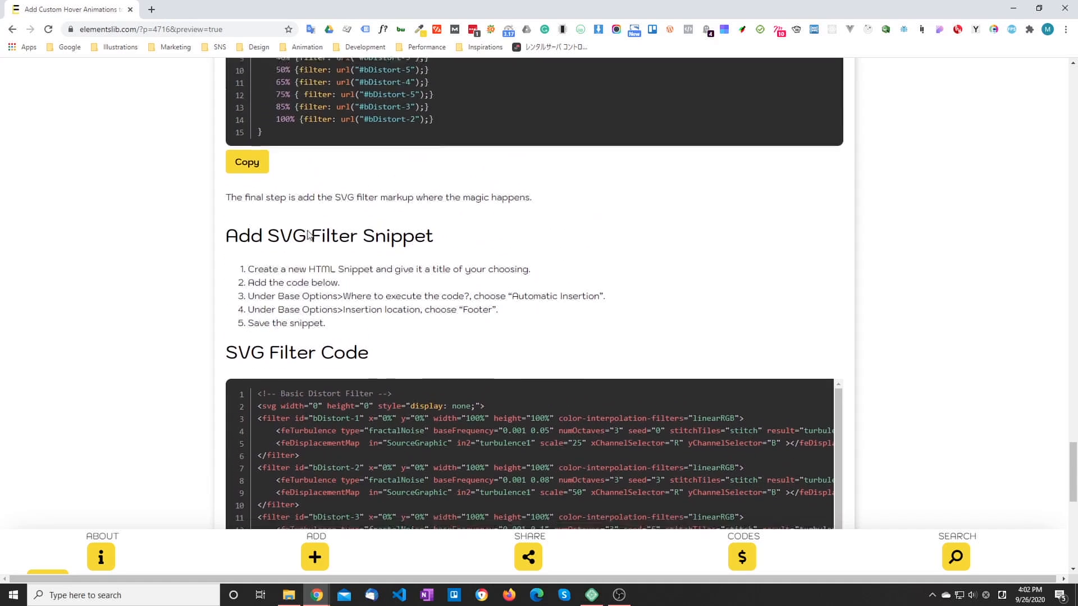
pyautogui.scroll(-3)
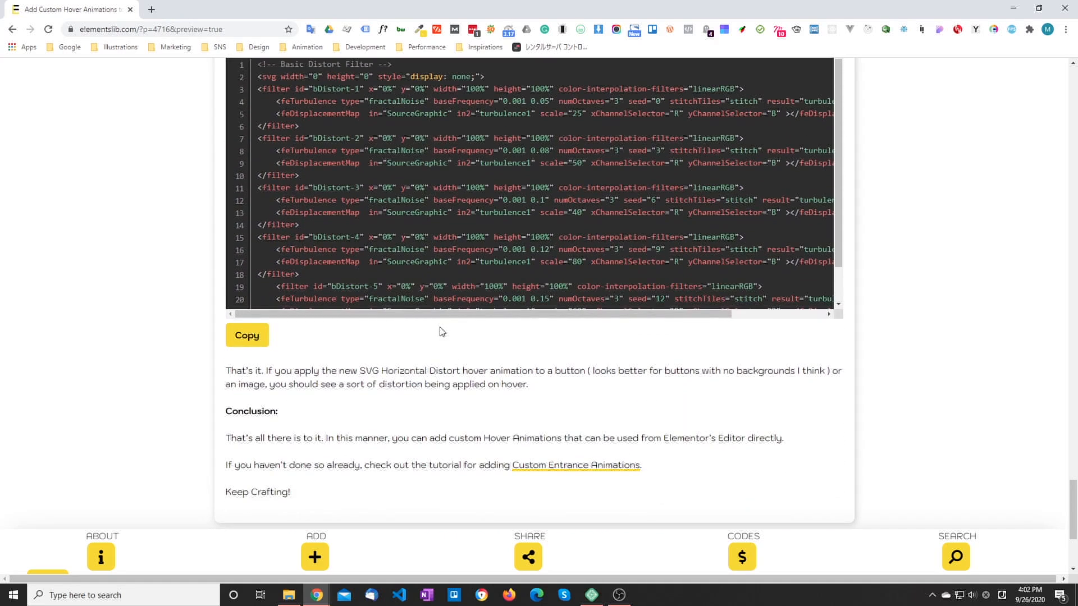
pyautogui.moveTo(208, 285)
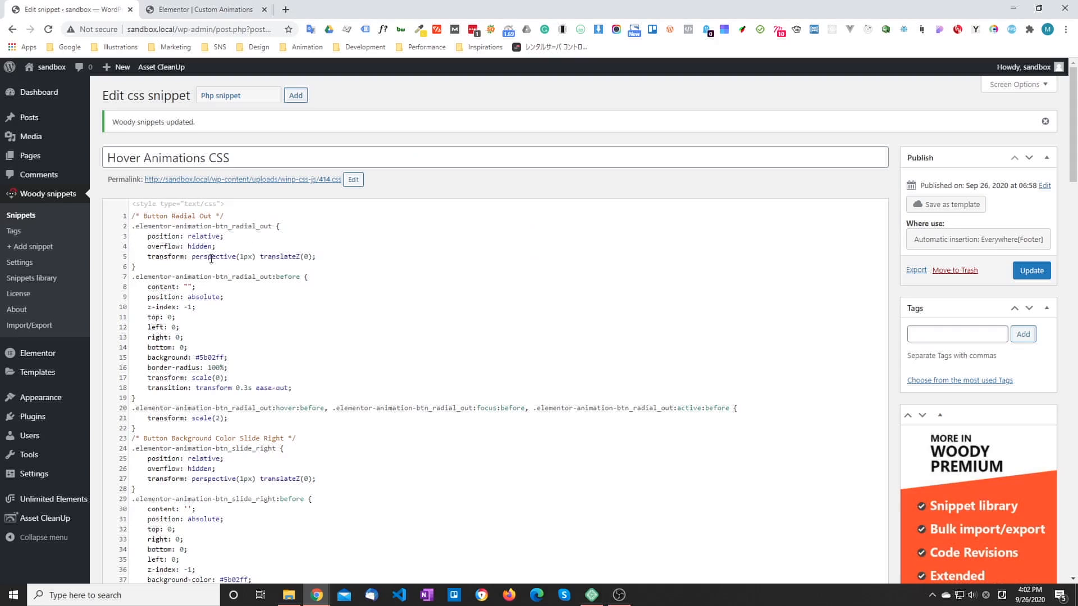
pyautogui.moveTo(14, 230)
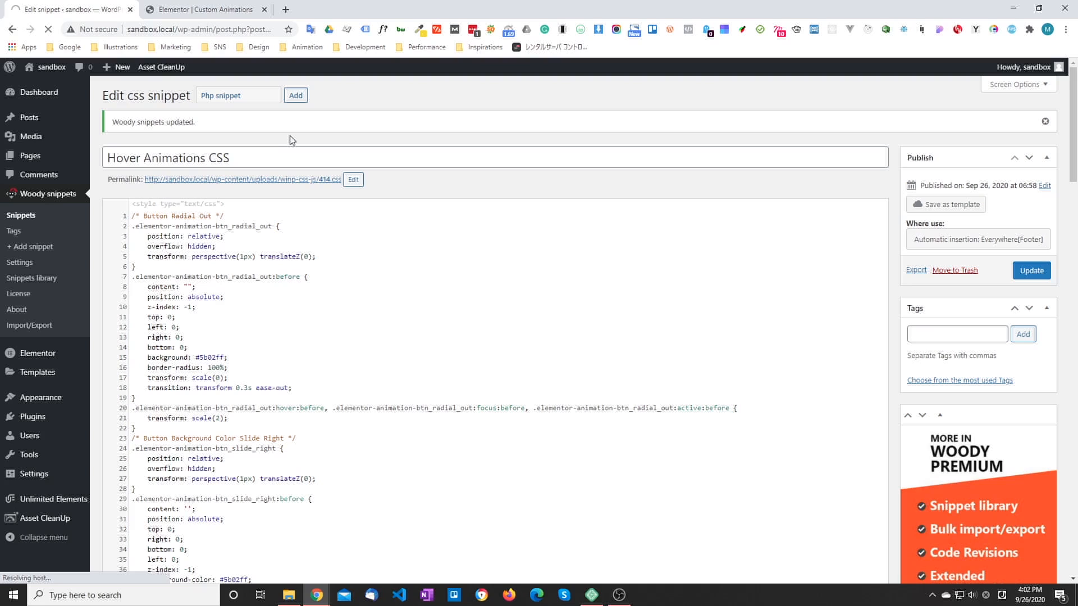
pyautogui.moveTo(285, 129)
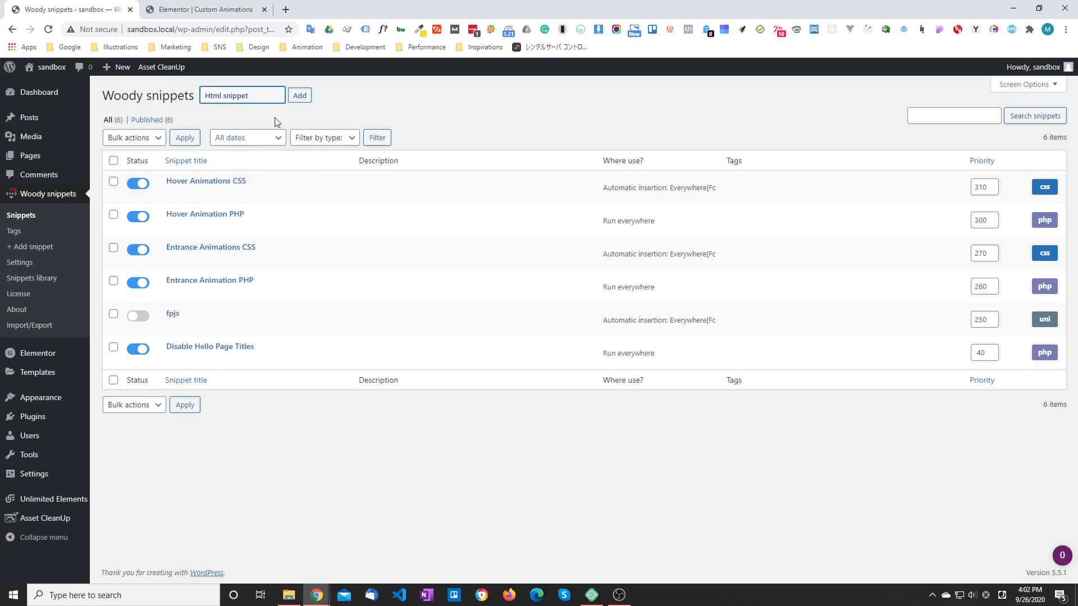
# Create a new HTML snippet titled 'SVG Filter' holding the Basic Distort SVG filter markup.
pyautogui.click(298, 94)
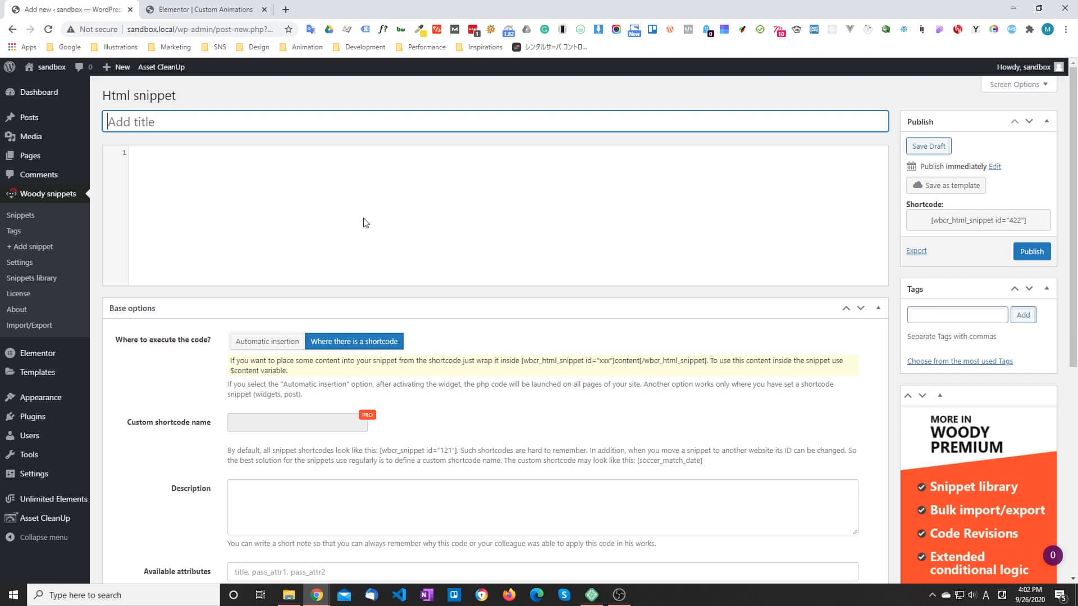
pyautogui.write('SVG Fi')
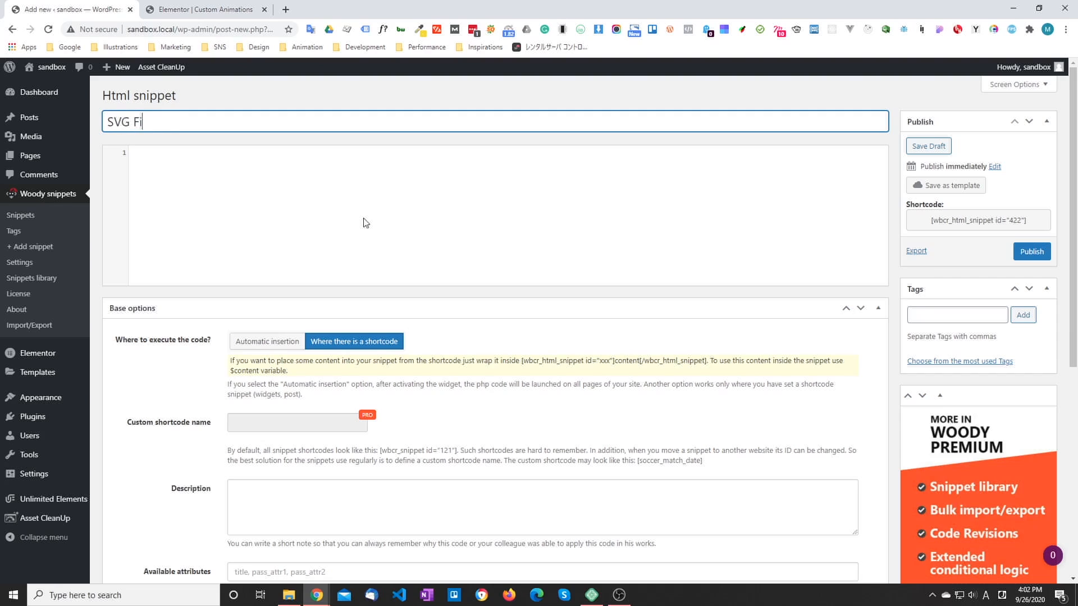
pyautogui.write('lter')
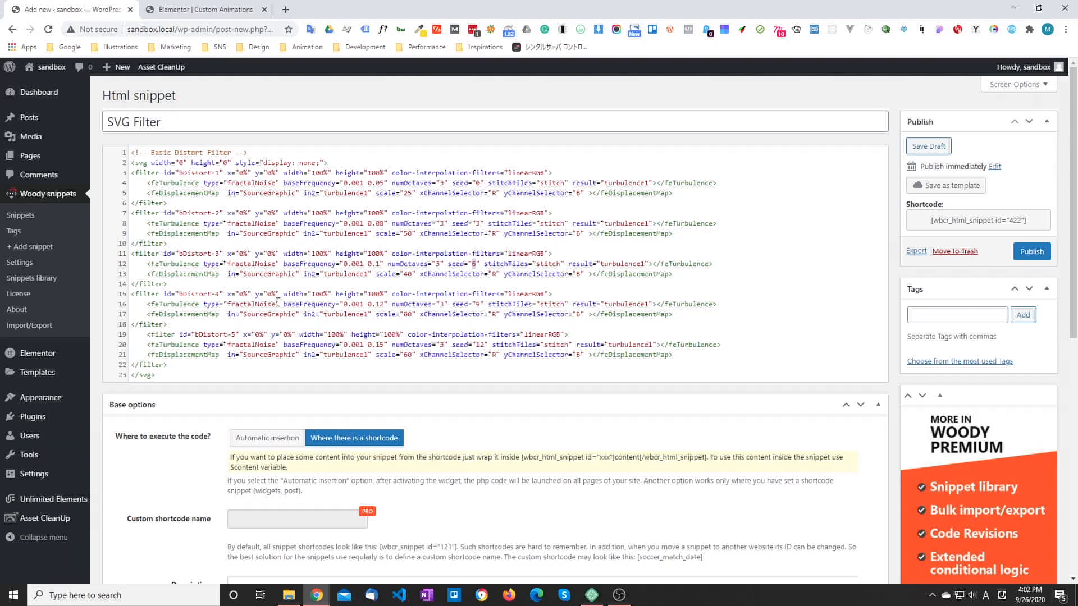
pyautogui.moveTo(449, 281)
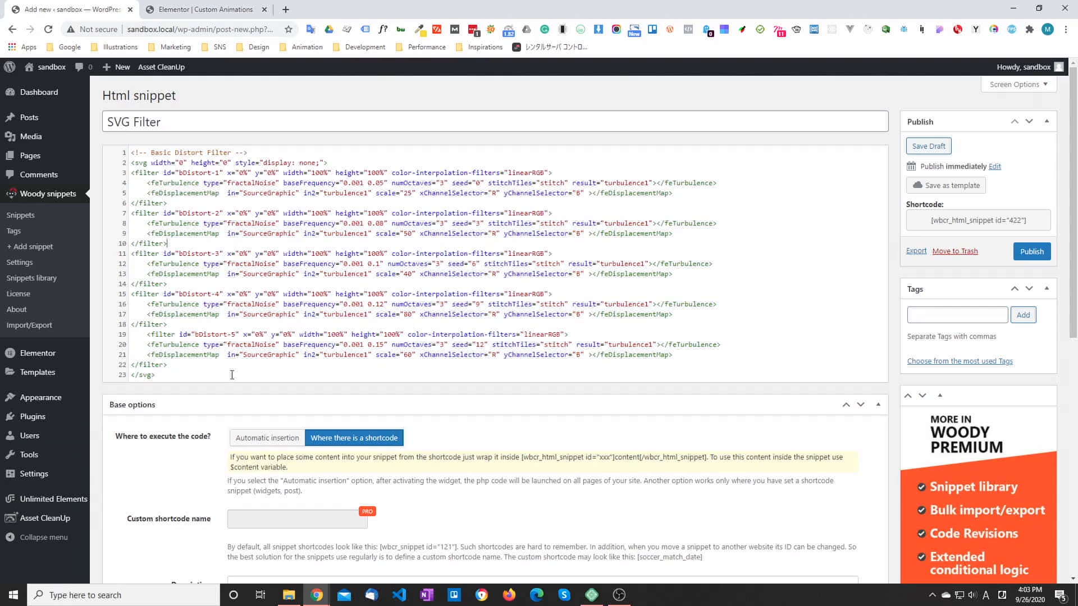
pyautogui.scroll(-3)
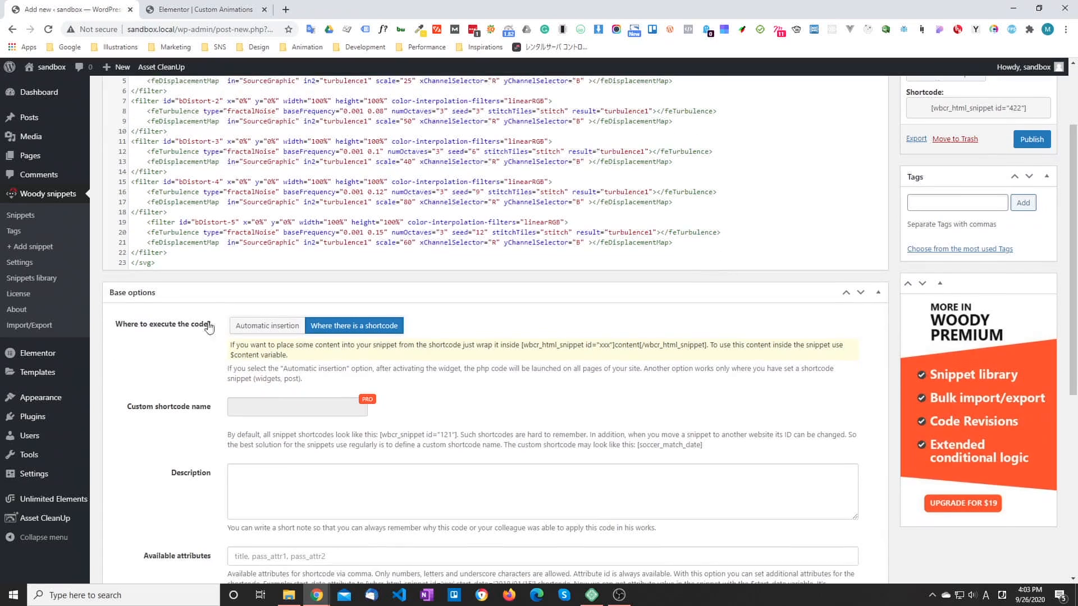
pyautogui.moveTo(194, 338)
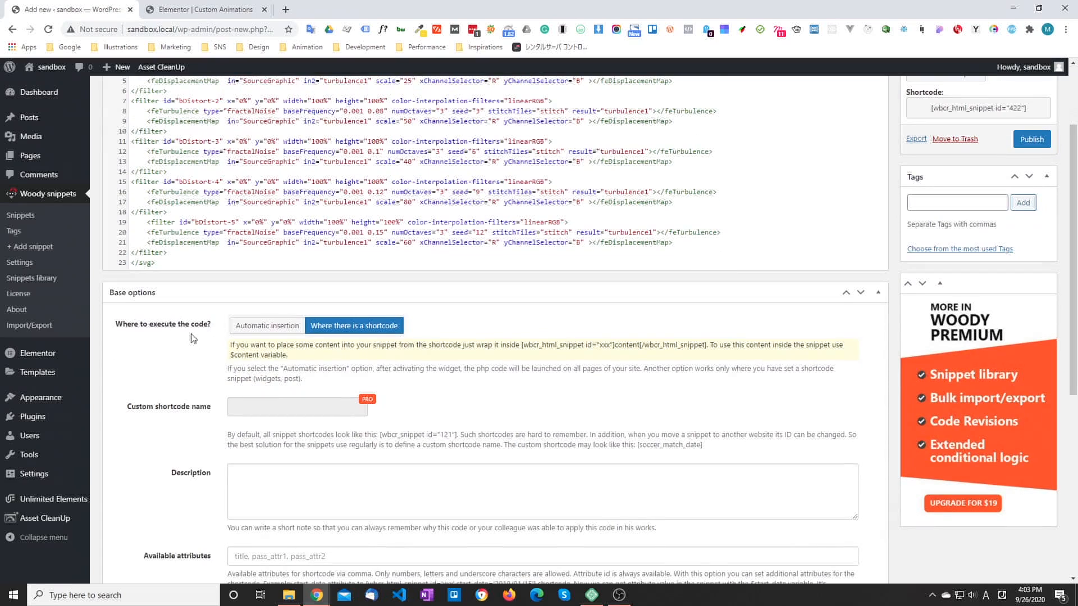
# Set the SVG Filter snippet to insert automatically in the site footer and publish it.
pyautogui.click(267, 325)
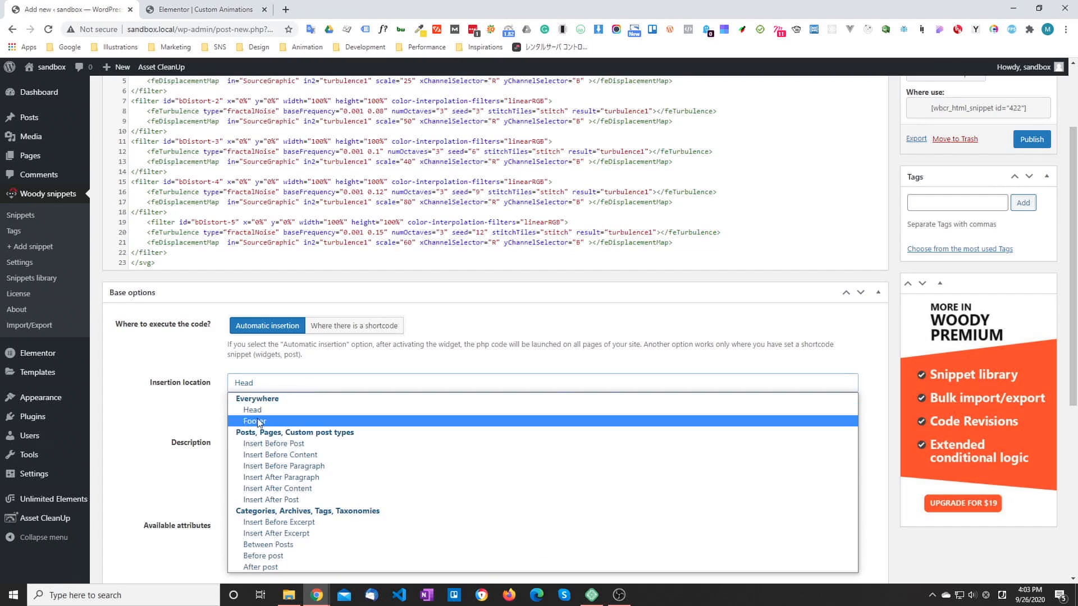
pyautogui.click(252, 421)
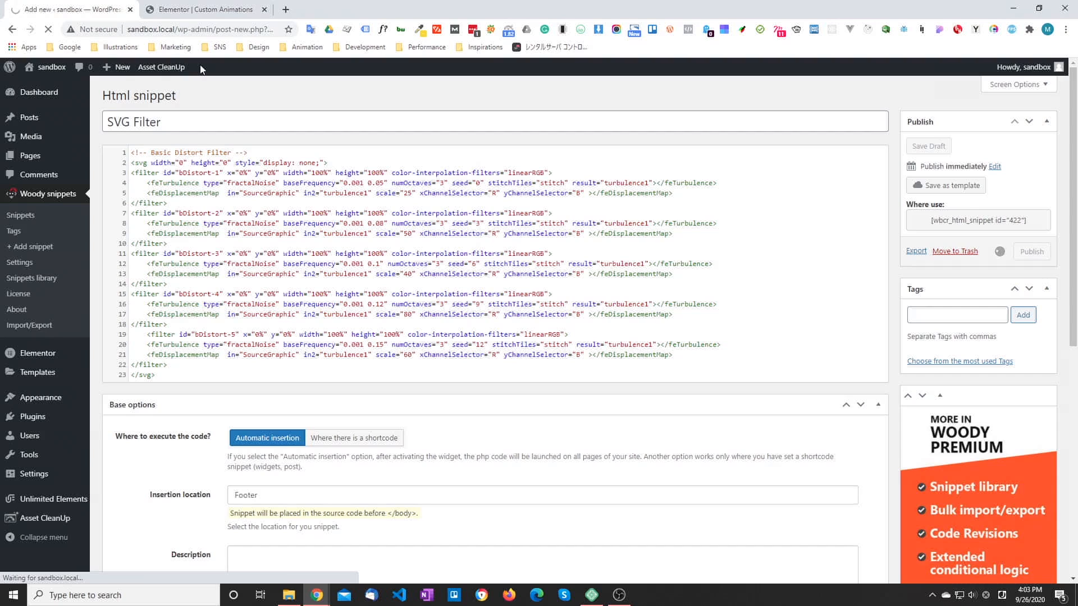
pyautogui.click(1030, 250)
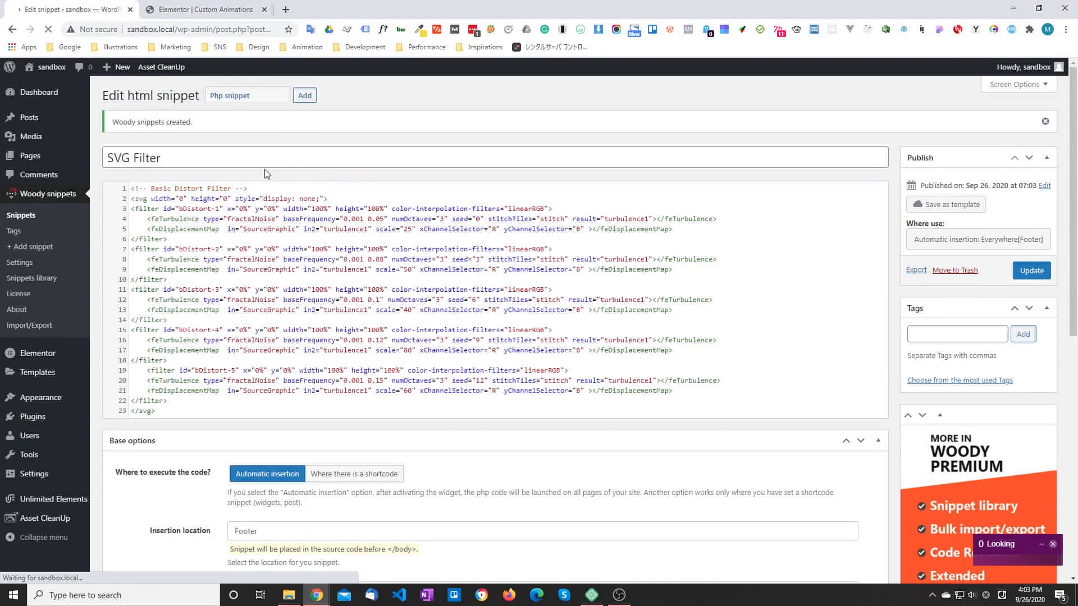
pyautogui.click(204, 9)
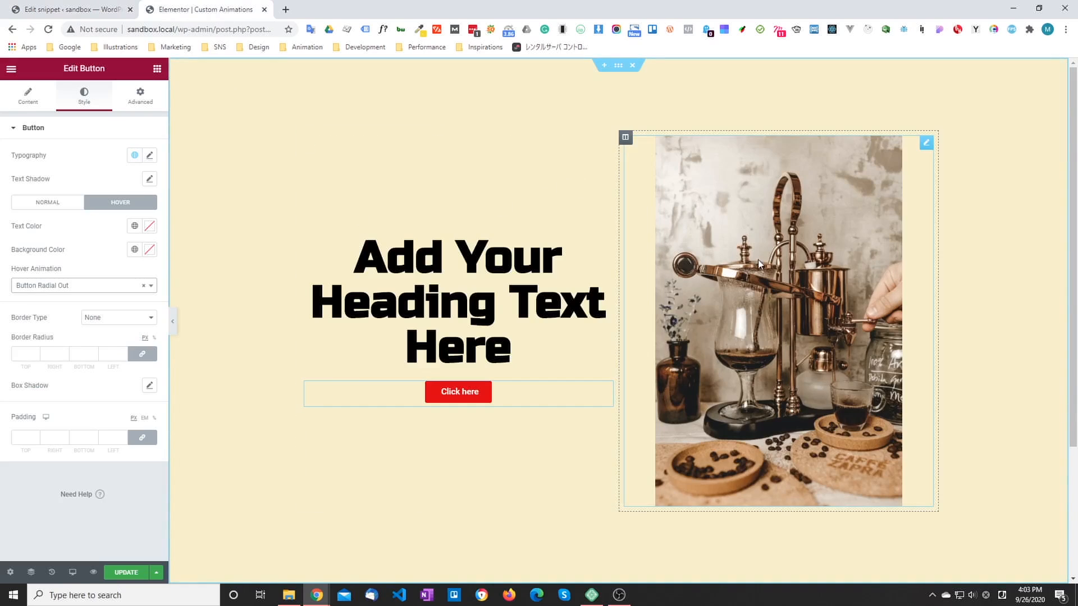
pyautogui.moveTo(799, 260)
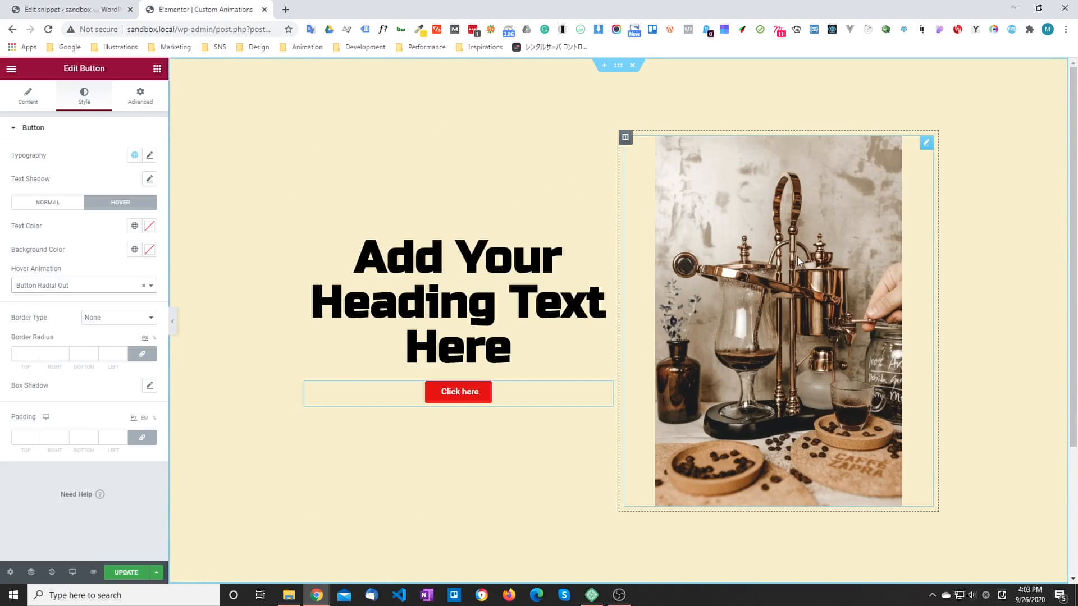
pyautogui.moveTo(532, 253)
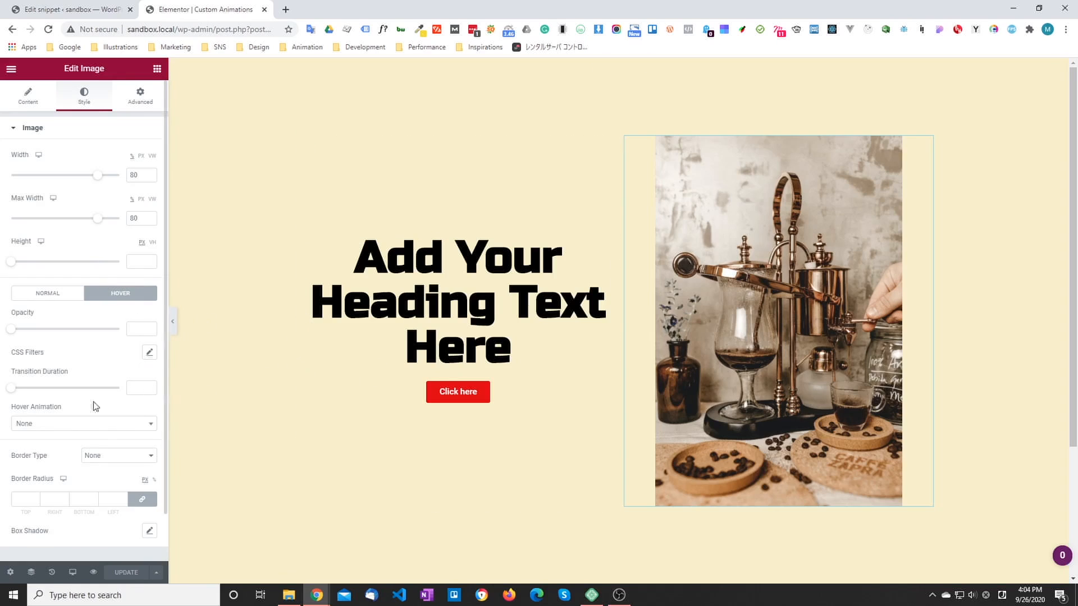
# Apply the SVG Basic Distort hover animation to the coffee machine image, then select the button.
pyautogui.click(82, 423)
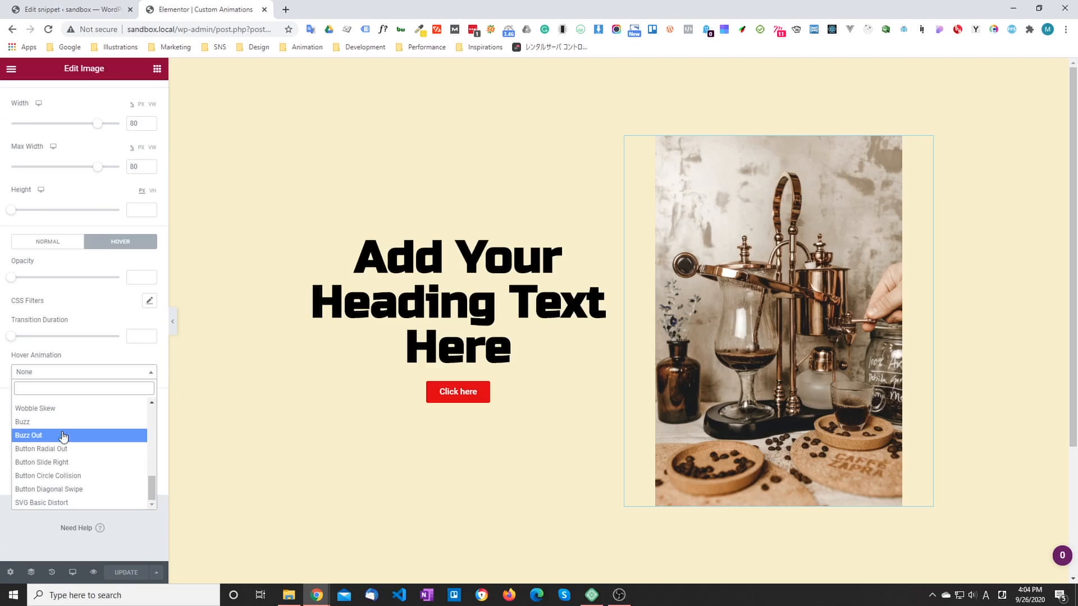
pyautogui.click(41, 503)
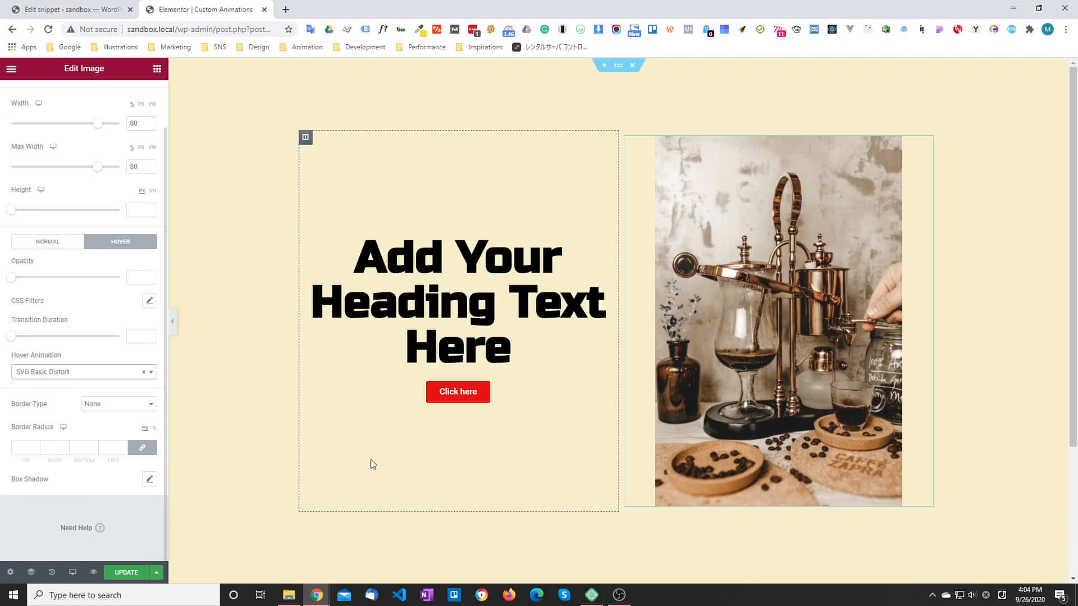
pyautogui.moveTo(794, 371)
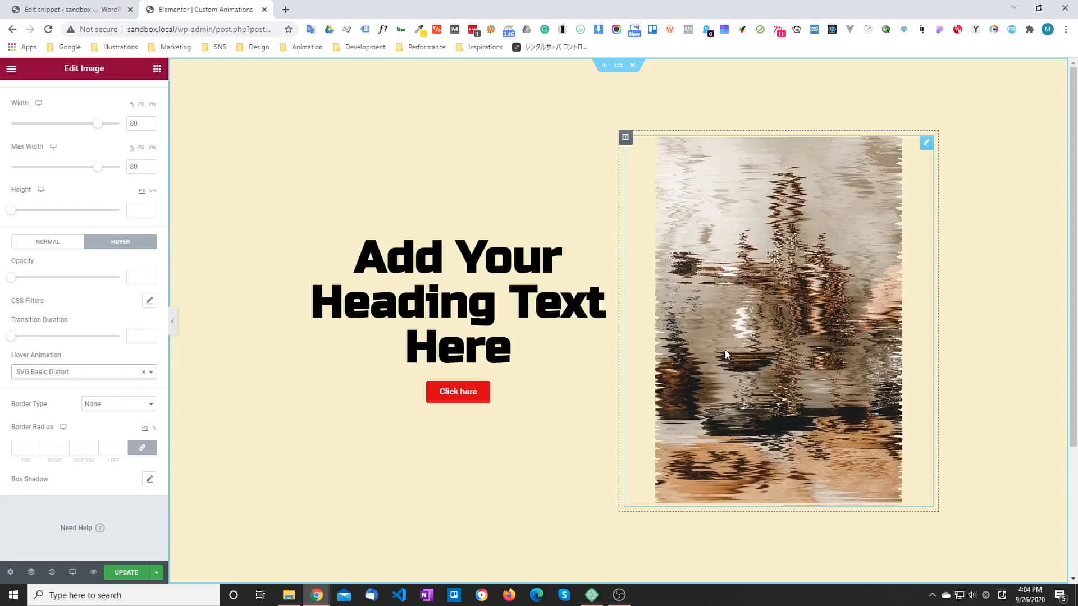
pyautogui.click(457, 391)
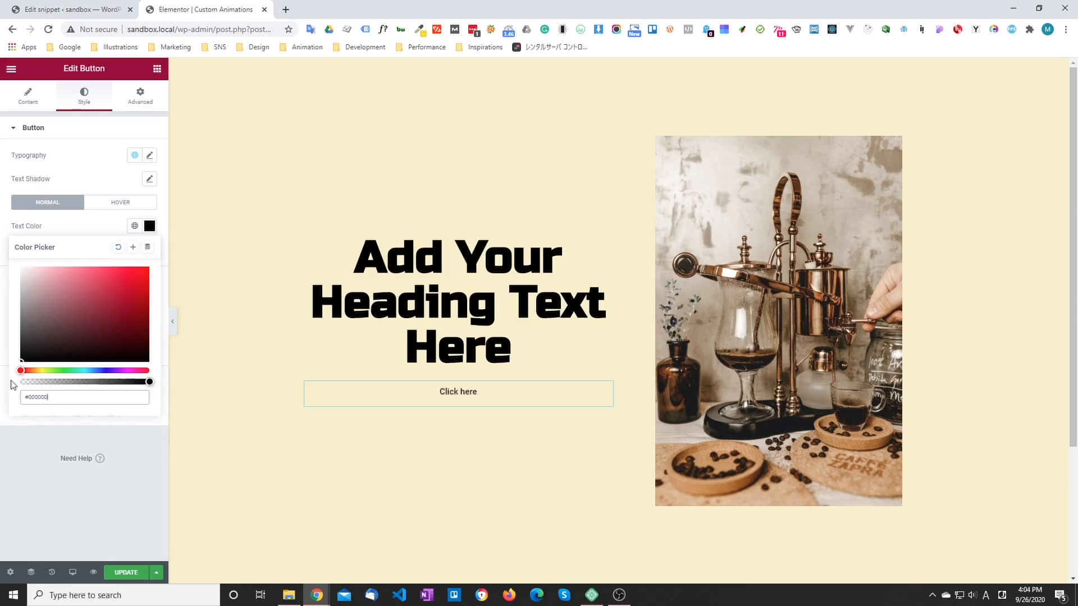
# Style the Click here button as black #000000 text, size 2em, with SVG Basic Distort hover animation.
pyautogui.click(149, 155)
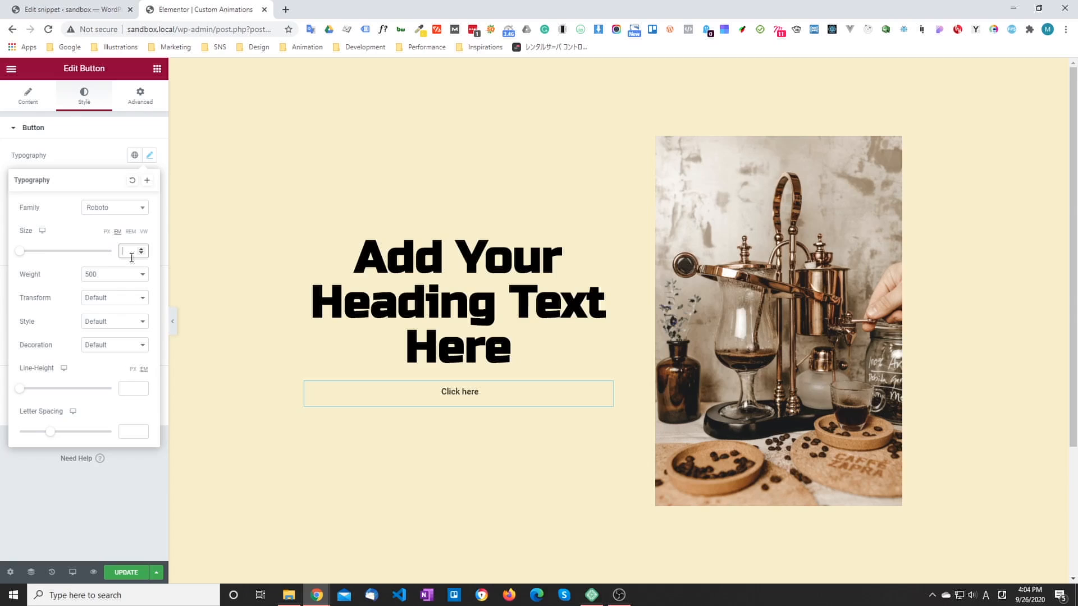
pyautogui.write('2')
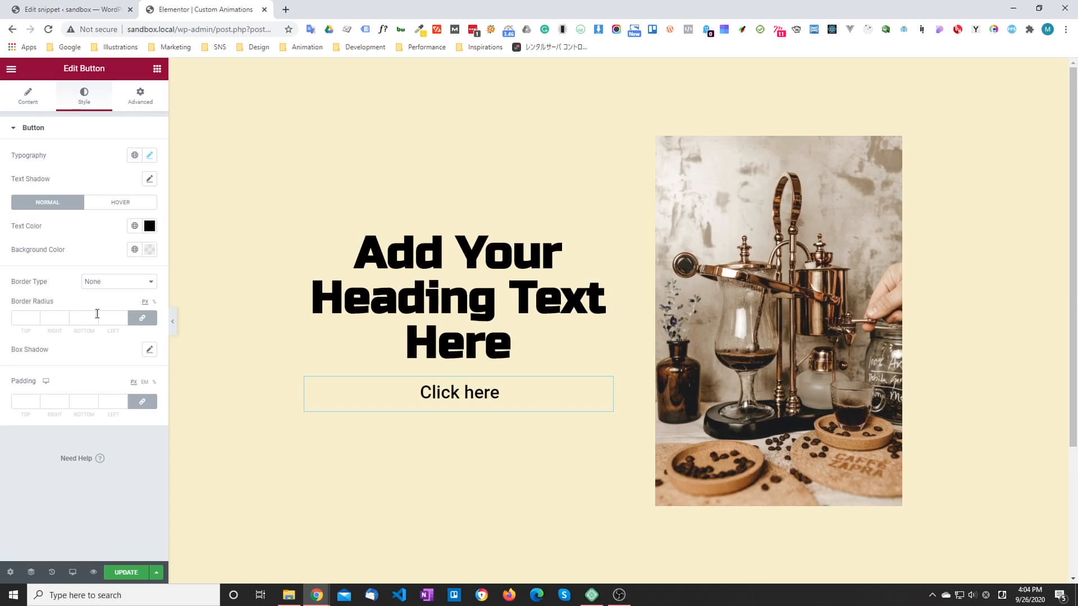
pyautogui.click(120, 202)
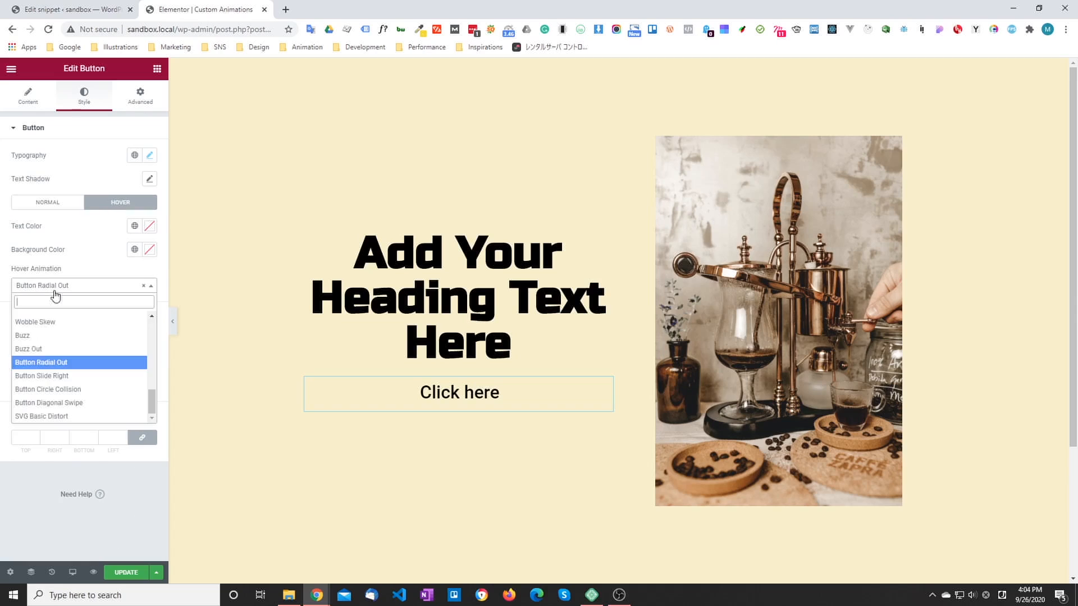
pyautogui.click(42, 416)
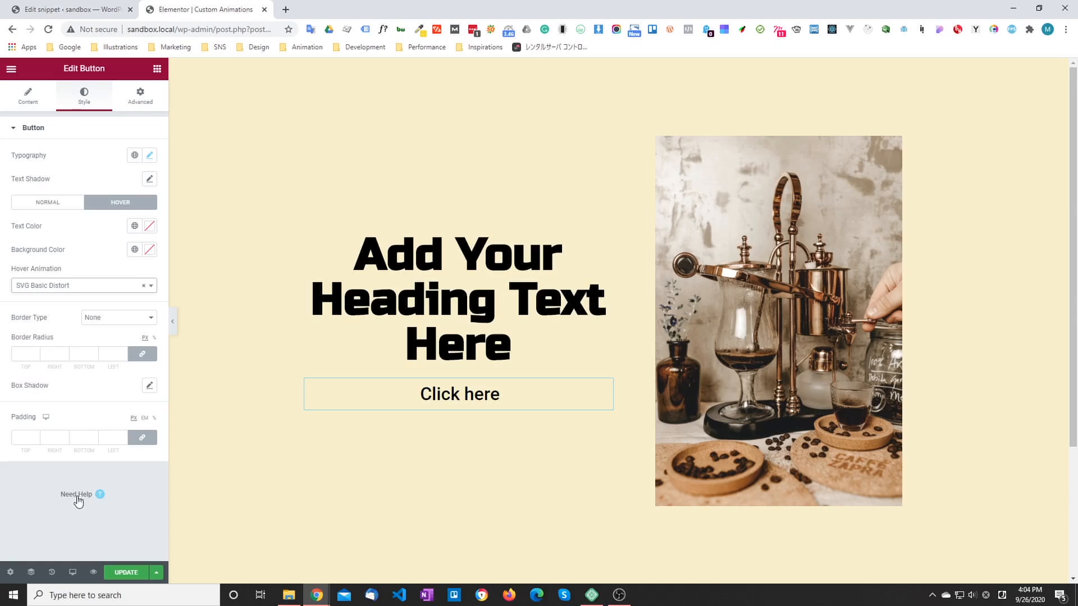
pyautogui.click(428, 446)
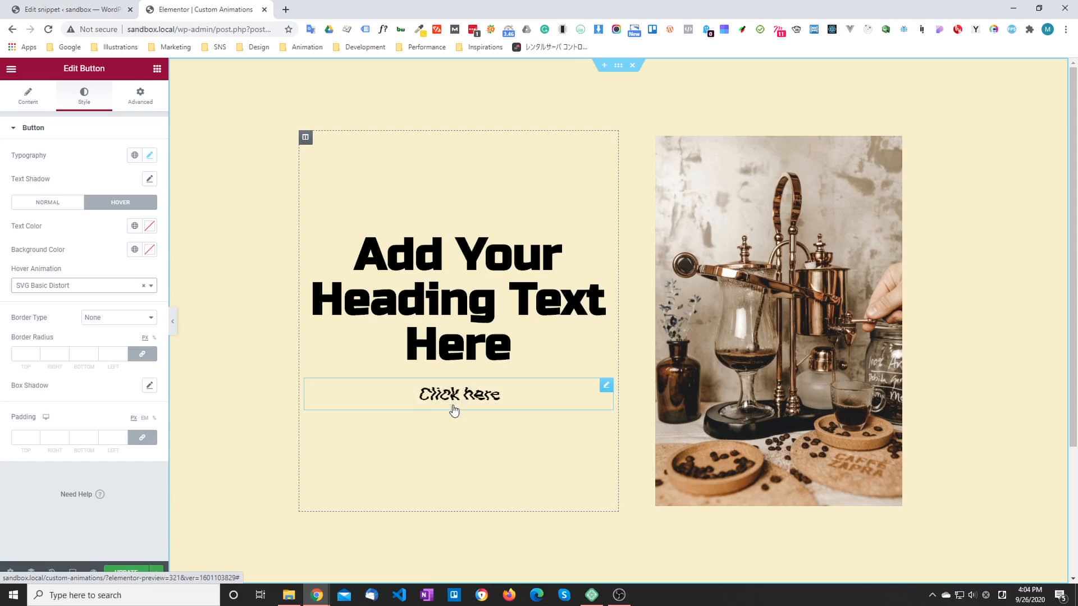
pyautogui.moveTo(466, 448)
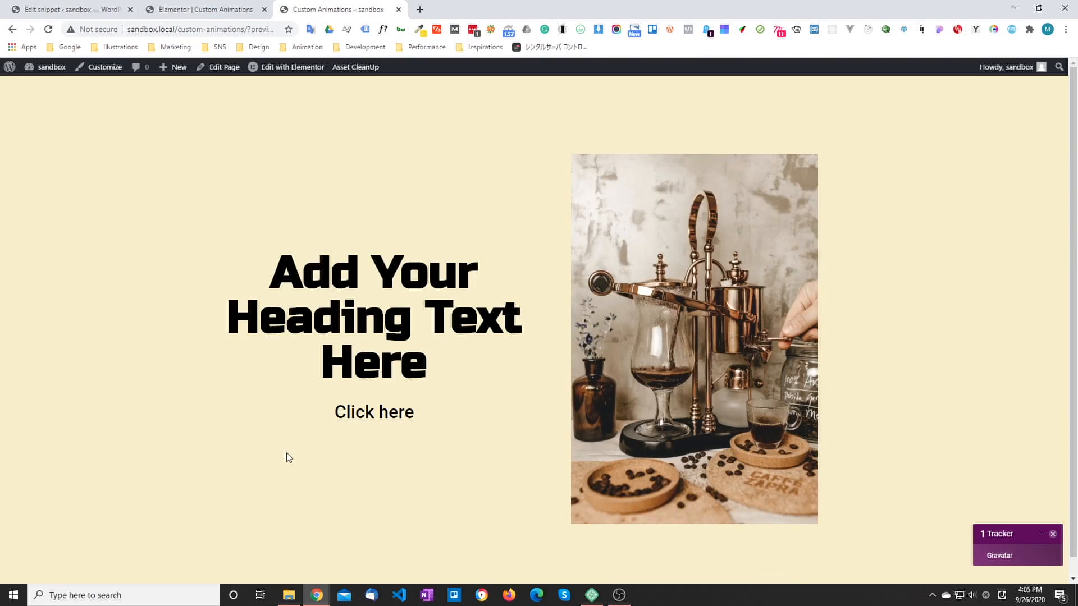
pyautogui.moveTo(440, 469)
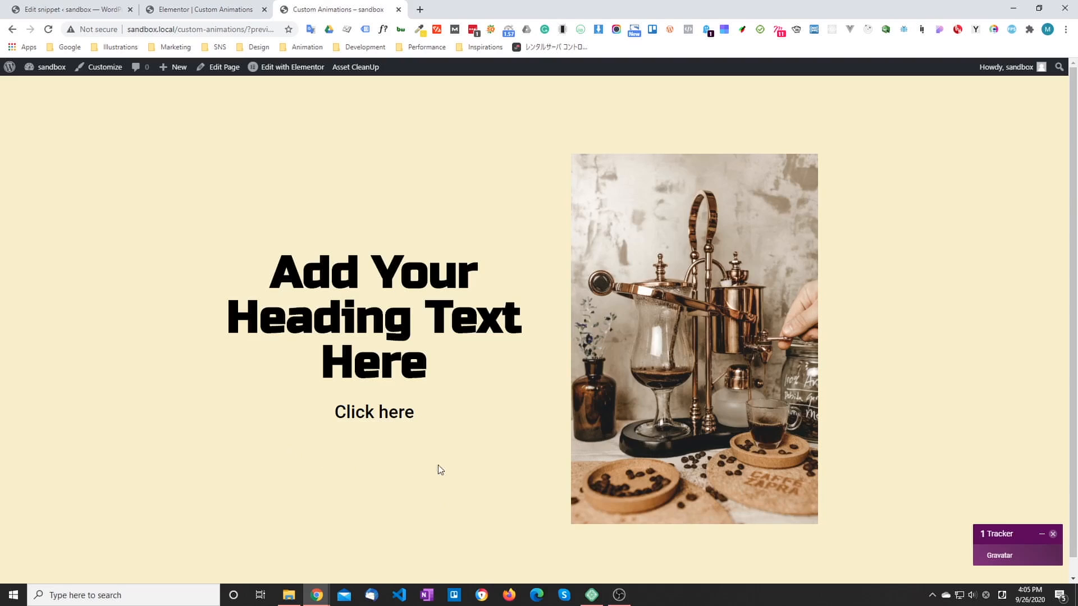
pyautogui.moveTo(458, 448)
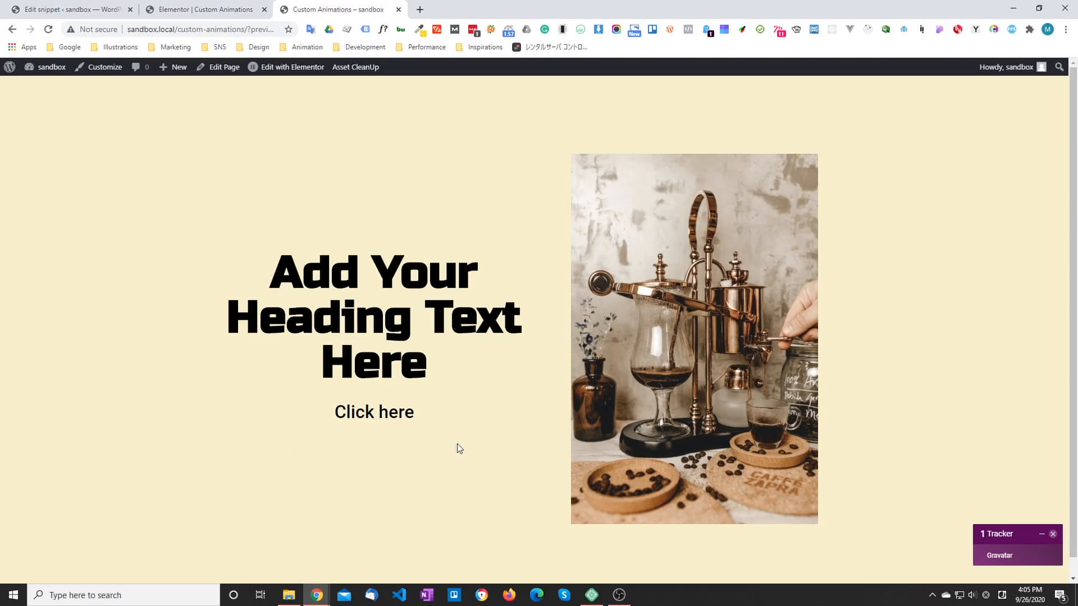